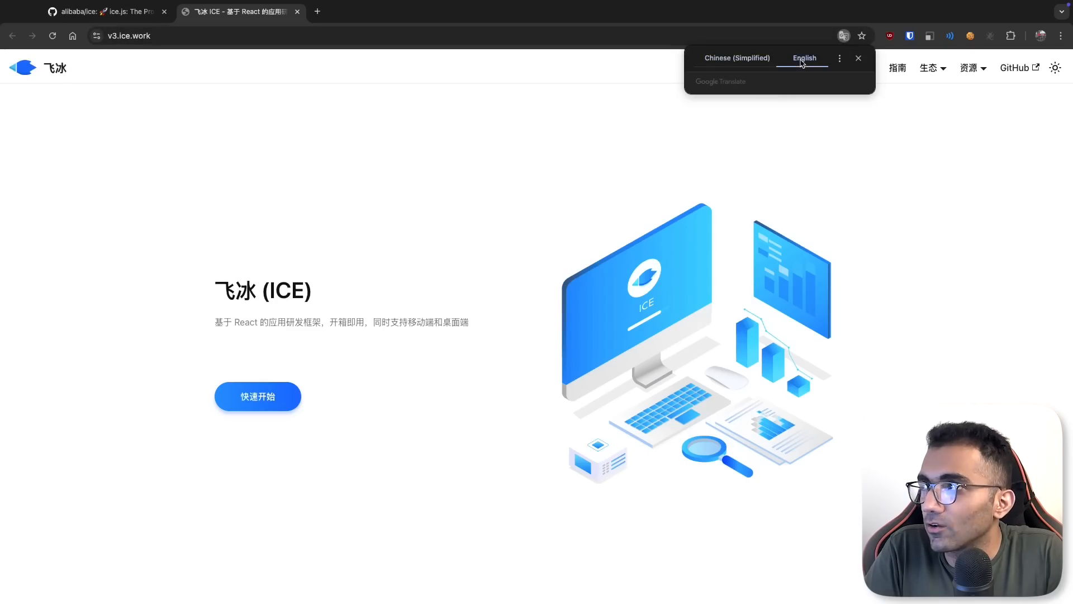
# Translate the ICE docs site into English and go to the Quick Start page
pyautogui.click(804, 58)
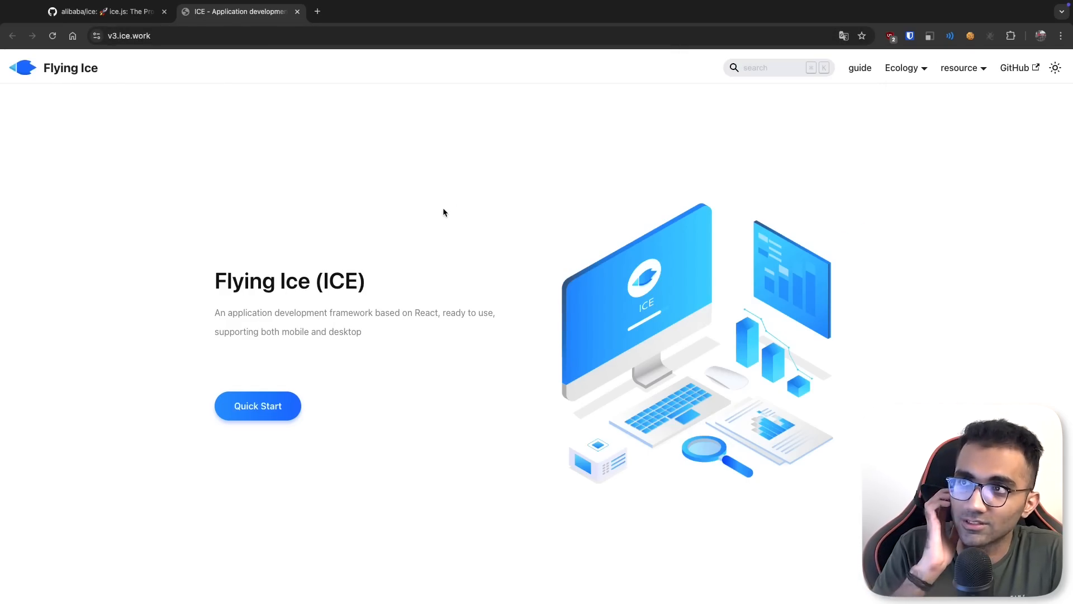
pyautogui.moveTo(257, 405)
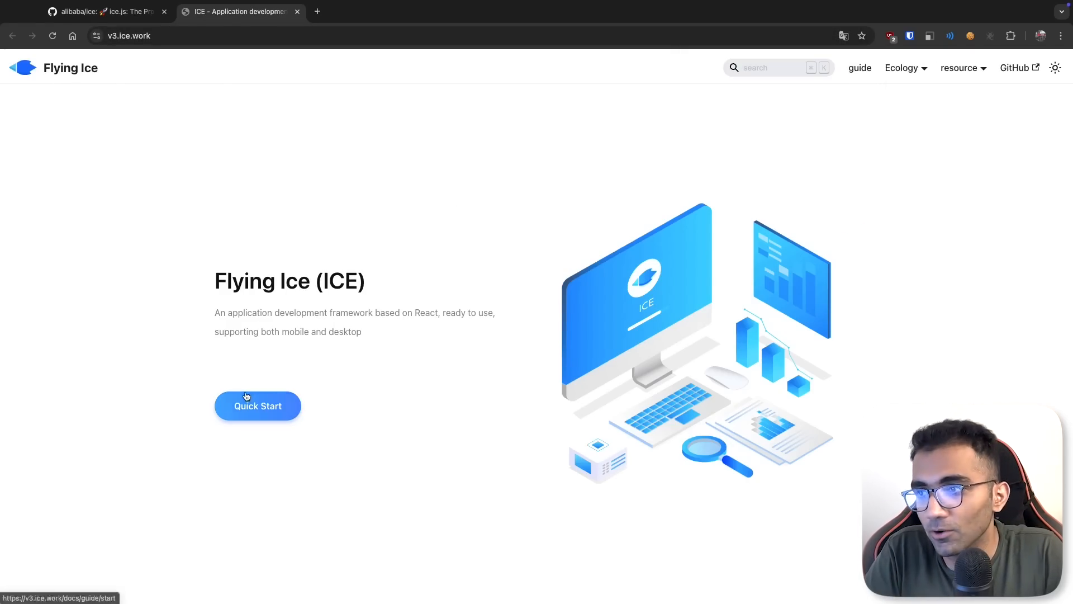
pyautogui.click(257, 405)
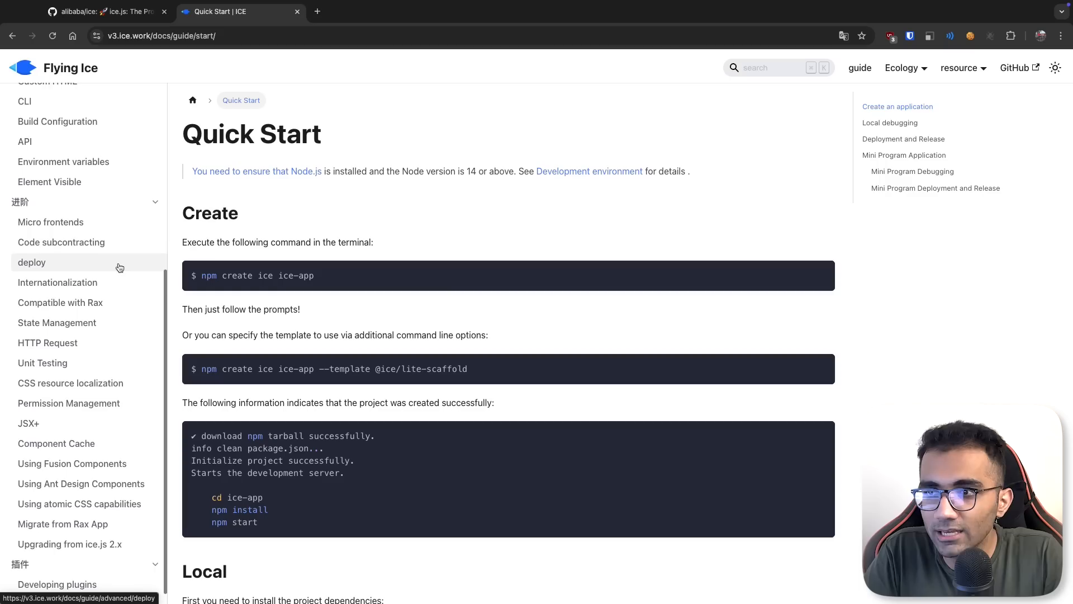
pyautogui.scroll(3)
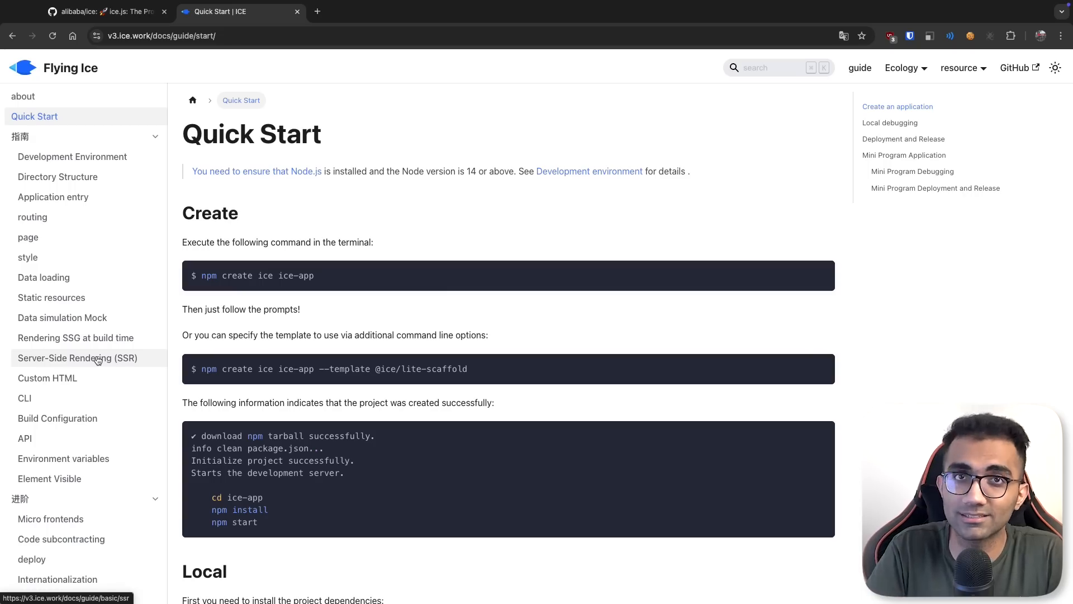
# Open the guide's About page and read its introduction
pyautogui.click(28, 237)
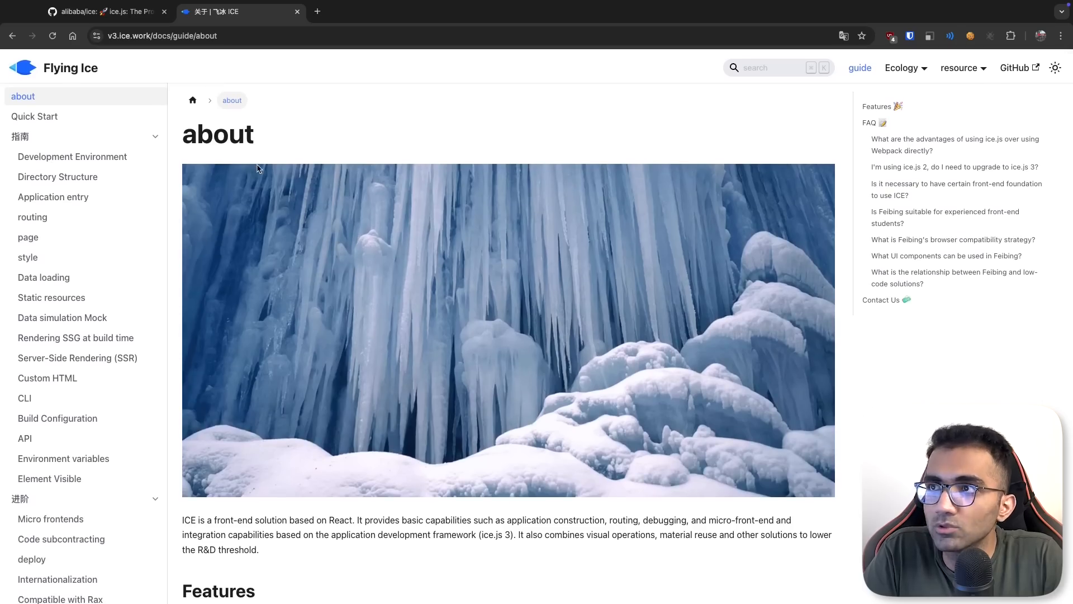
pyautogui.scroll(-3)
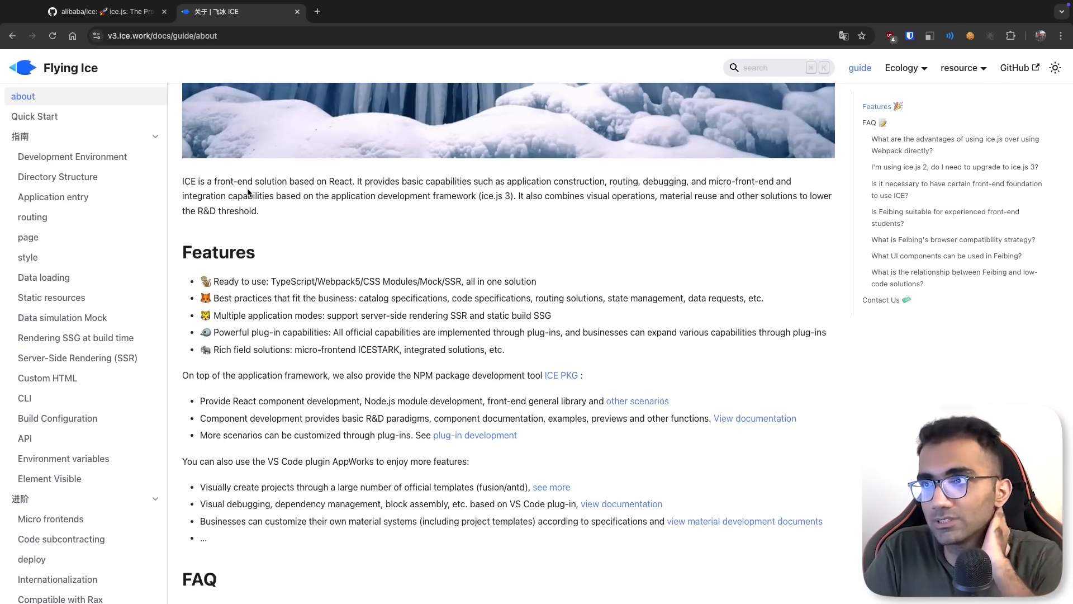
pyautogui.moveTo(196, 180); pyautogui.dragTo(353, 181)
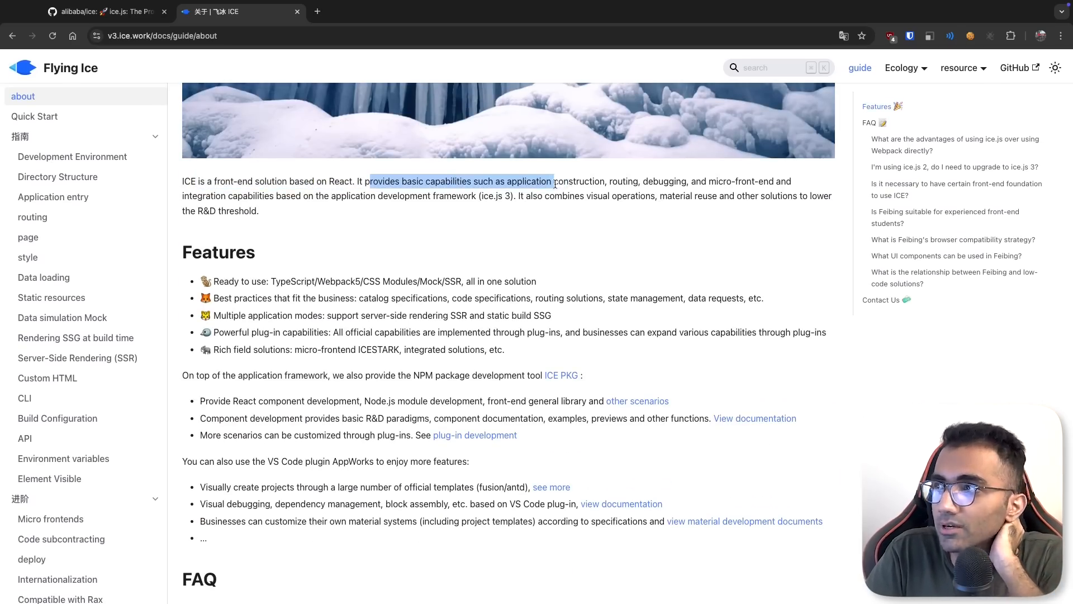
pyautogui.click(661, 181)
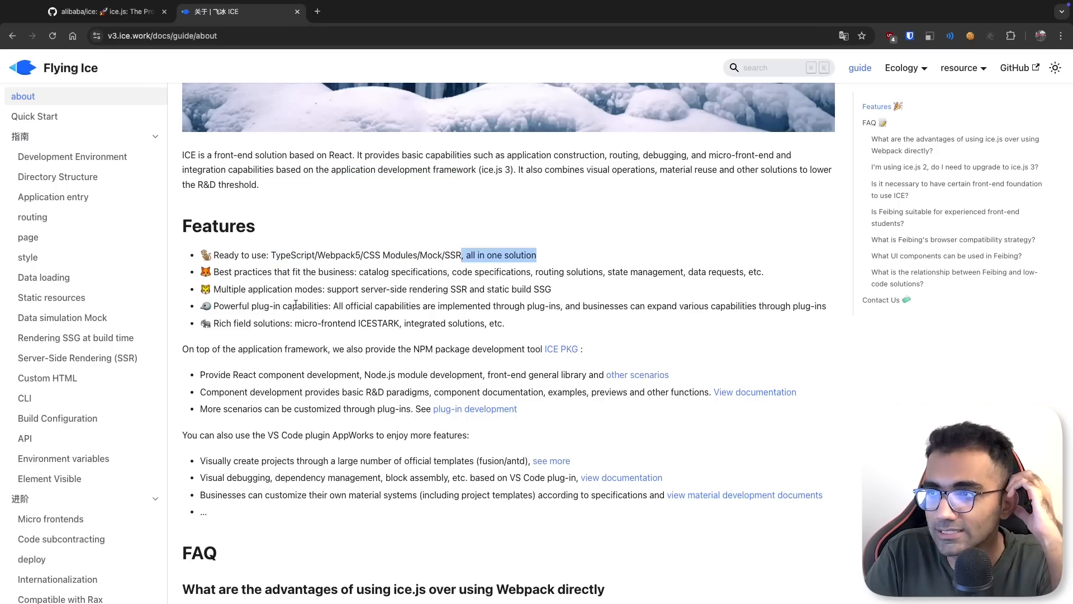
# Read the About page's Features and FAQ, including the ice.js 3 upgrade question
pyautogui.scroll(-3)
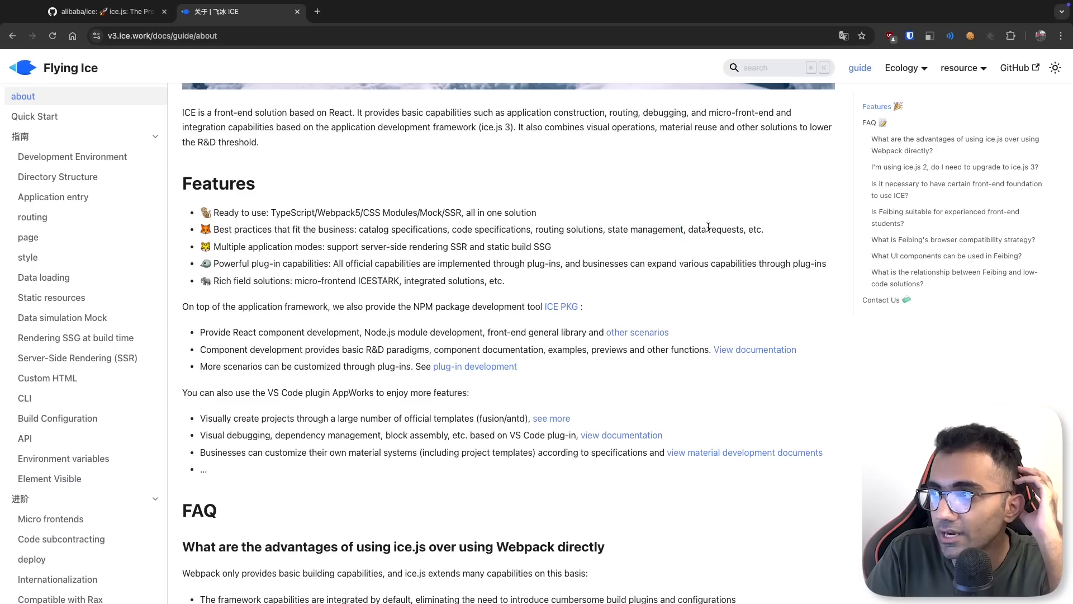
pyautogui.doubleClick(719, 230)
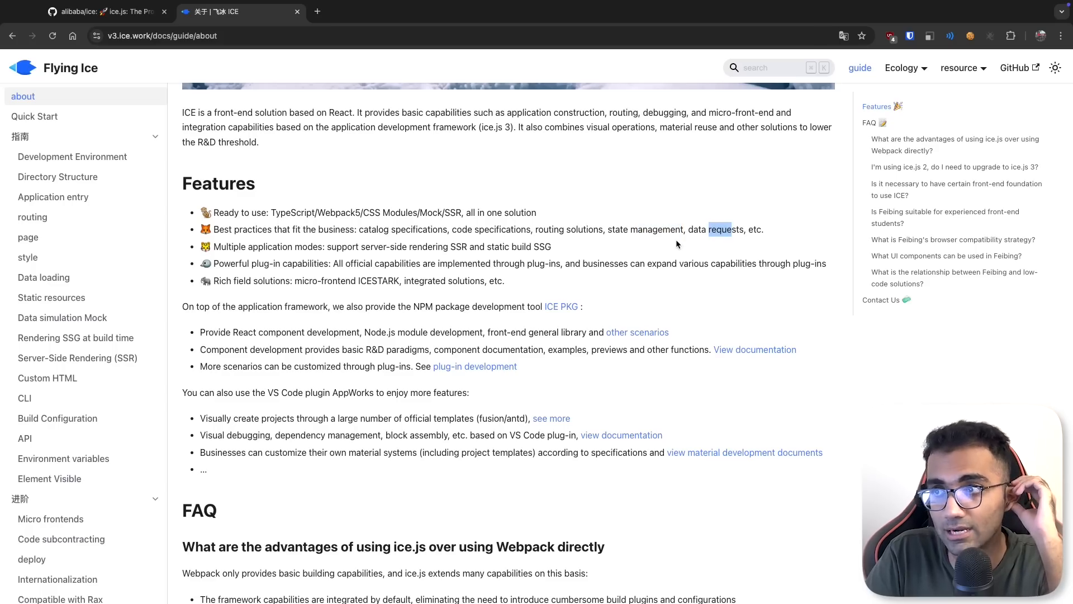
pyautogui.scroll(-3)
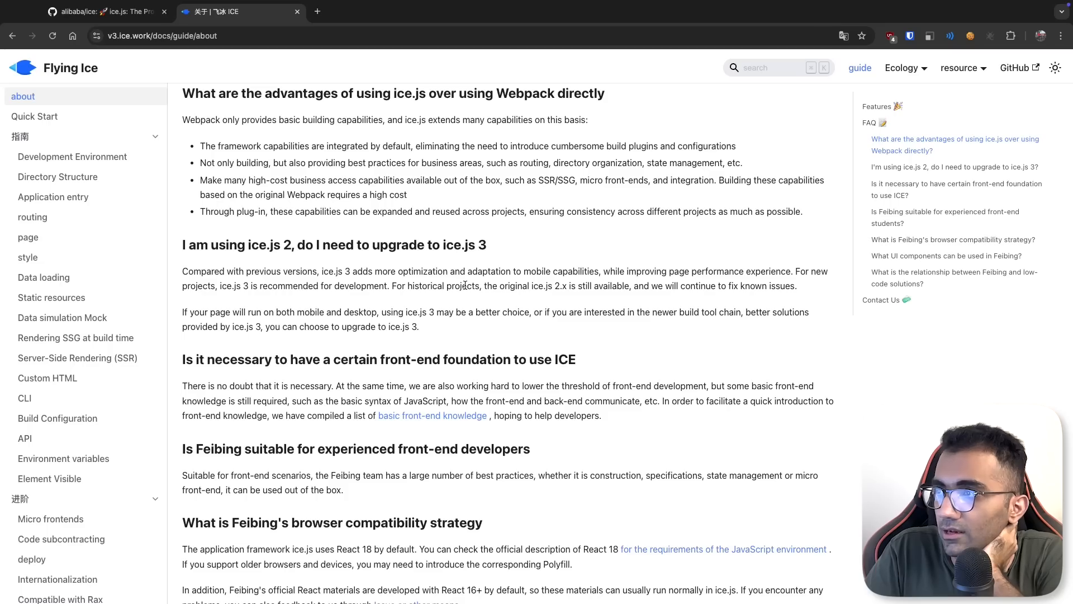
pyautogui.doubleClick(464, 244)
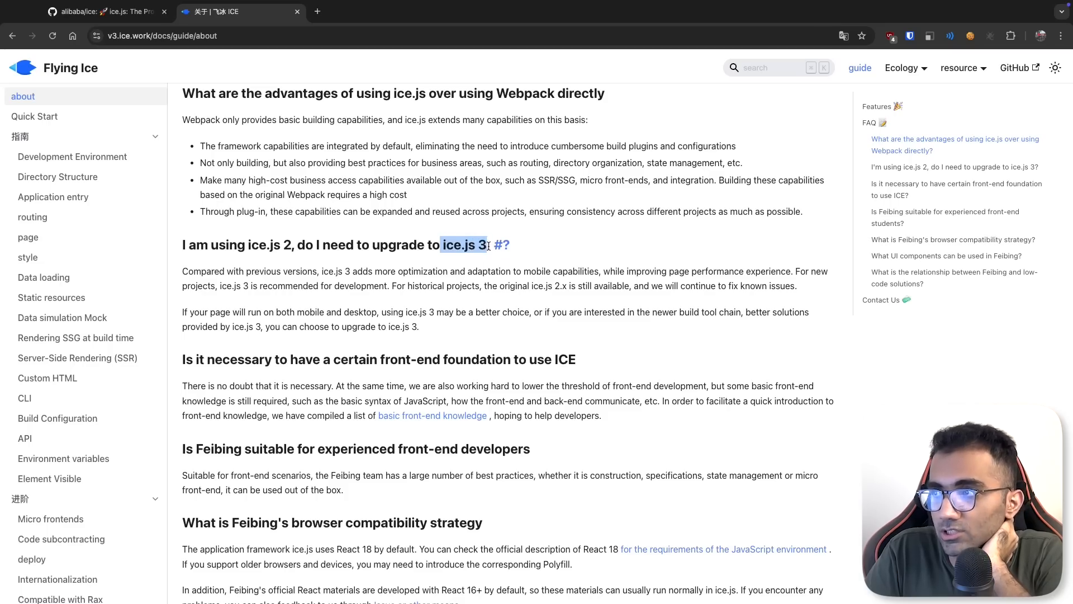
pyautogui.moveTo(454, 296)
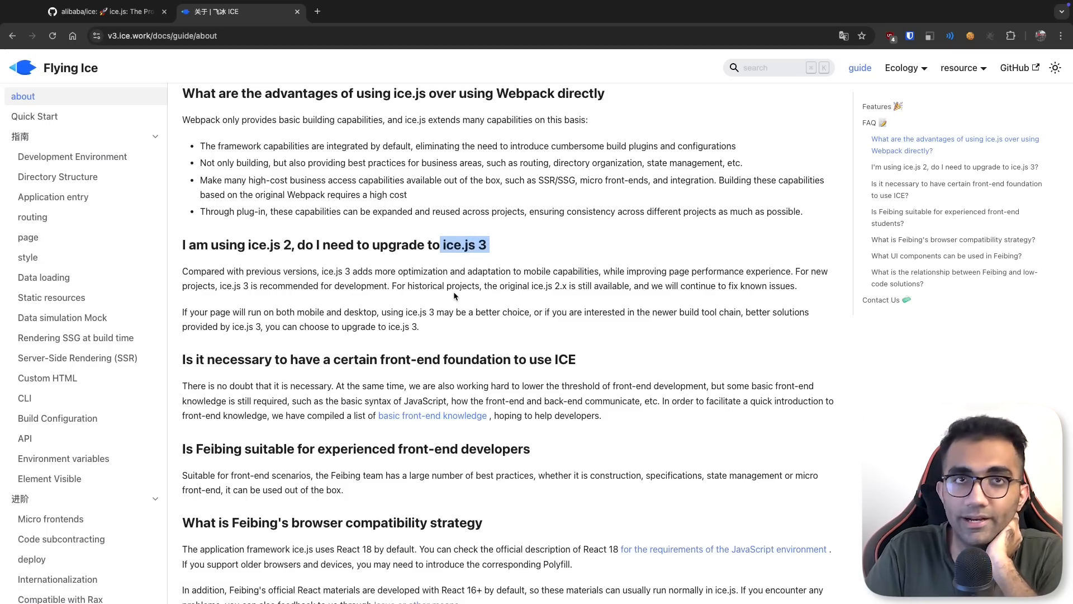
pyautogui.scroll(-3)
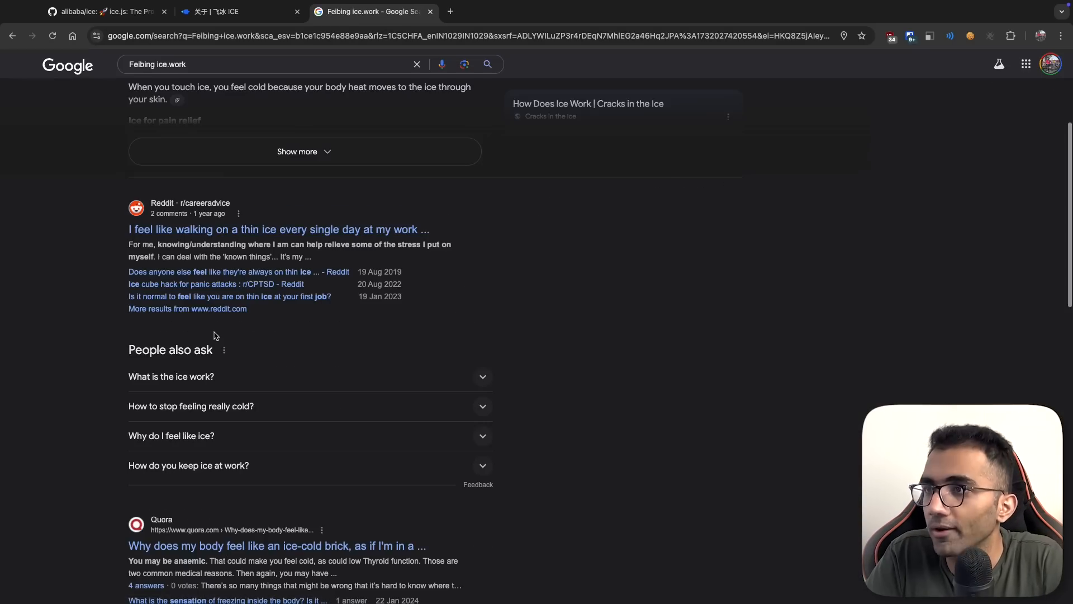
# Back on the ICE docs tab, scroll to Contact Us, then reopen Quick Start
pyautogui.click(235, 12)
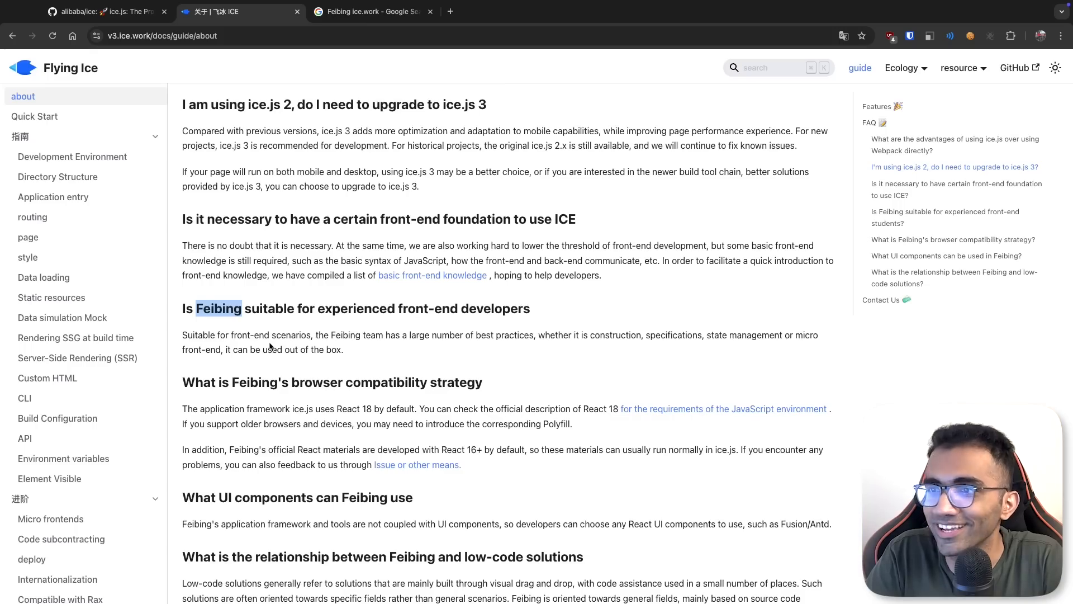
pyautogui.scroll(-3)
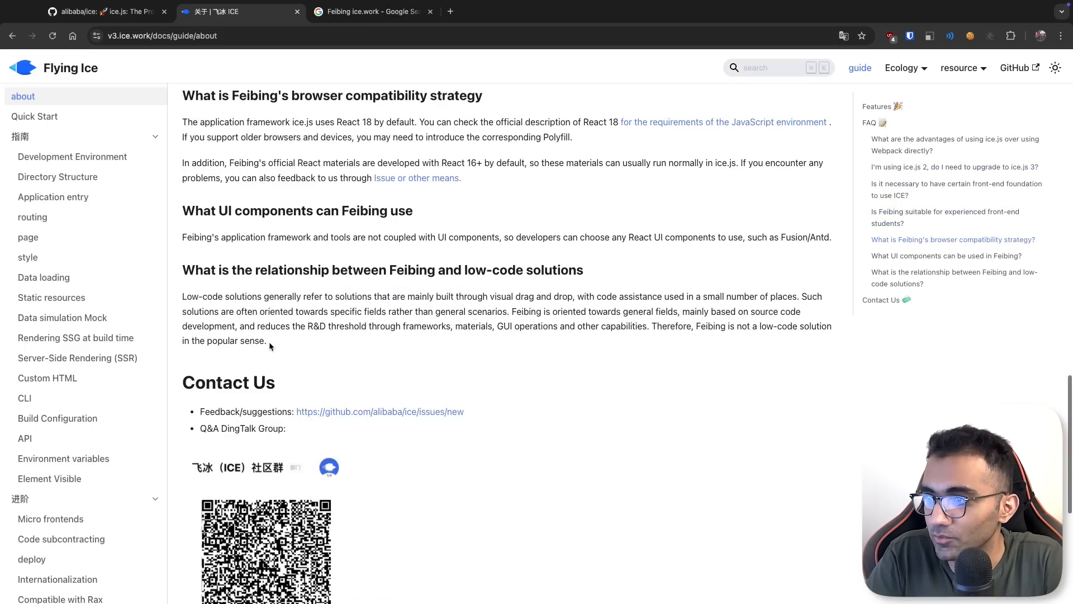
pyautogui.scroll(3)
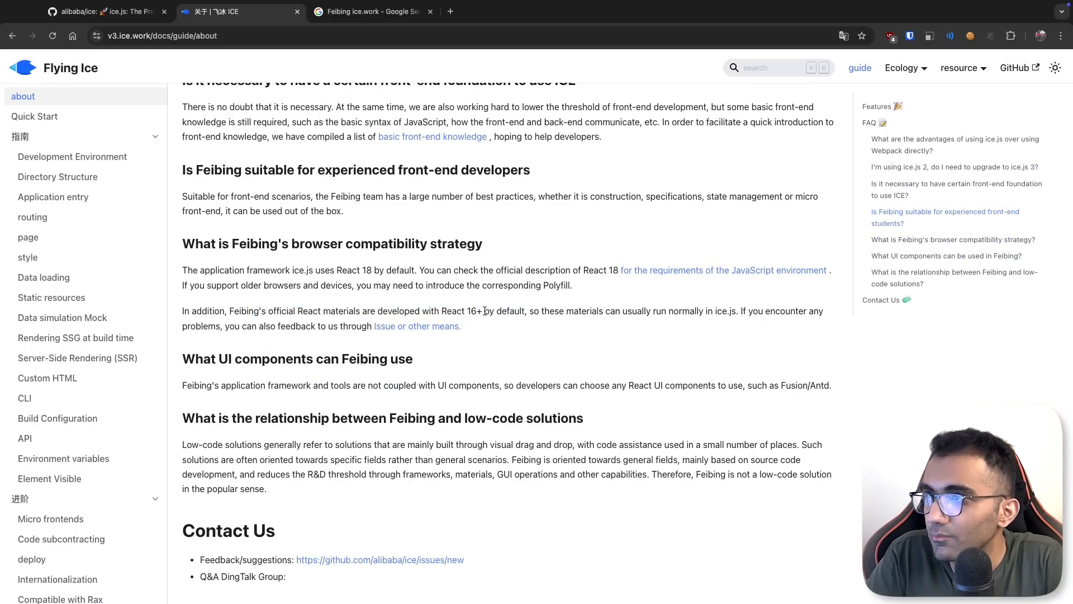
pyautogui.scroll(3)
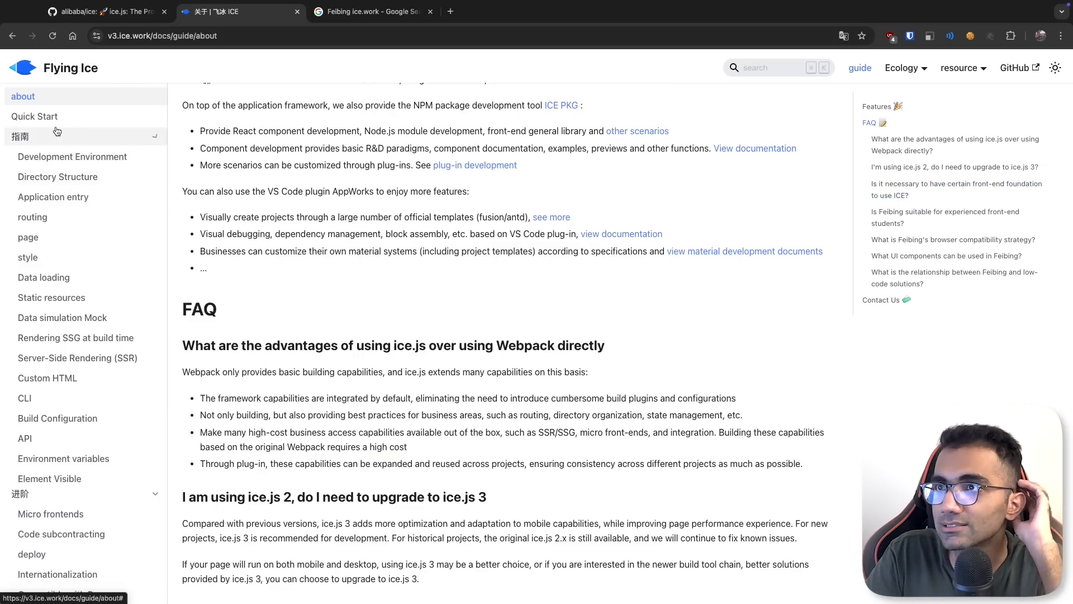
pyautogui.click(35, 116)
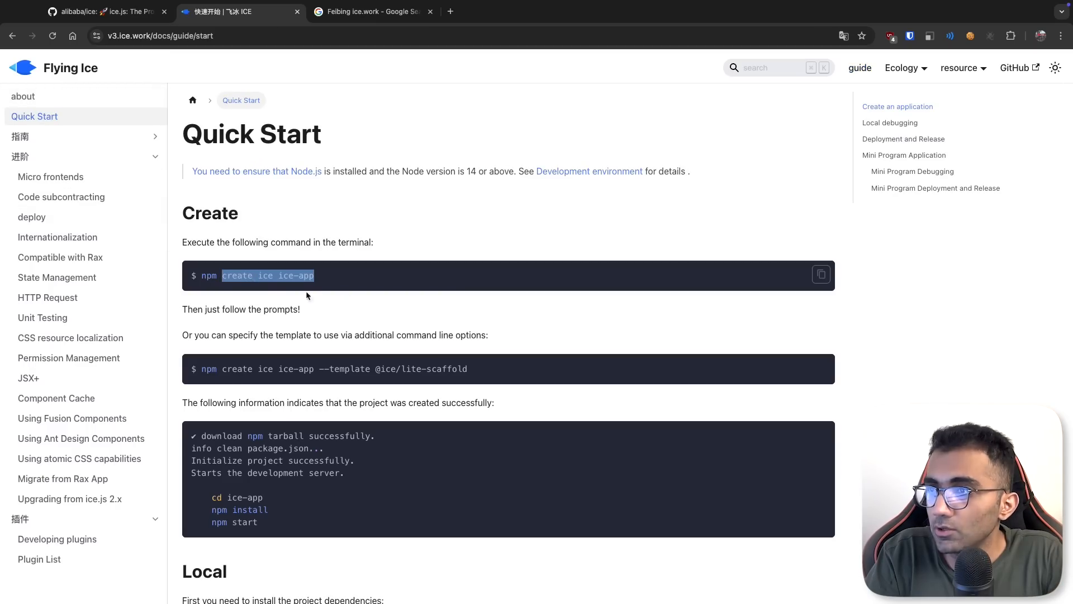
# Scroll the Quick Start page down to the npm create ice ice-app command
pyautogui.scroll(-3)
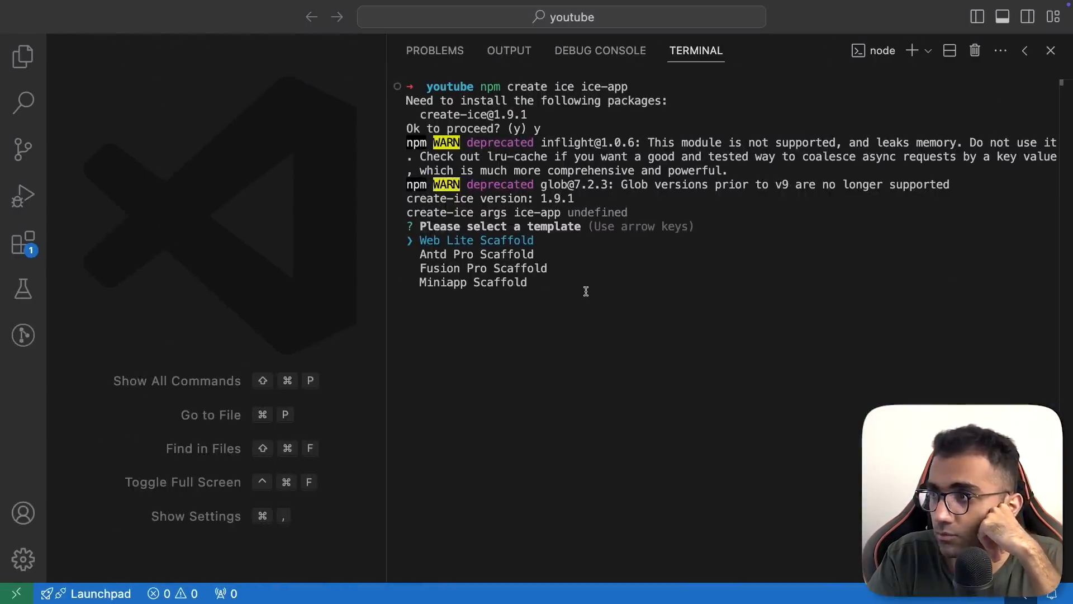
# Select the Miniapp Scaffold template in the terminal prompt to initialize ice-app
pyautogui.press('Down')
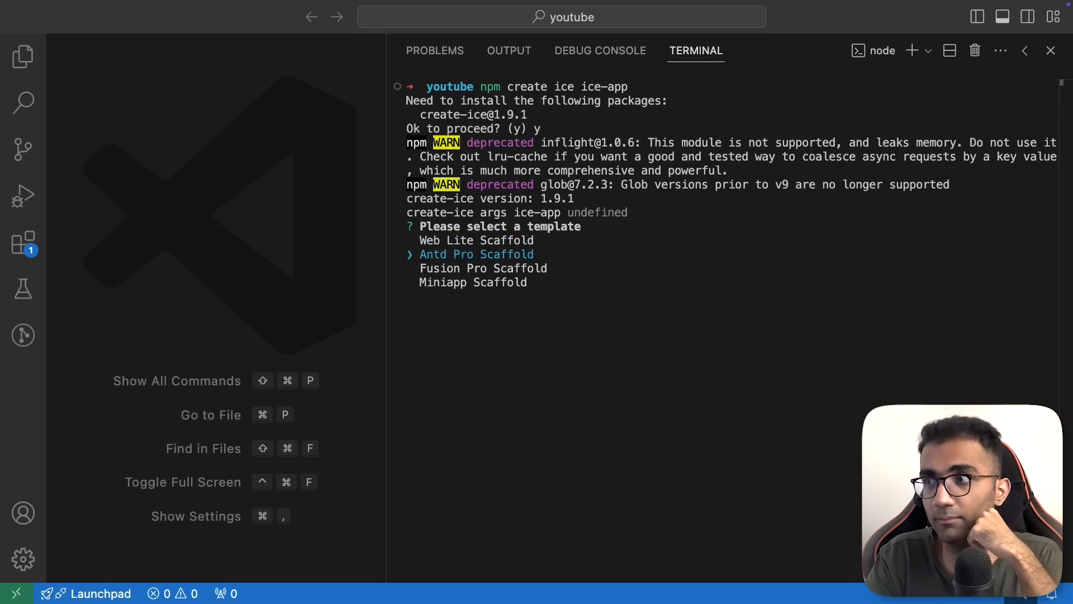
pyautogui.press('up')
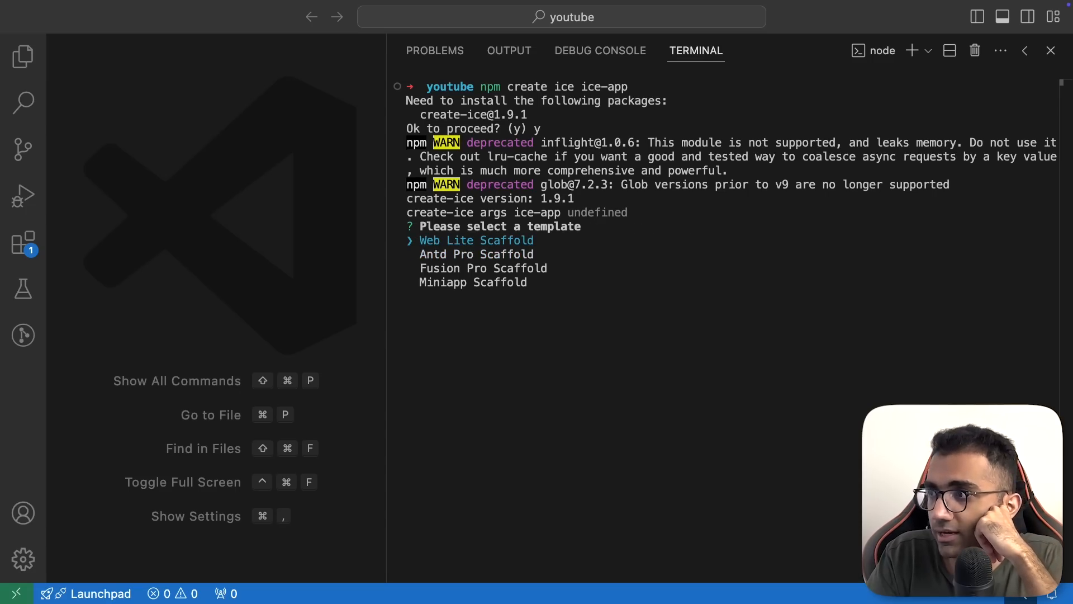
pyautogui.press('Down')
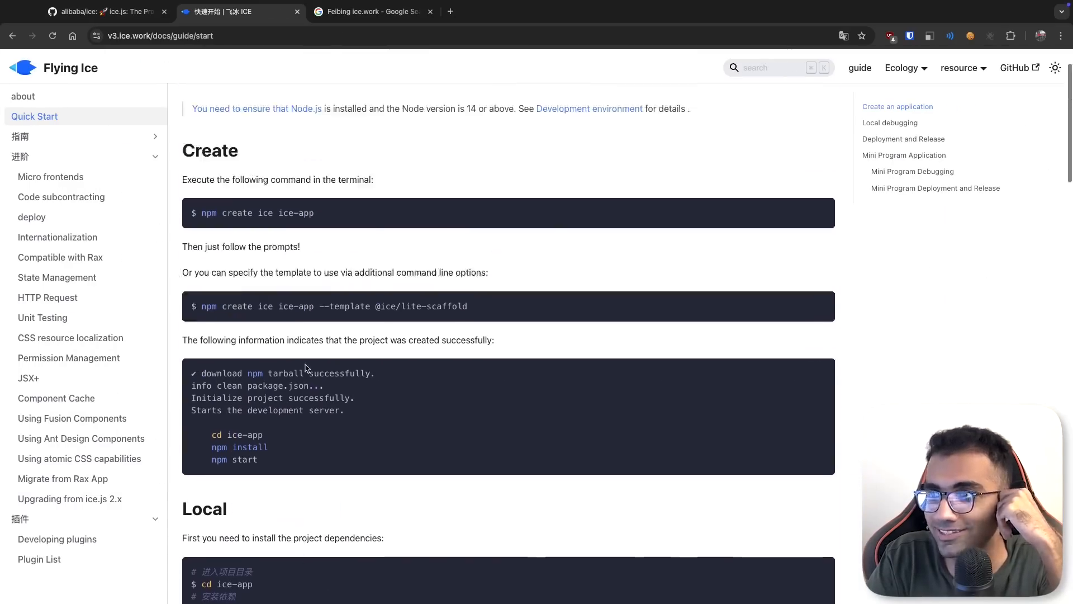
pyautogui.scroll(-3)
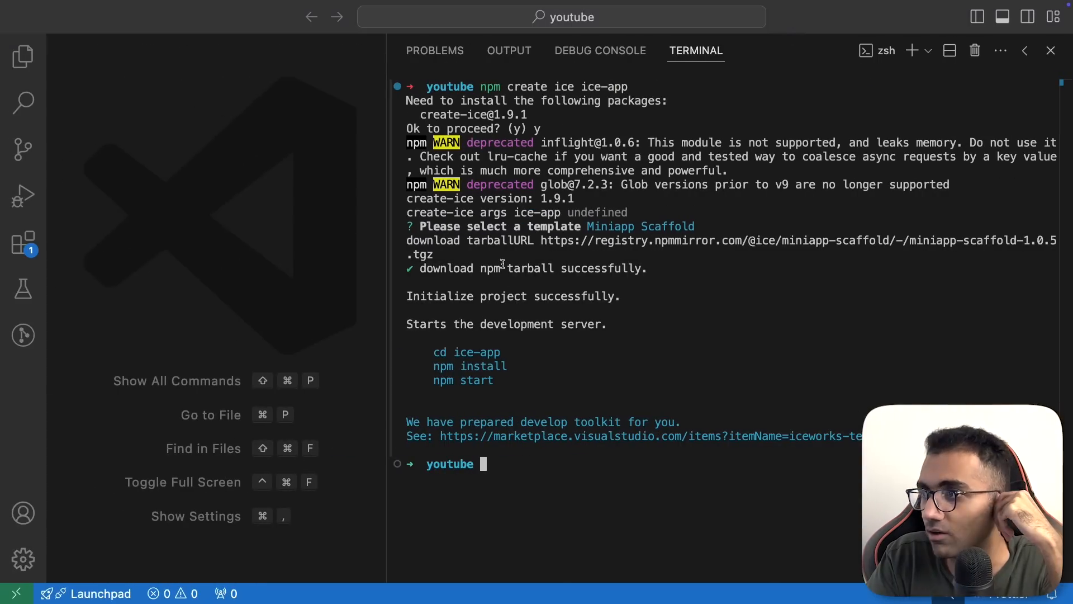
pyautogui.moveTo(588, 226)
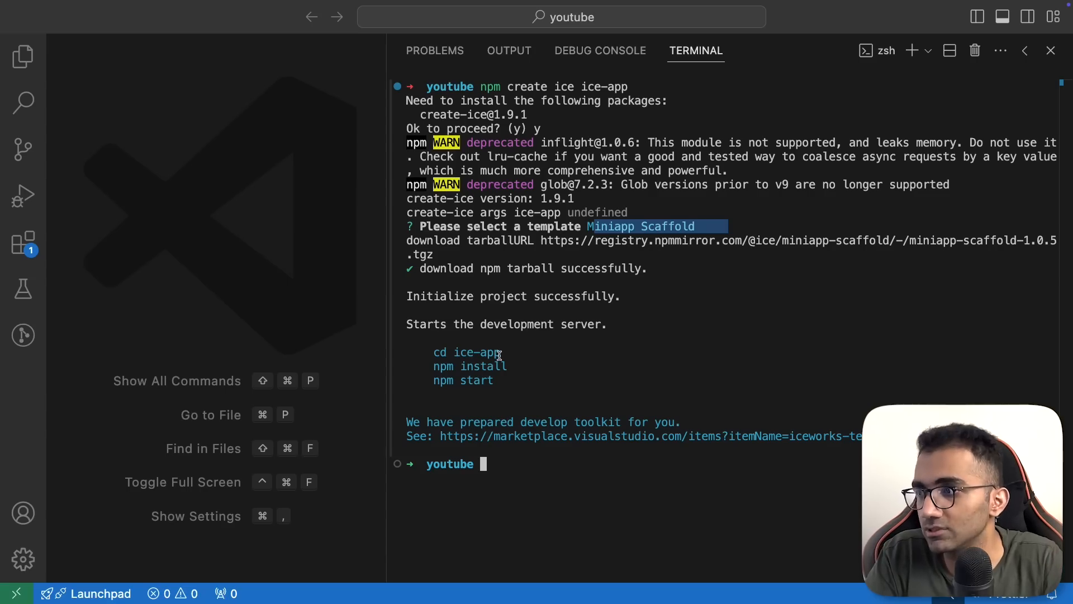
# Run cd ice-app and npm install, then inspect package.json's dependencies
pyautogui.write('cd ice-app')
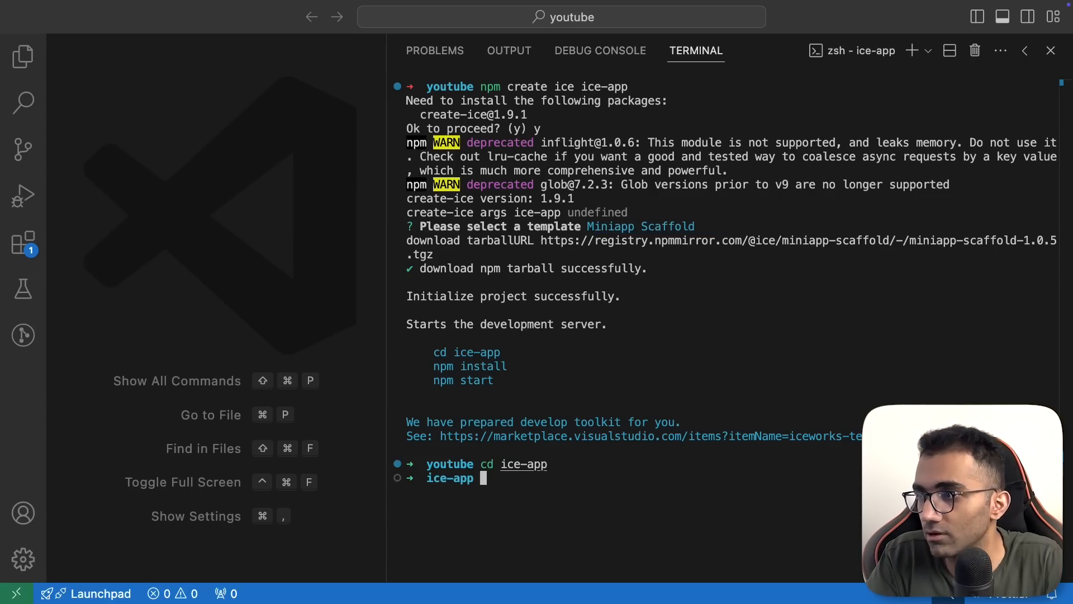
pyautogui.write('npm install')
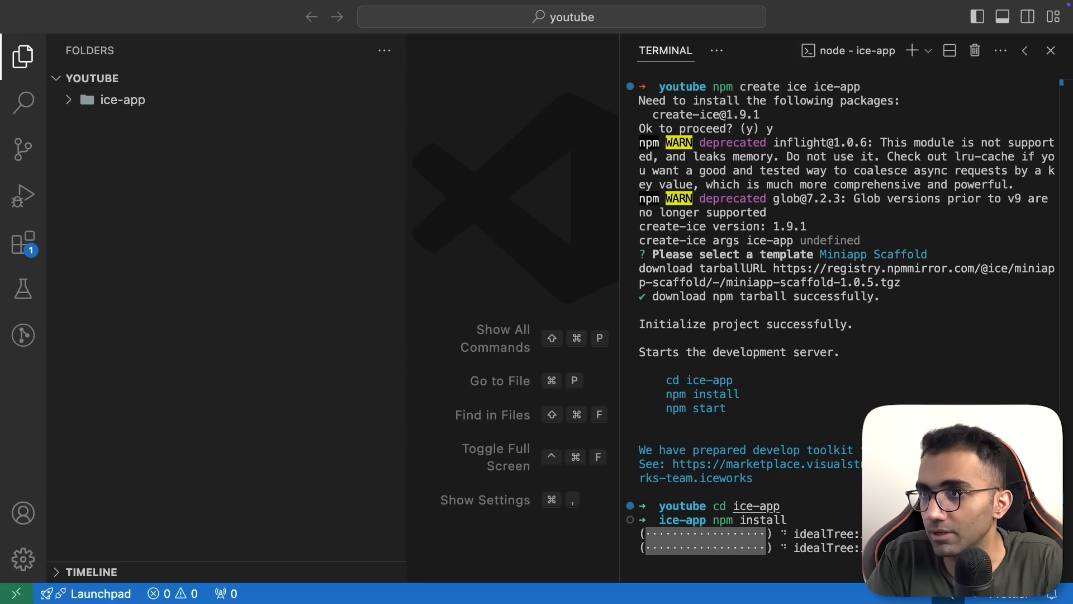
pyautogui.click(146, 290)
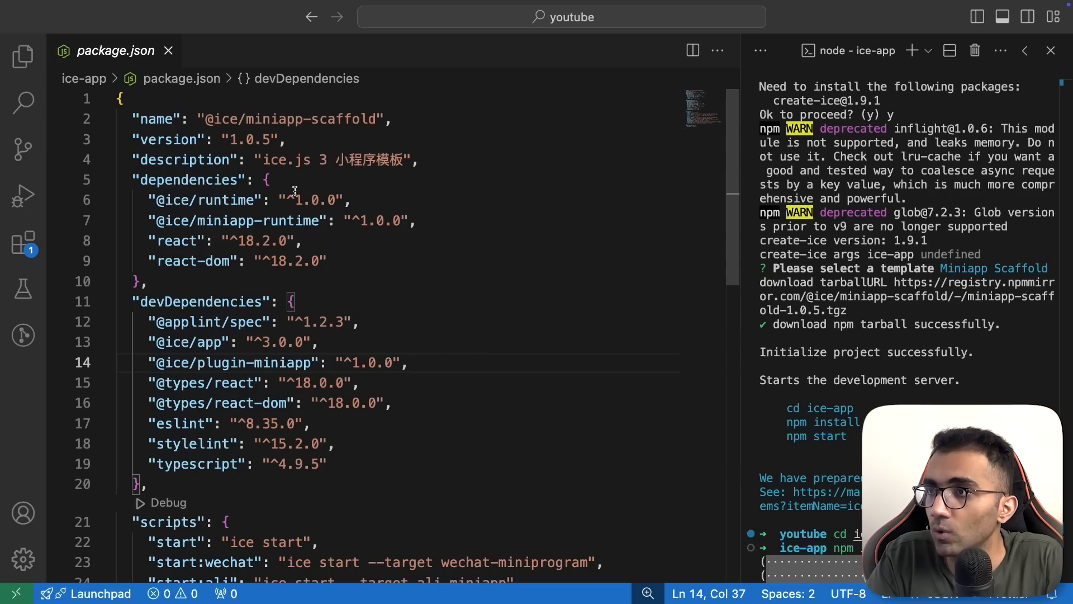
pyautogui.doubleClick(203, 200)
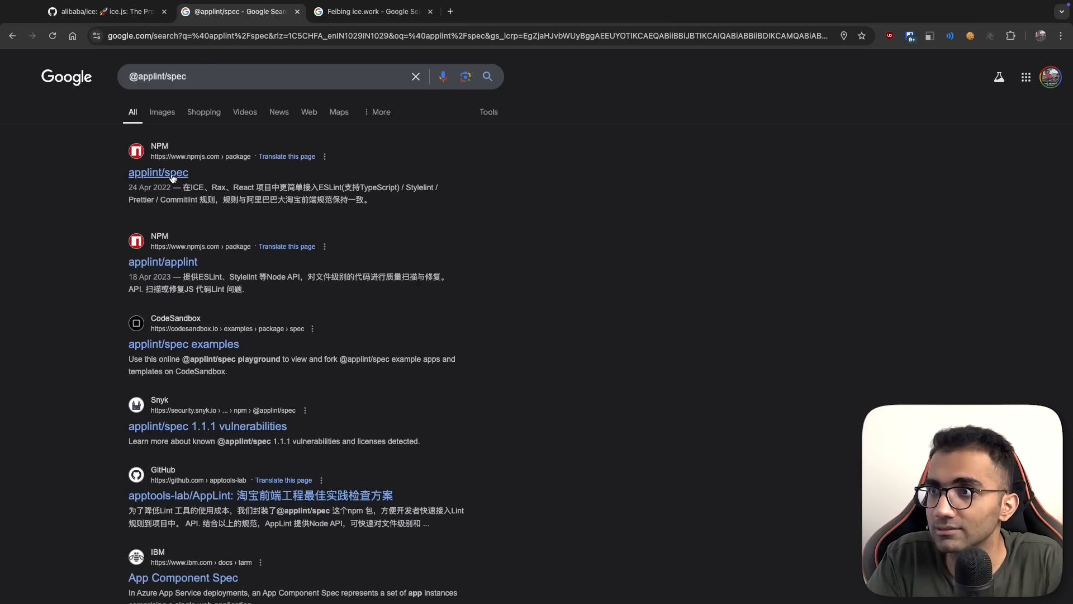
pyautogui.click(158, 172)
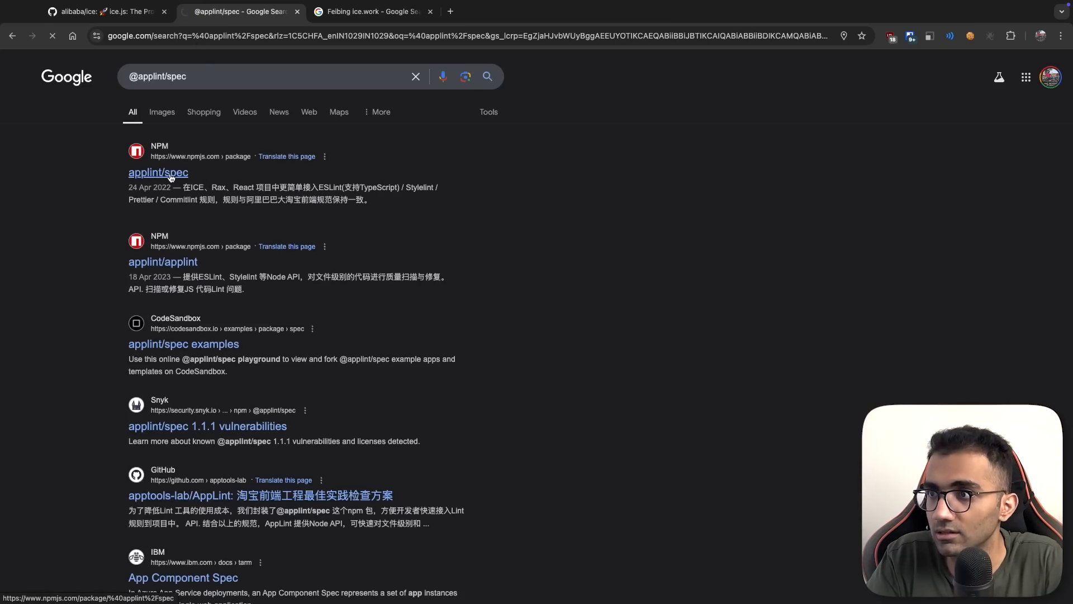
pyautogui.rightClick(640, 336)
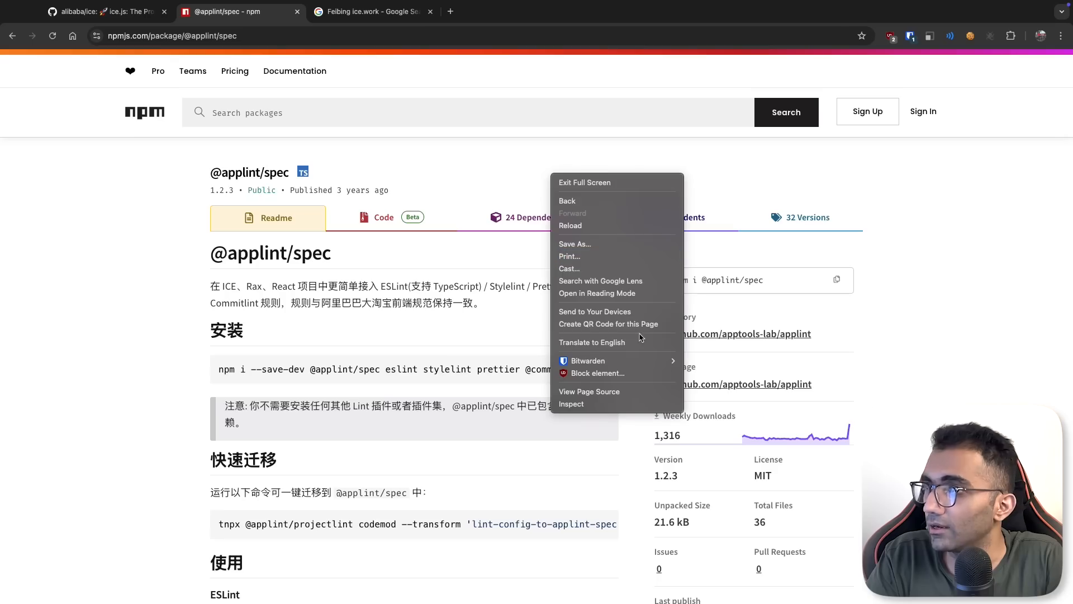
pyautogui.click(592, 342)
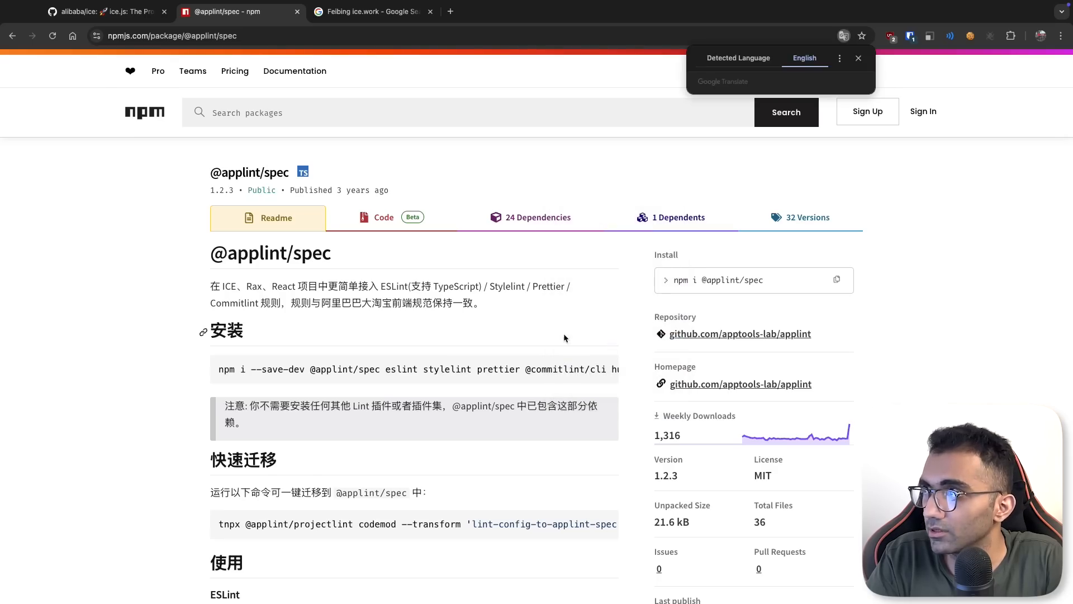
pyautogui.click(858, 58)
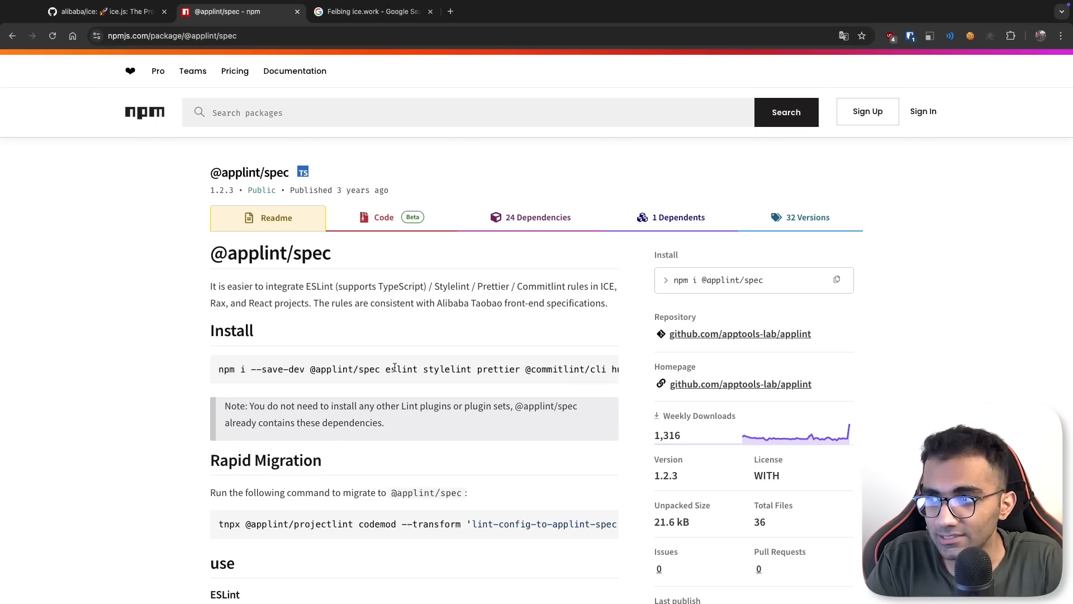
pyautogui.scroll(-3)
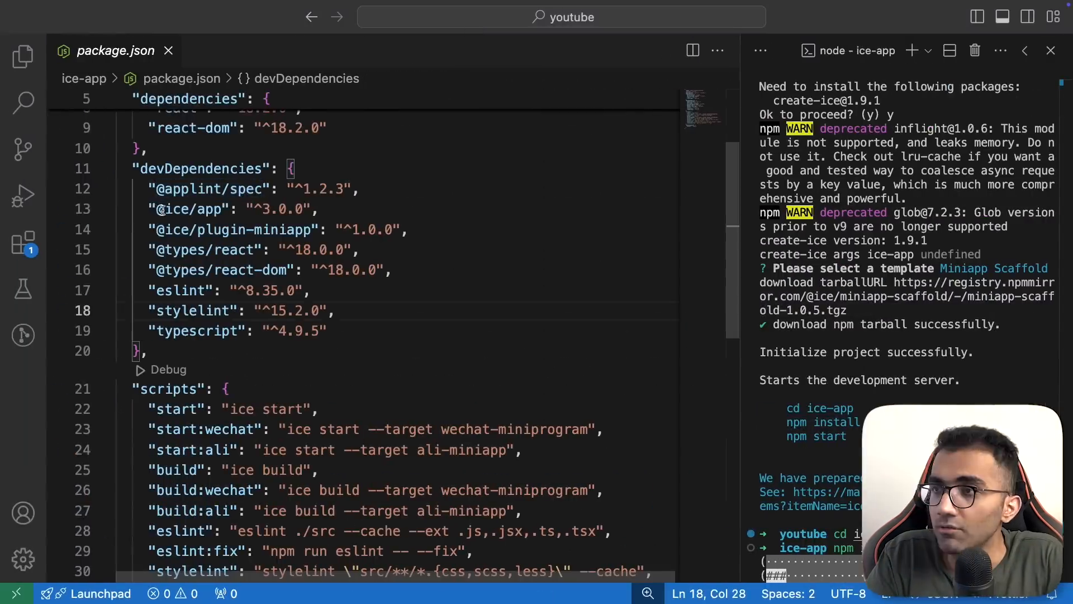
pyautogui.doubleClick(189, 208)
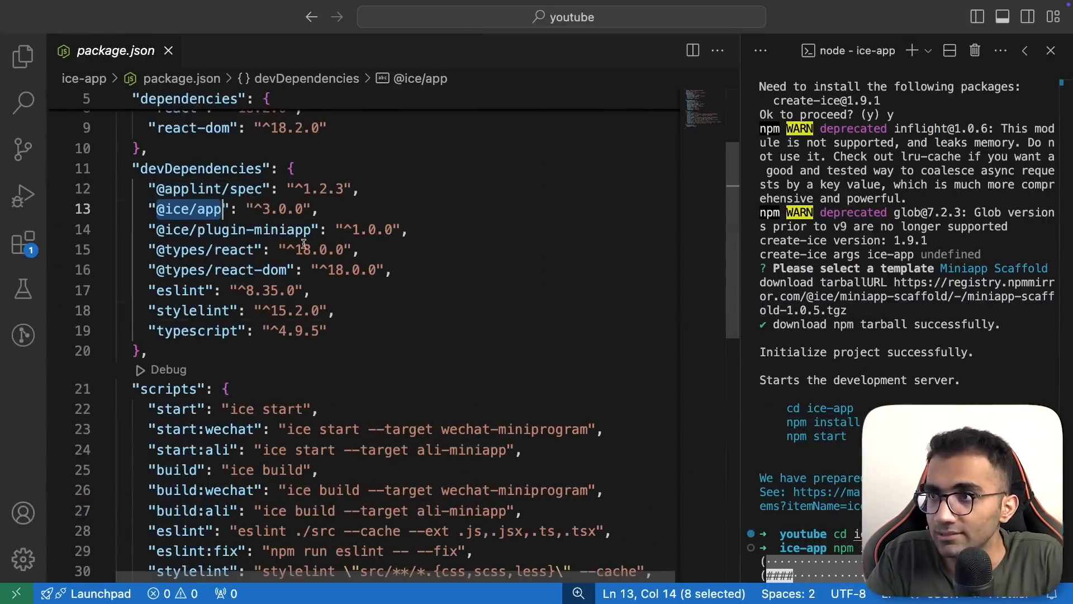
pyautogui.scroll(3)
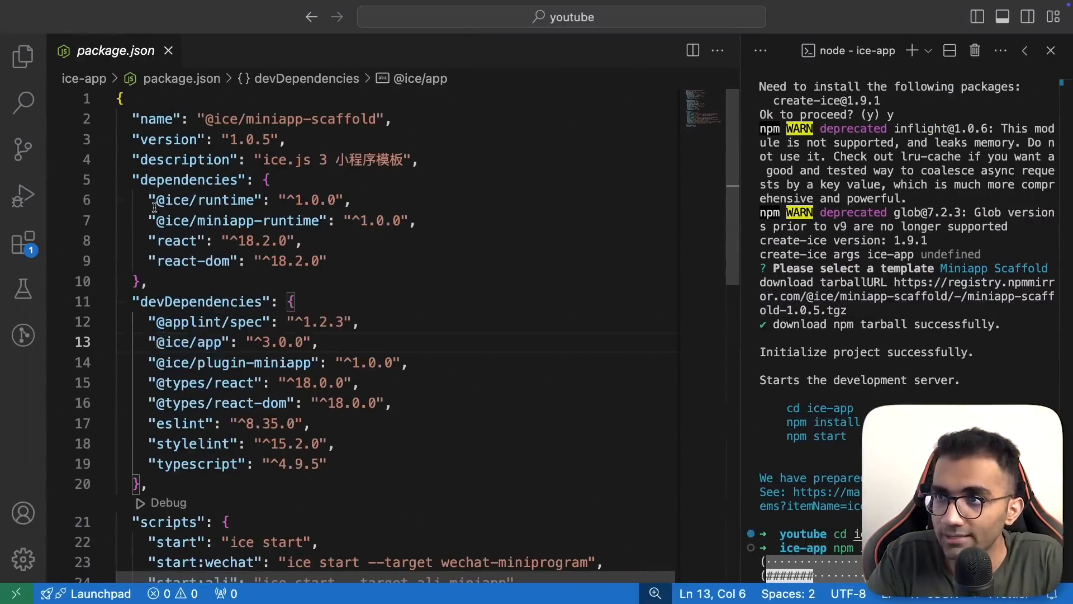
pyautogui.doubleClick(204, 200)
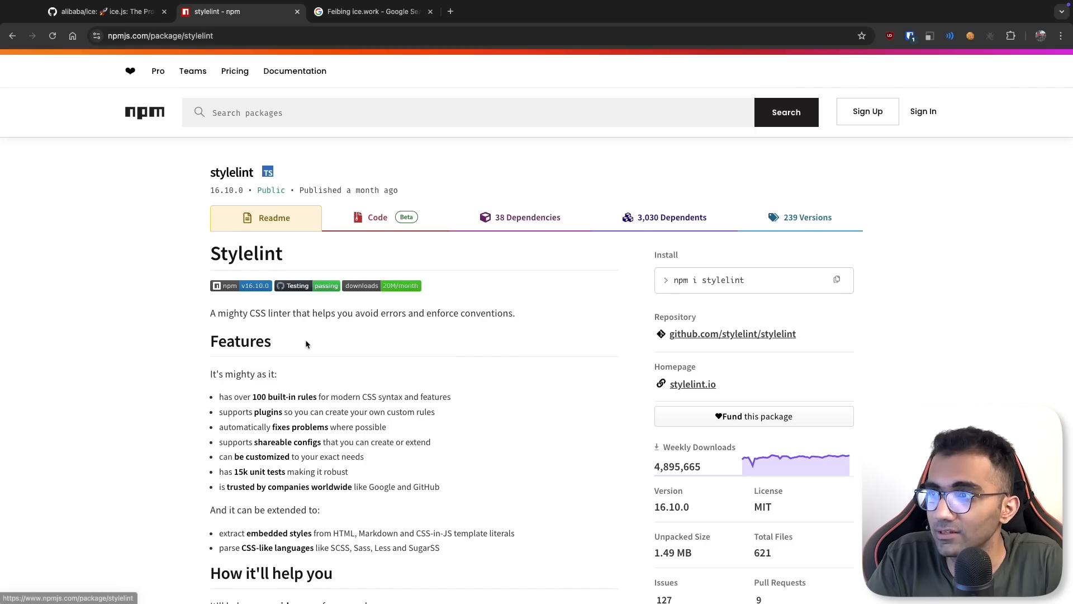
# Scroll the stylelint readme down to the Guides section and back up
pyautogui.scroll(-3)
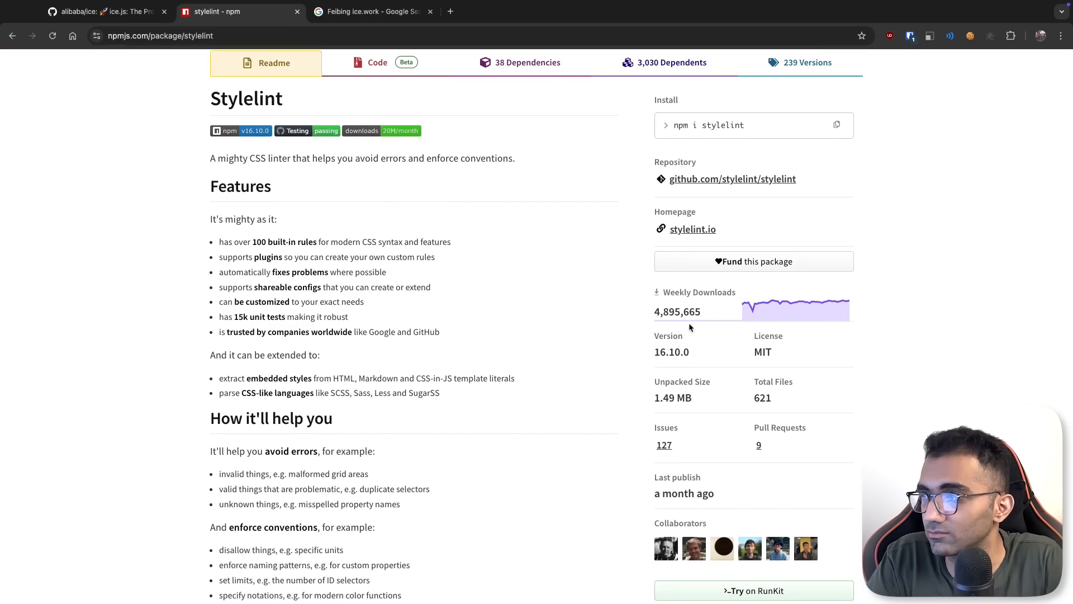
pyautogui.scroll(-3)
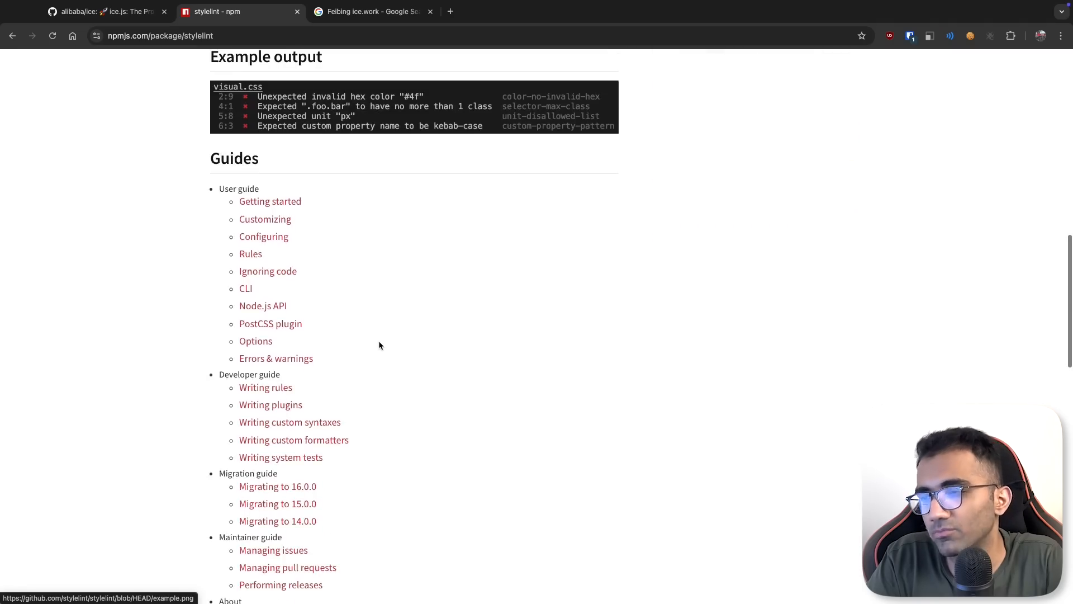
pyautogui.scroll(3)
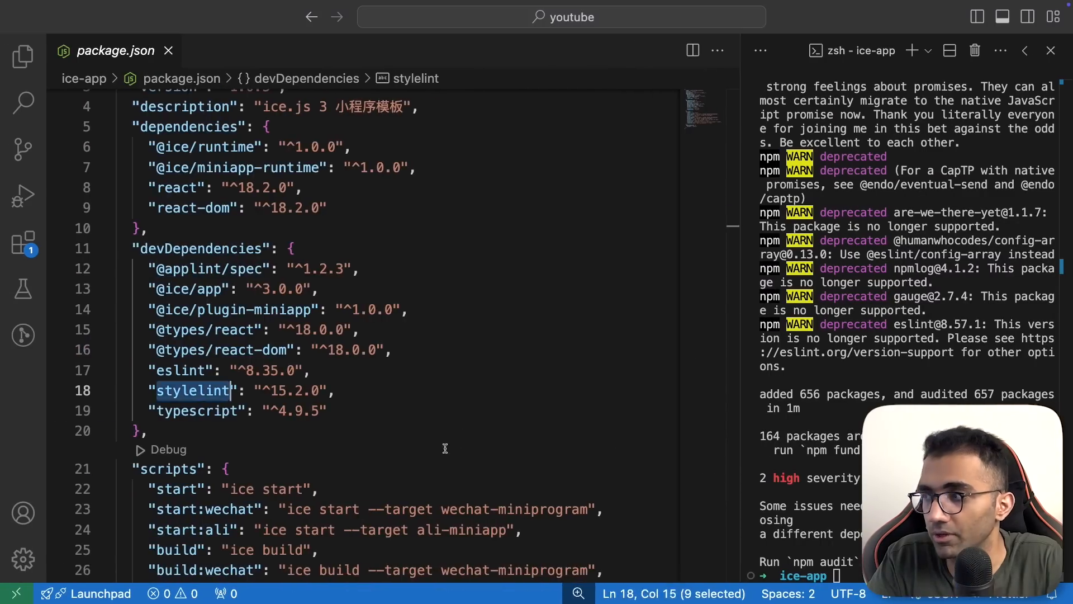
# View the root files .gitignore, .browserslistrc and tsconfig.json in the Explorer
pyautogui.click(23, 56)
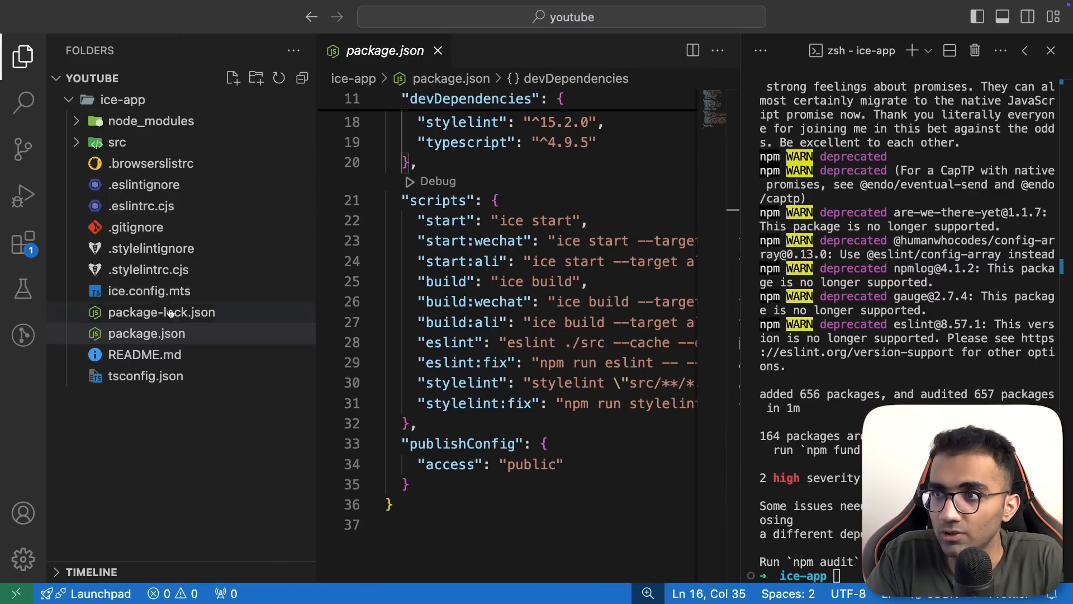
pyautogui.click(136, 226)
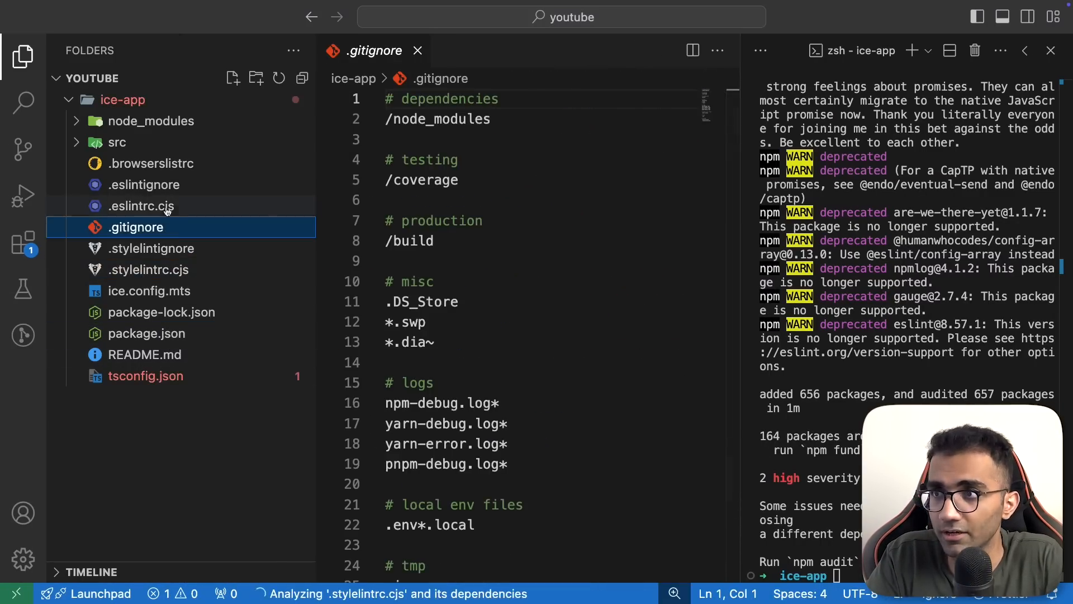
pyautogui.click(151, 163)
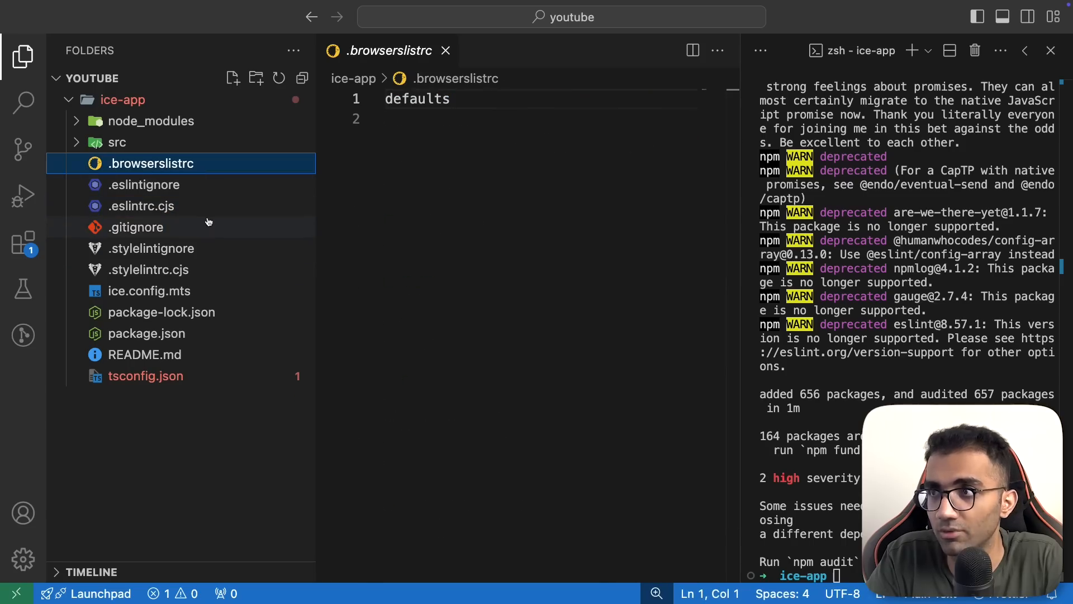
pyautogui.click(146, 375)
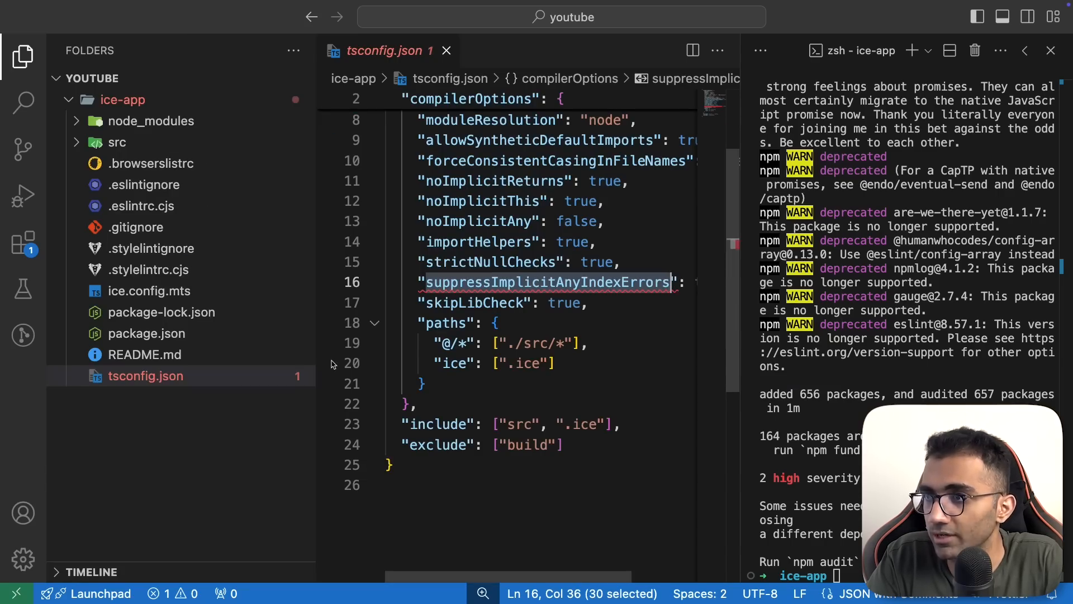
# Expand src, open document.tsx, and view assets/logo.png
pyautogui.click(155, 226)
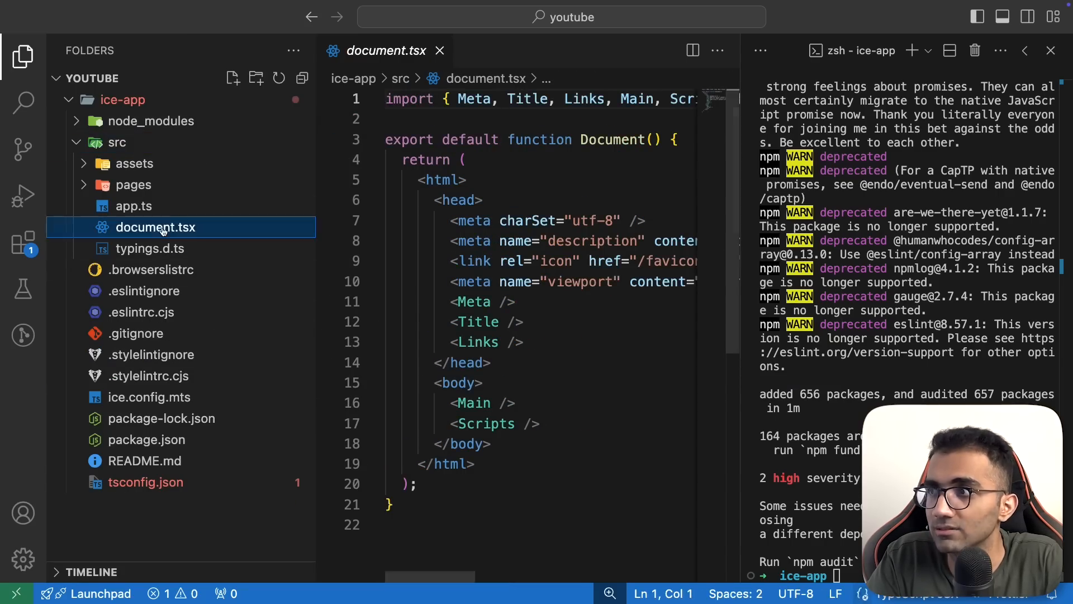
pyautogui.click(485, 322)
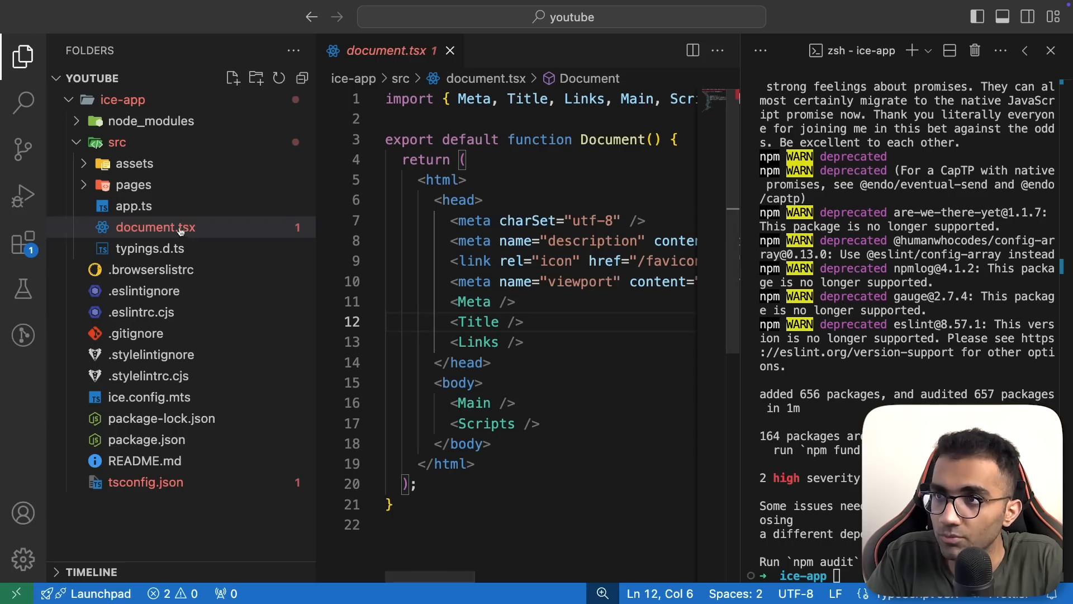
pyautogui.click(134, 163)
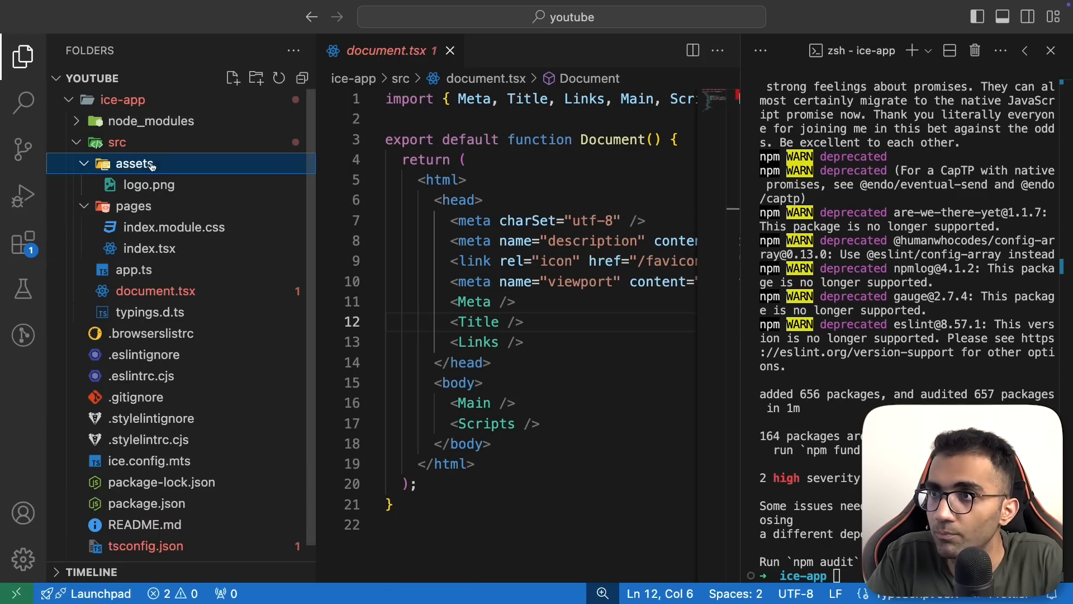
pyautogui.click(147, 184)
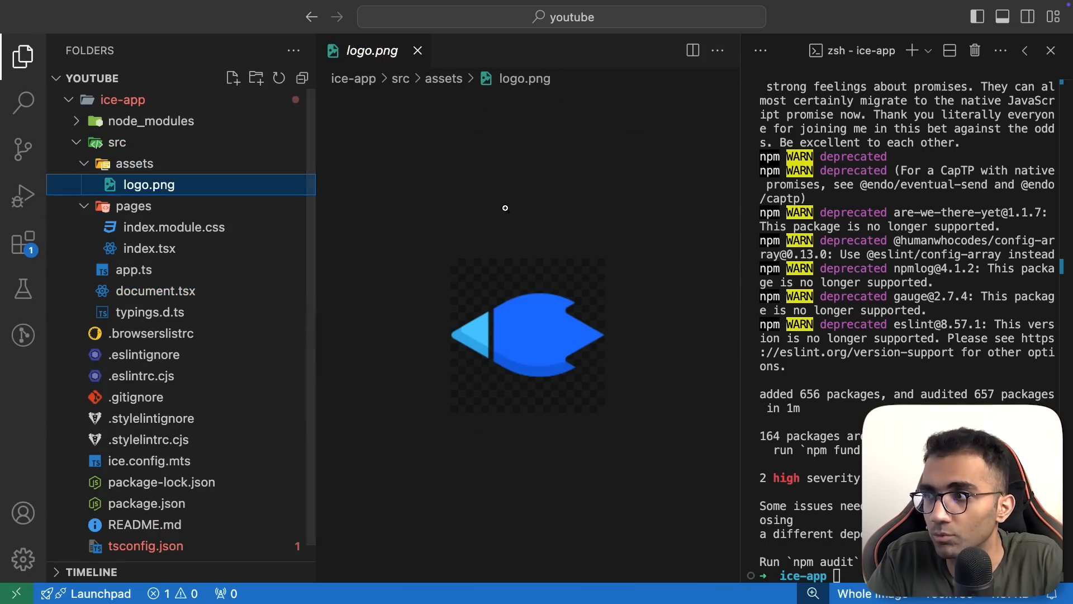
pyautogui.click(417, 50)
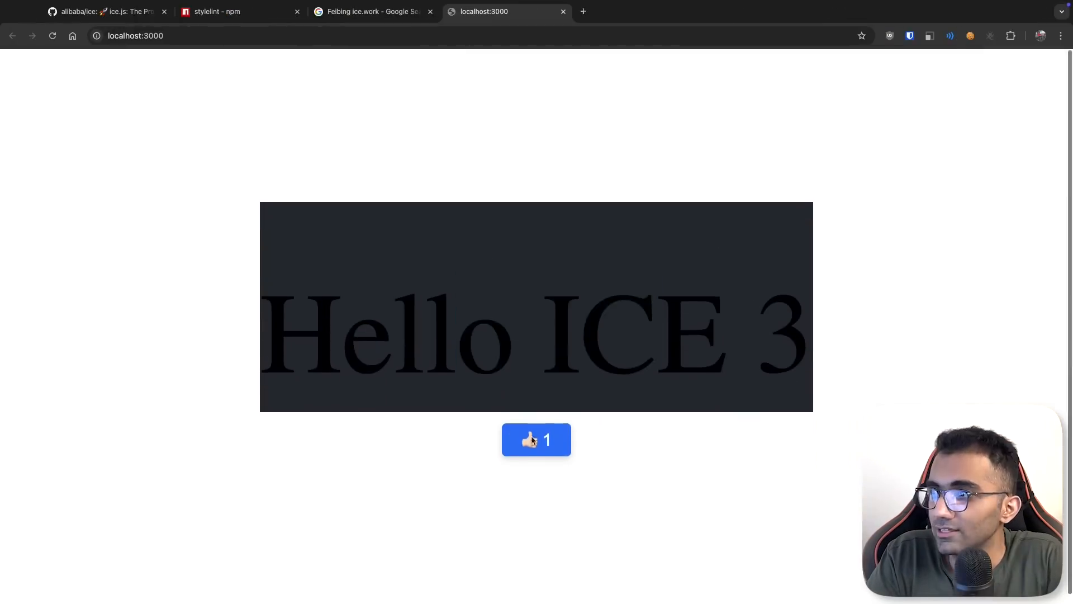
# Raise the Hello ICE 3 app's like counter to 13 with the thumbs-up button
pyautogui.click(536, 438)
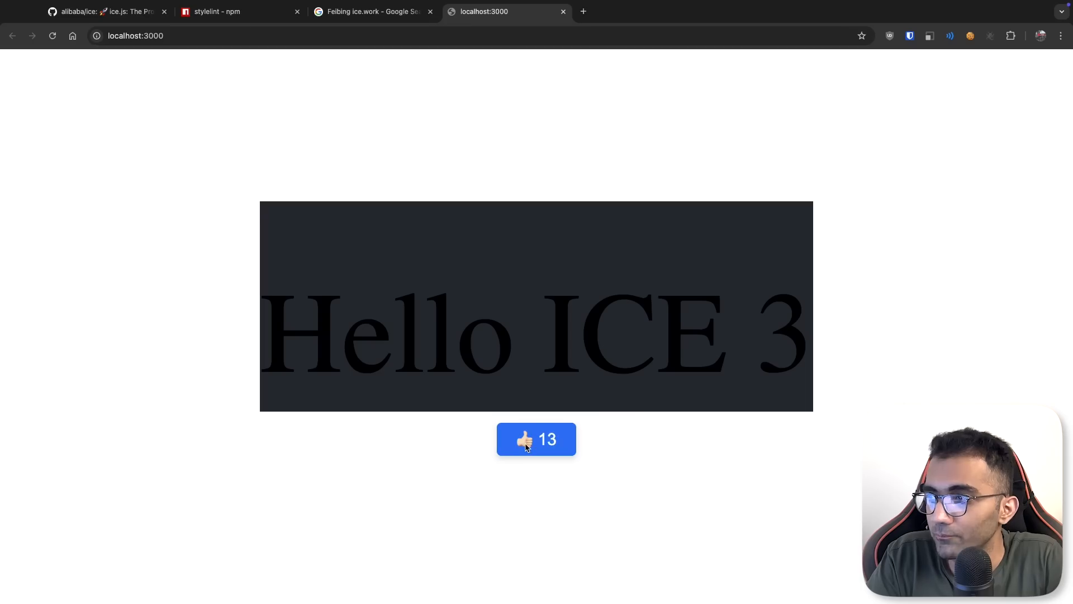
pyautogui.click(536, 438)
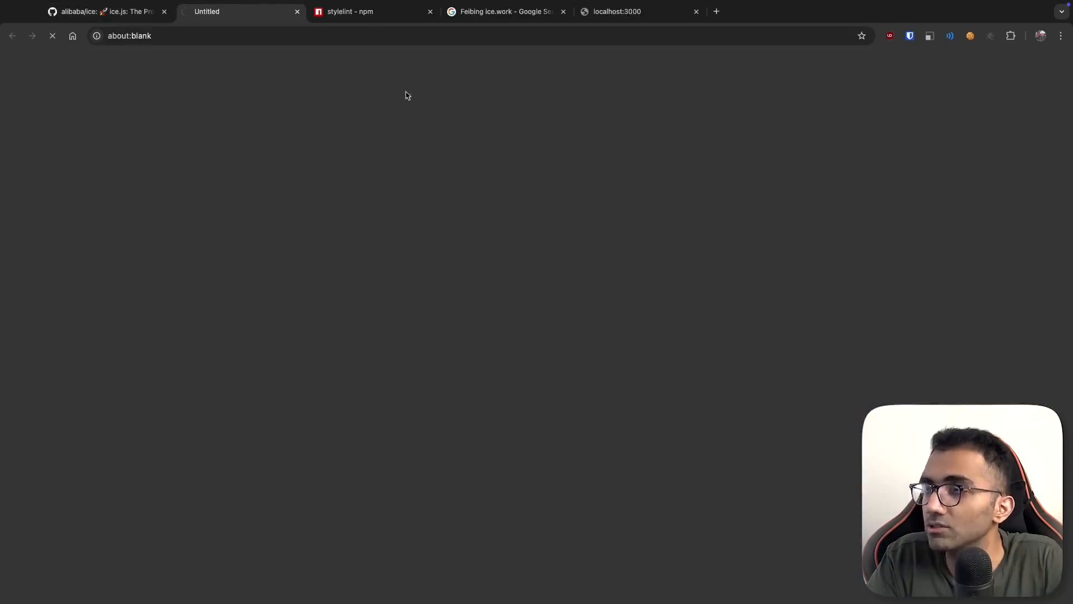
# Open v3.ice.work/docs/guide/basic/directory and scroll through the Directory Structure page
pyautogui.click(229, 11)
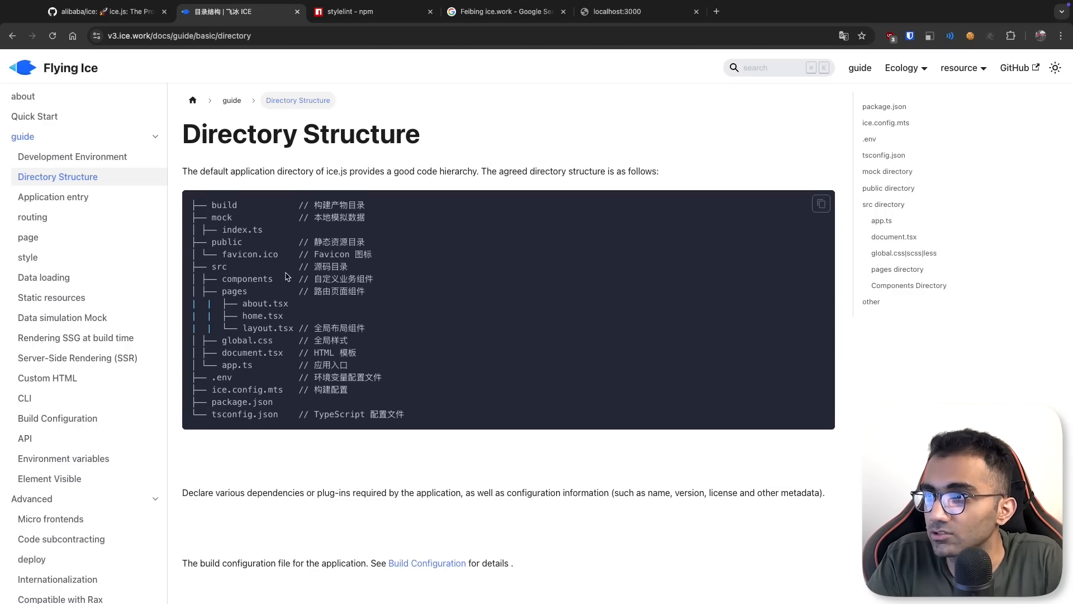
pyautogui.scroll(-3)
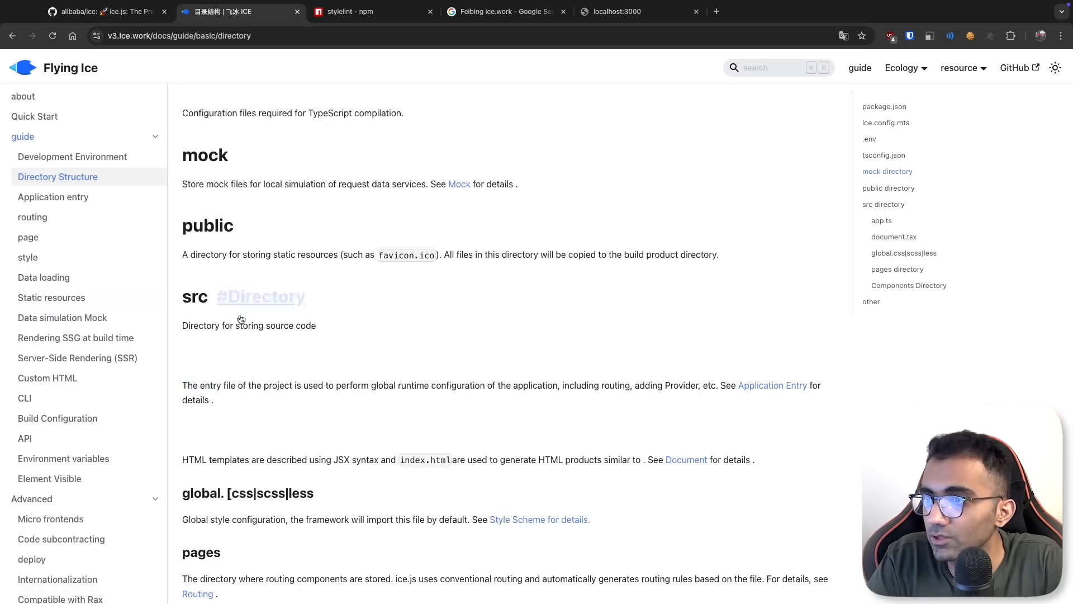
pyautogui.scroll(-3)
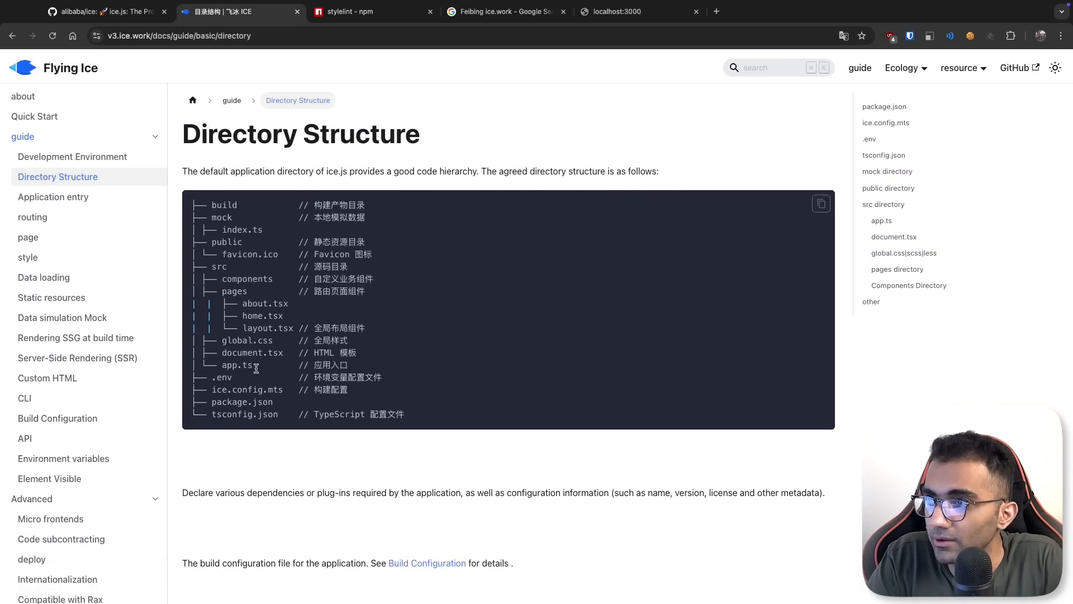
pyautogui.scroll(-3)
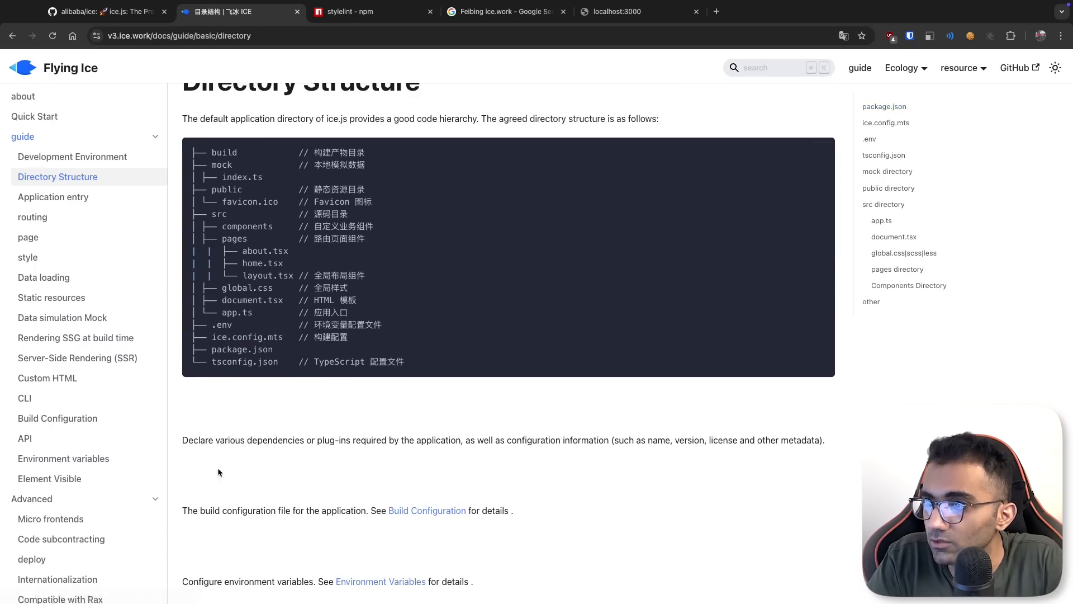
pyautogui.scroll(-3)
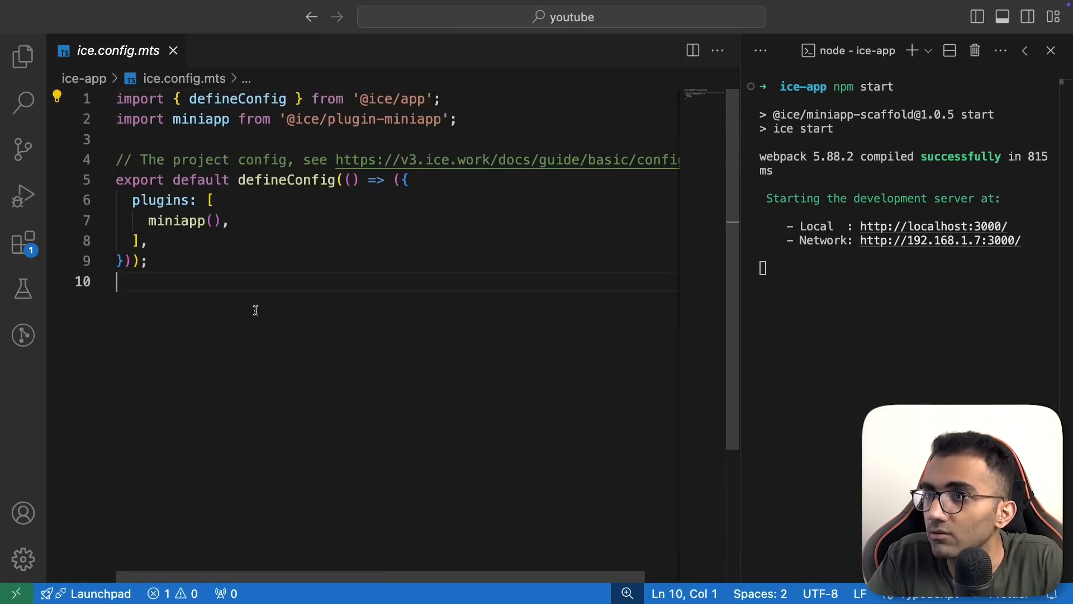
pyautogui.moveTo(414, 180)
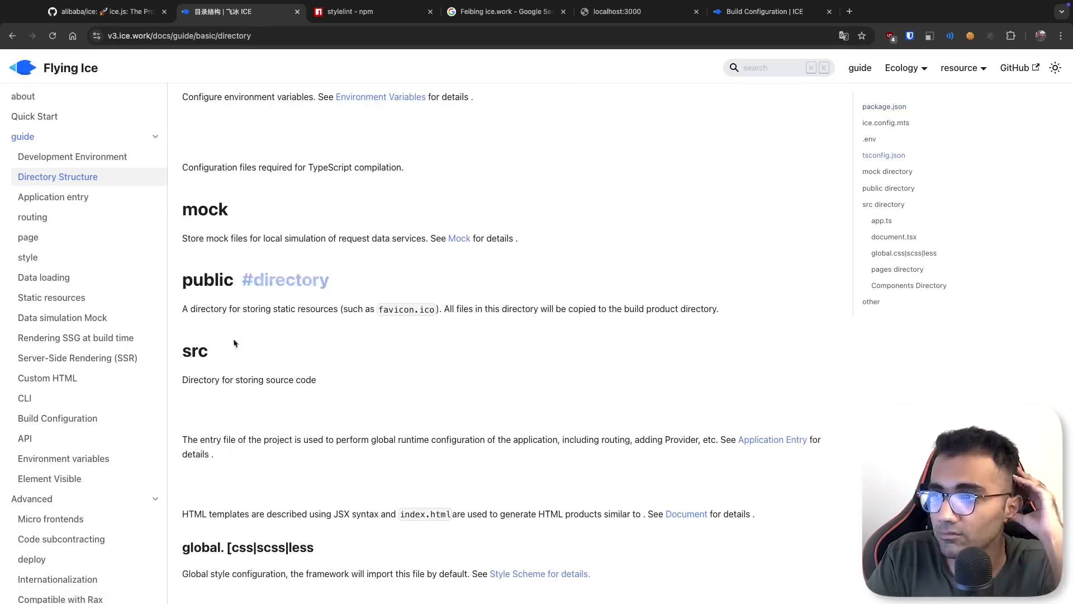
# Scroll the Application entry page, then return to src/app.ts in VS Code
pyautogui.scroll(-3)
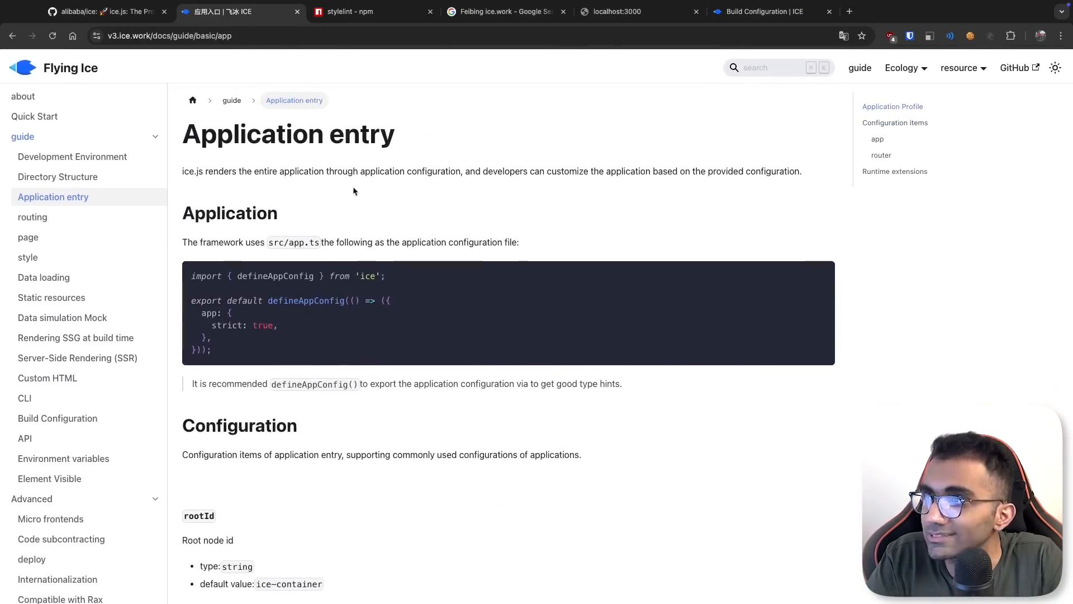
pyautogui.click(57, 177)
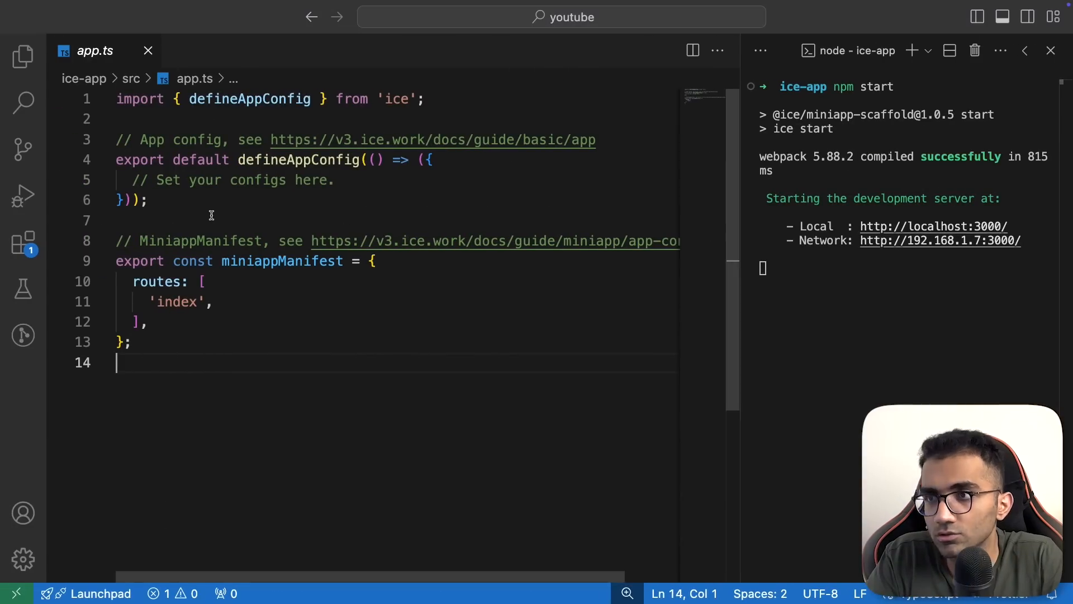
# Open src/pages/index.tsx from the Explorer, close index.d.ts, and switch back to Chrome
pyautogui.click(23, 56)
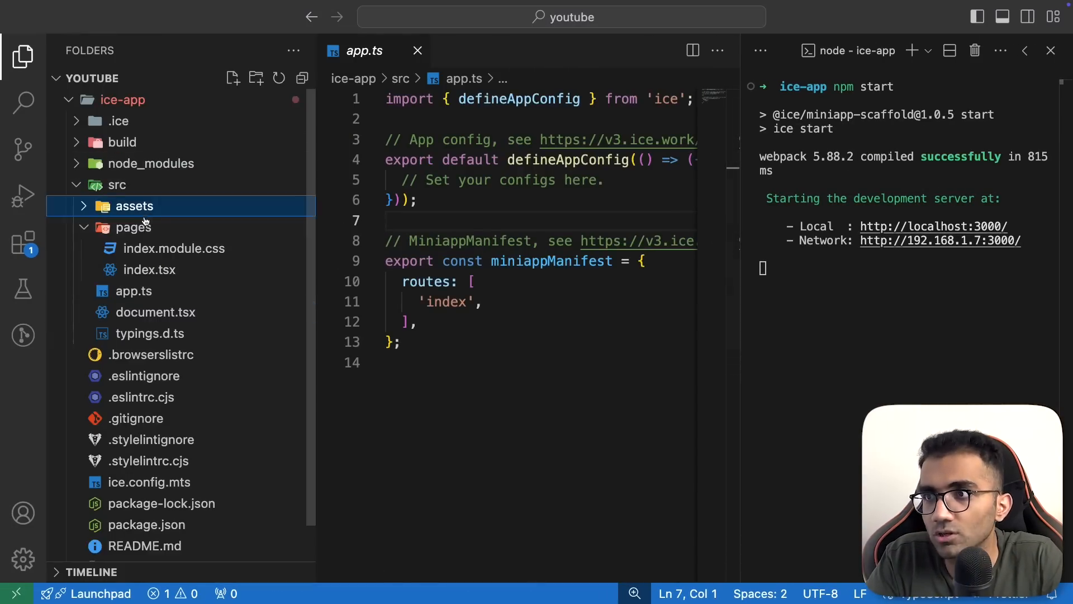
pyautogui.click(133, 227)
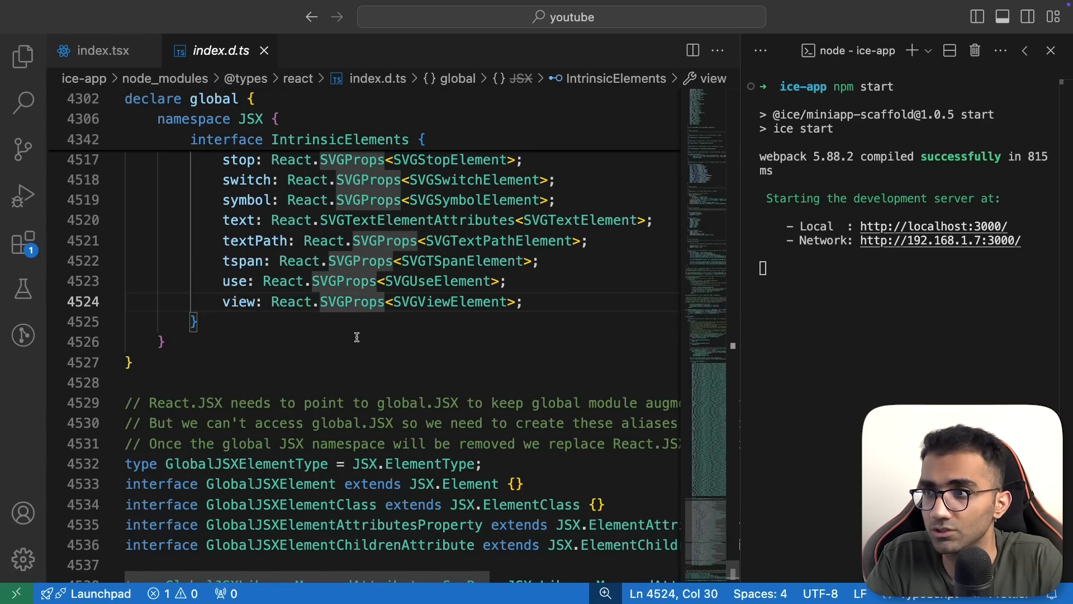
pyautogui.click(106, 50)
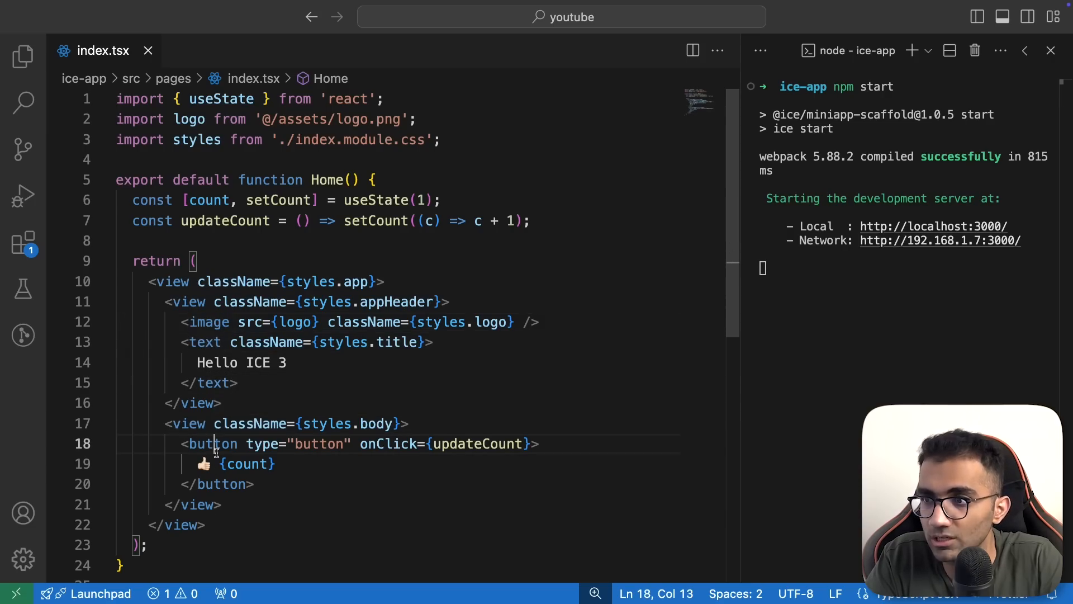
pyautogui.click(204, 341)
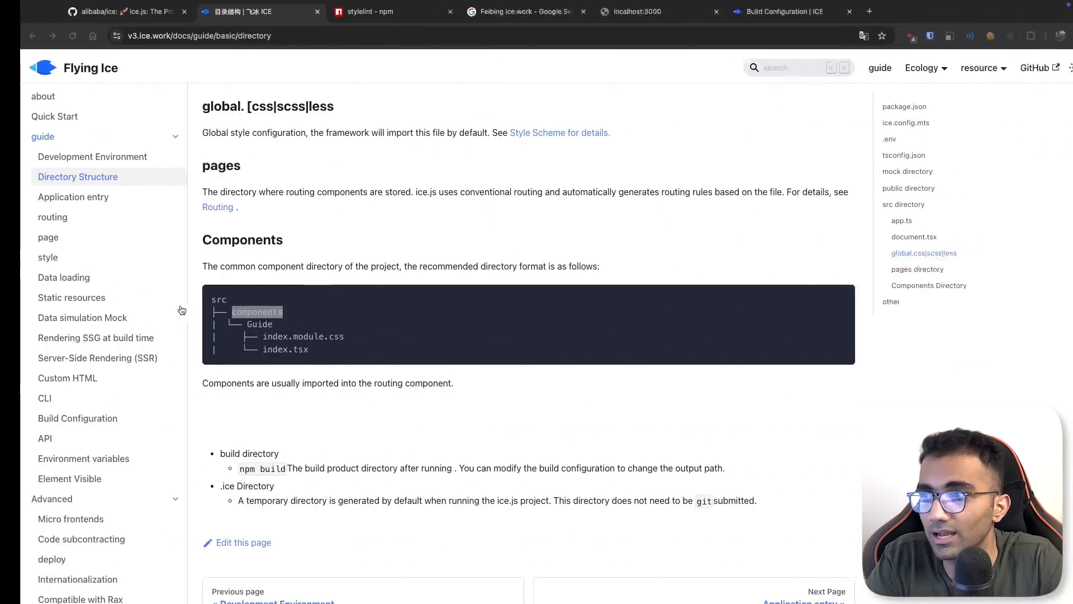
# Bring up the running Hello ICE 3 app's localhost:3000 tab
pyautogui.click(123, 11)
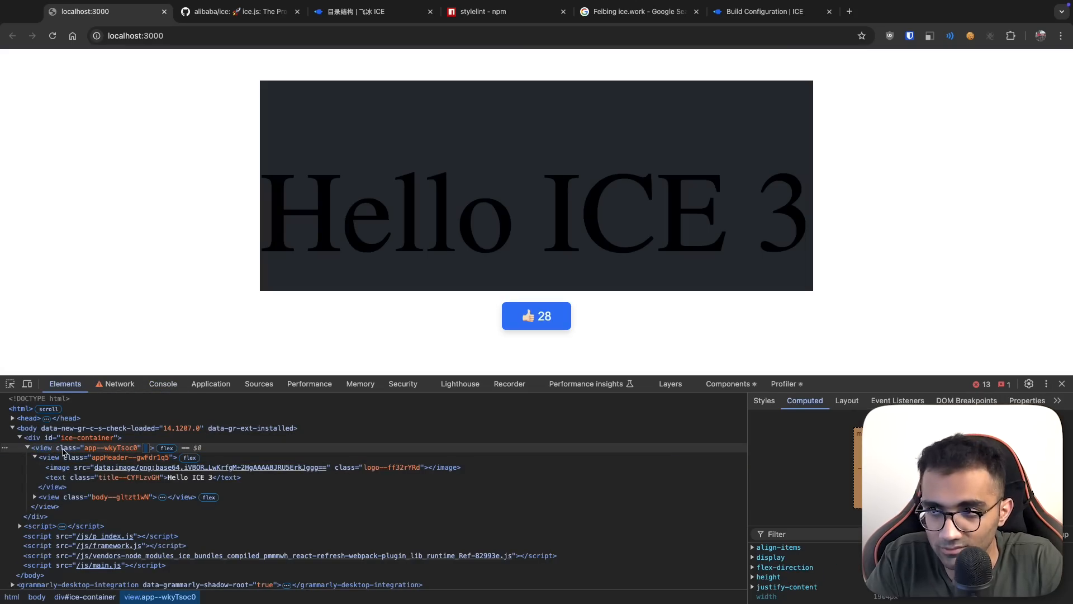
# Read the Routing guide's conventional and mini program routing sections, then Google 'mini programs'
pyautogui.click(370, 12)
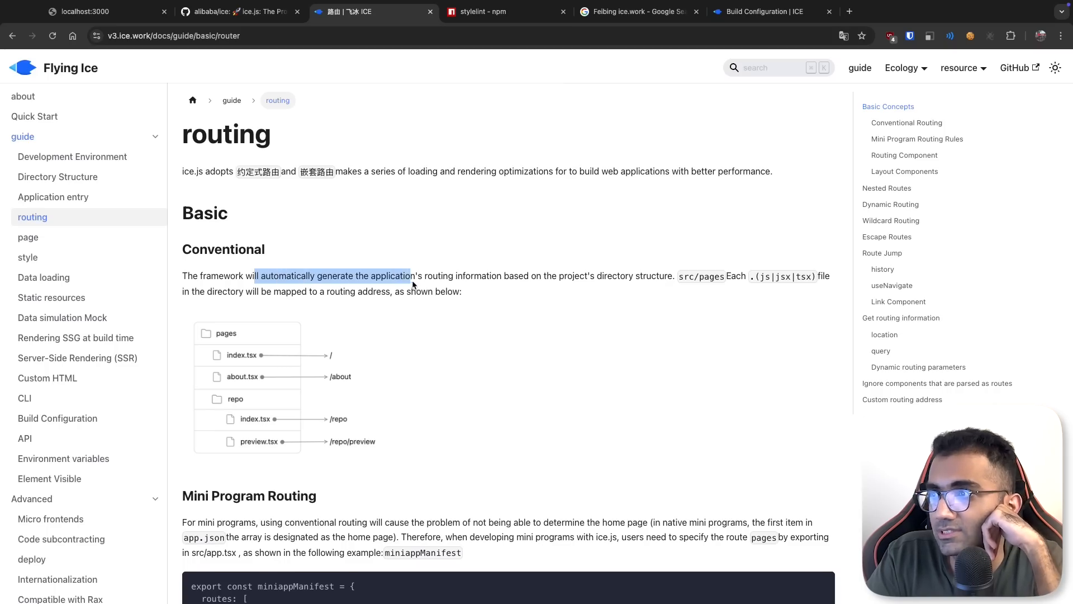
pyautogui.click(409, 291)
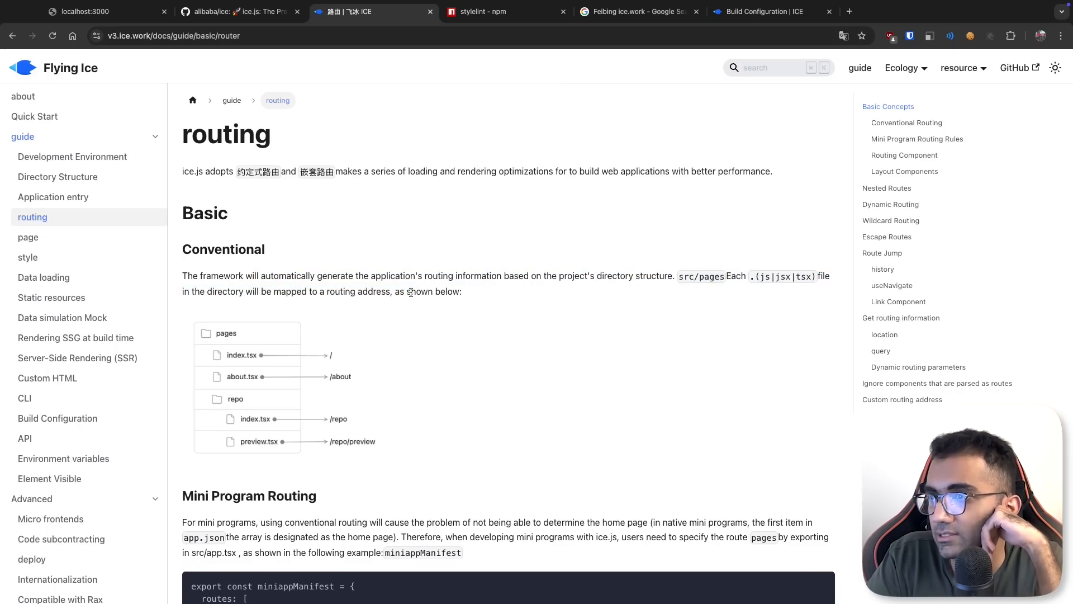
pyautogui.moveTo(265, 458)
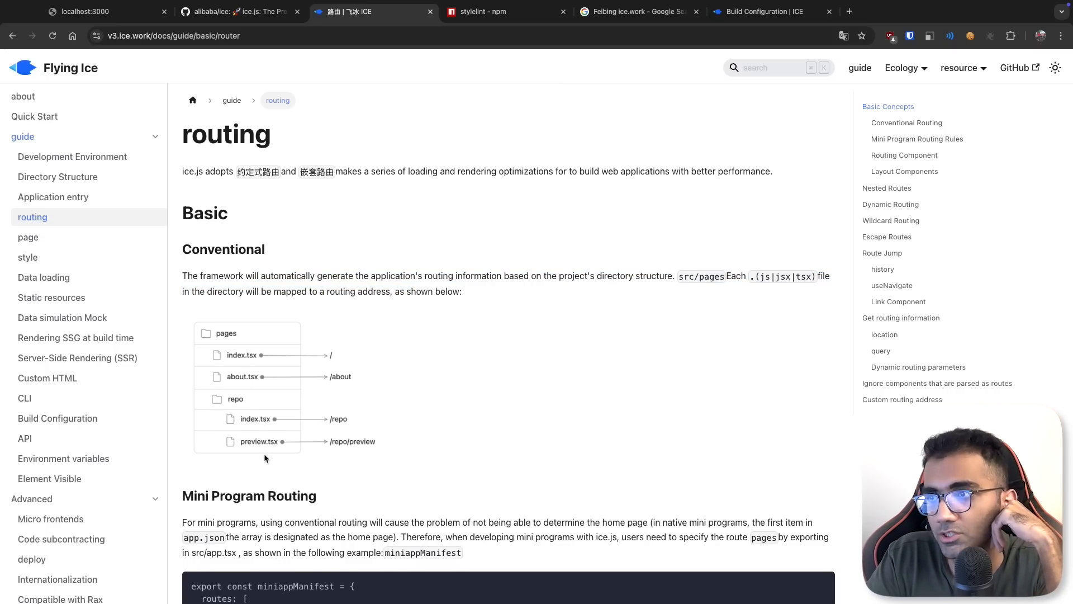
pyautogui.scroll(-3)
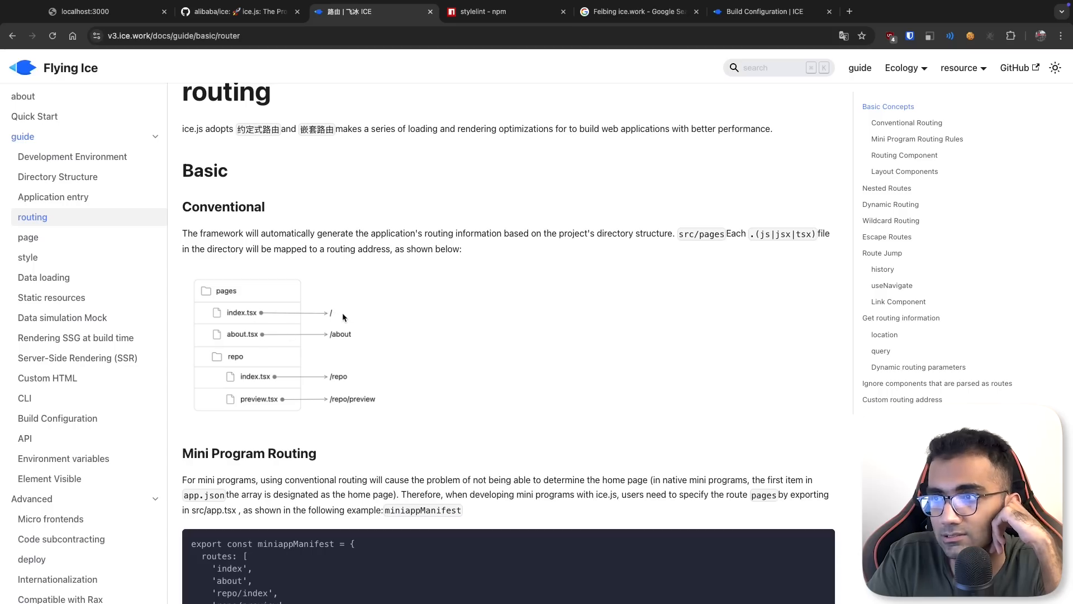
pyautogui.scroll(-3)
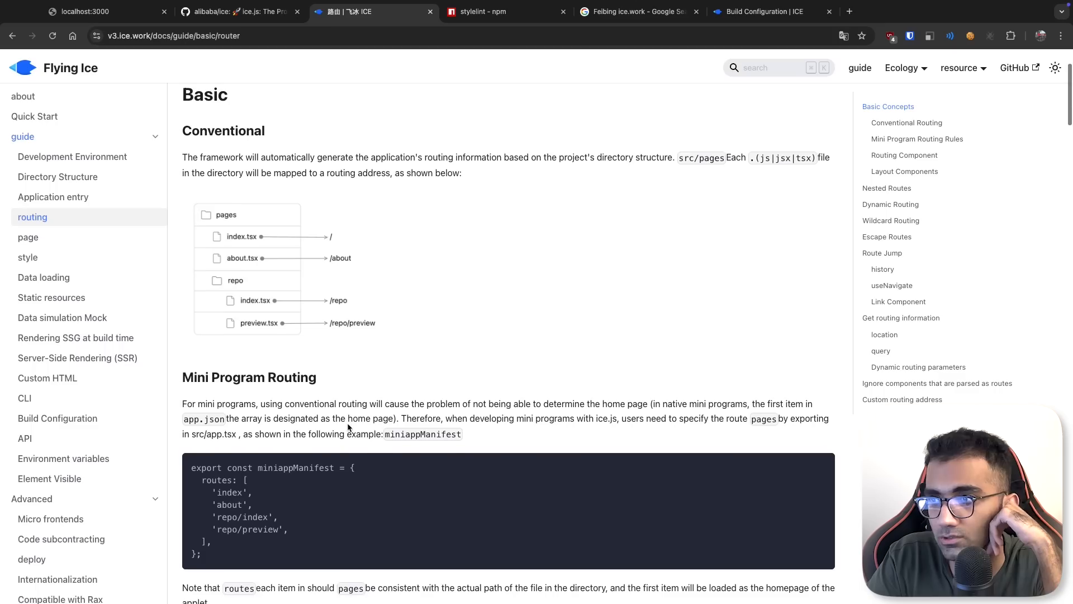
pyautogui.scroll(-3)
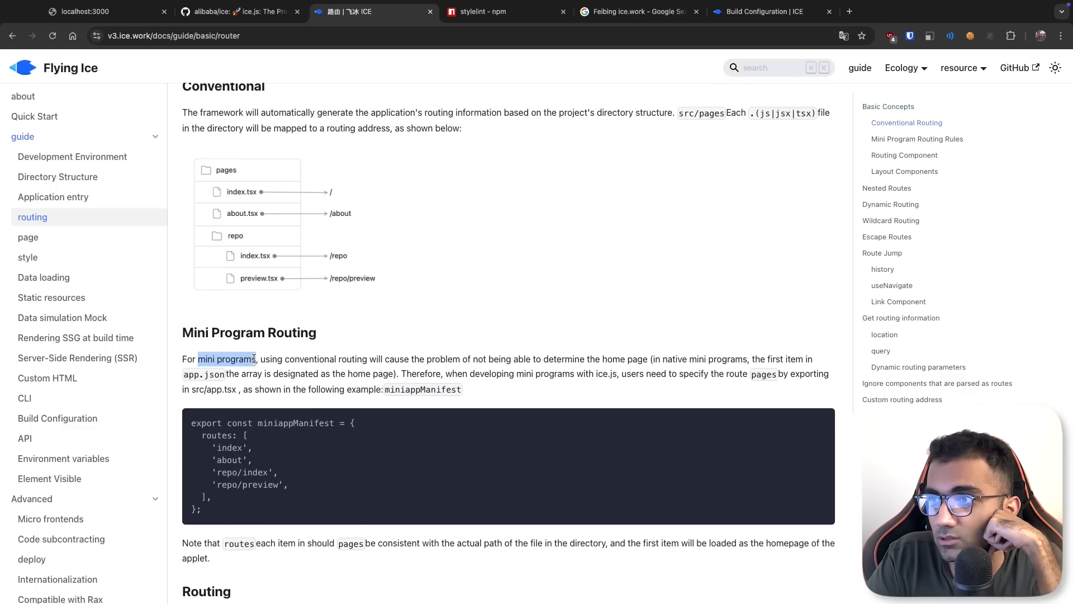
pyautogui.rightClick(243, 359)
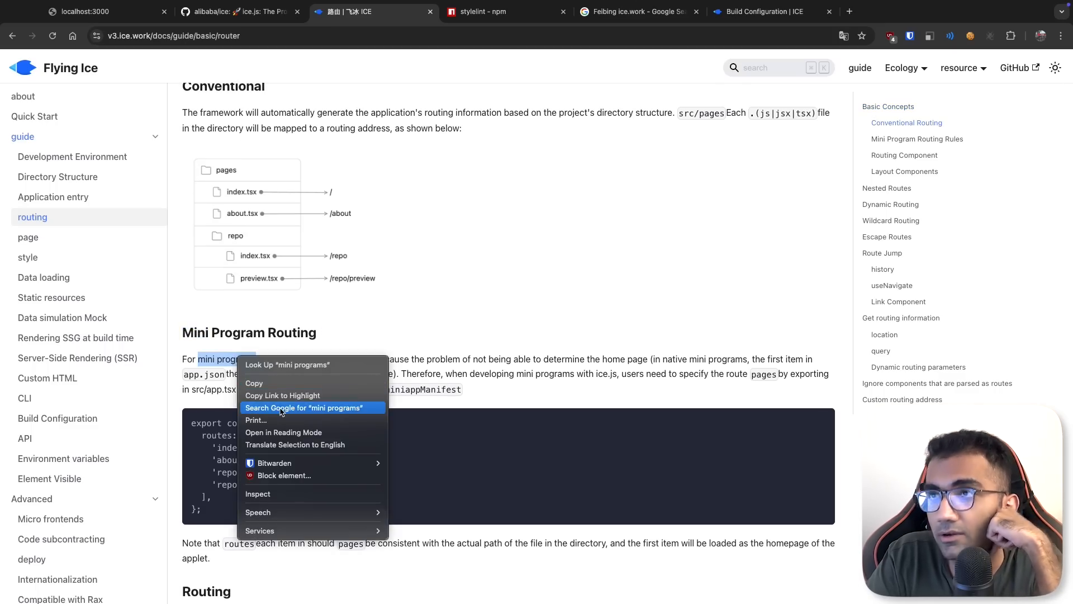
pyautogui.click(305, 407)
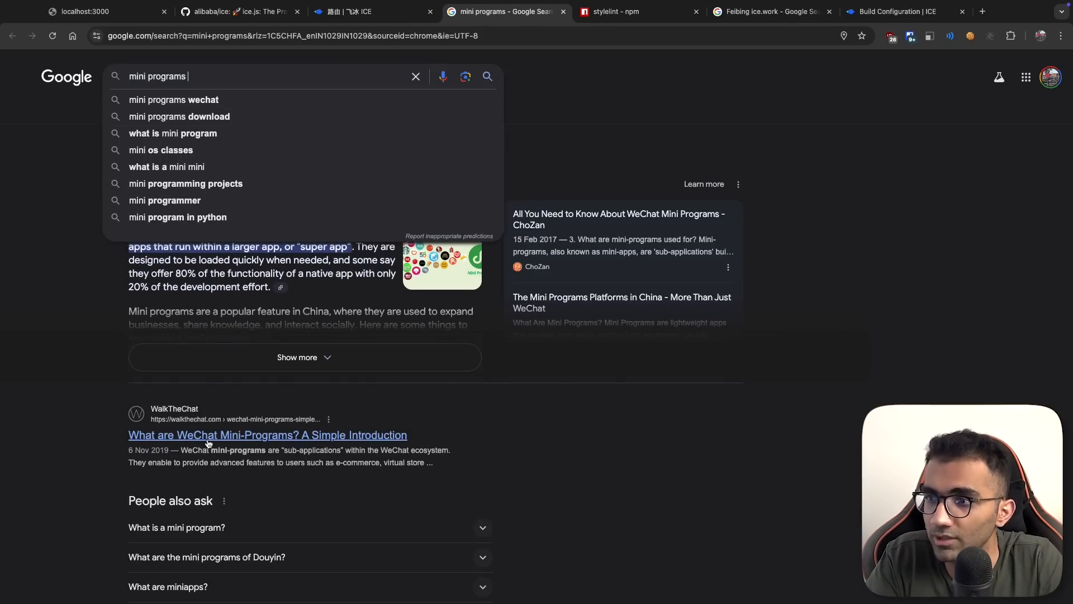
# Open WalkTheChat's WeChat mini-programs article and read past its JD.com example
pyautogui.click(267, 435)
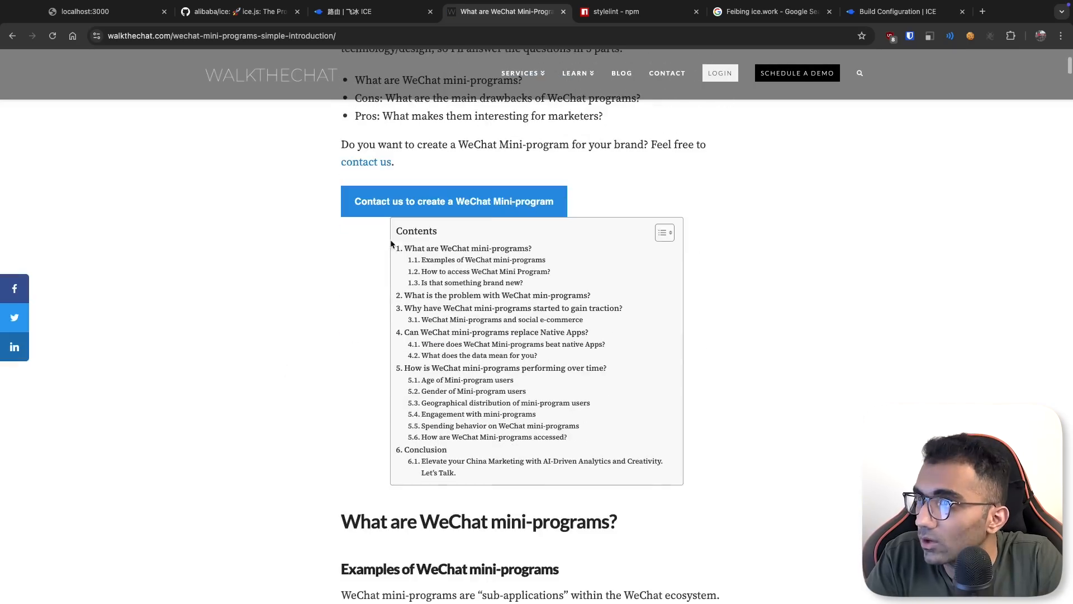
pyautogui.scroll(-3)
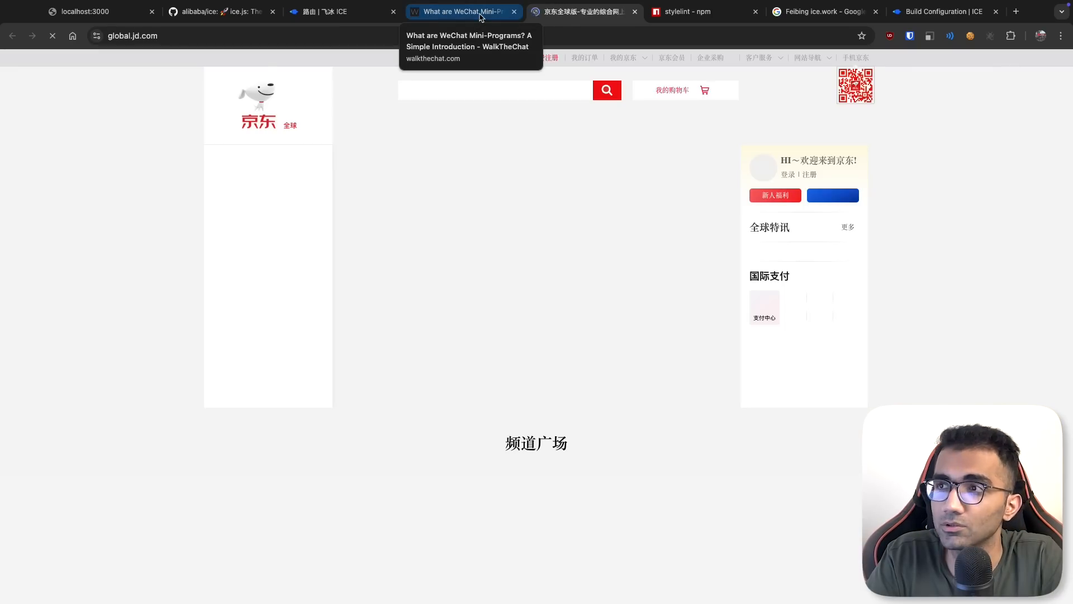
pyautogui.click(463, 12)
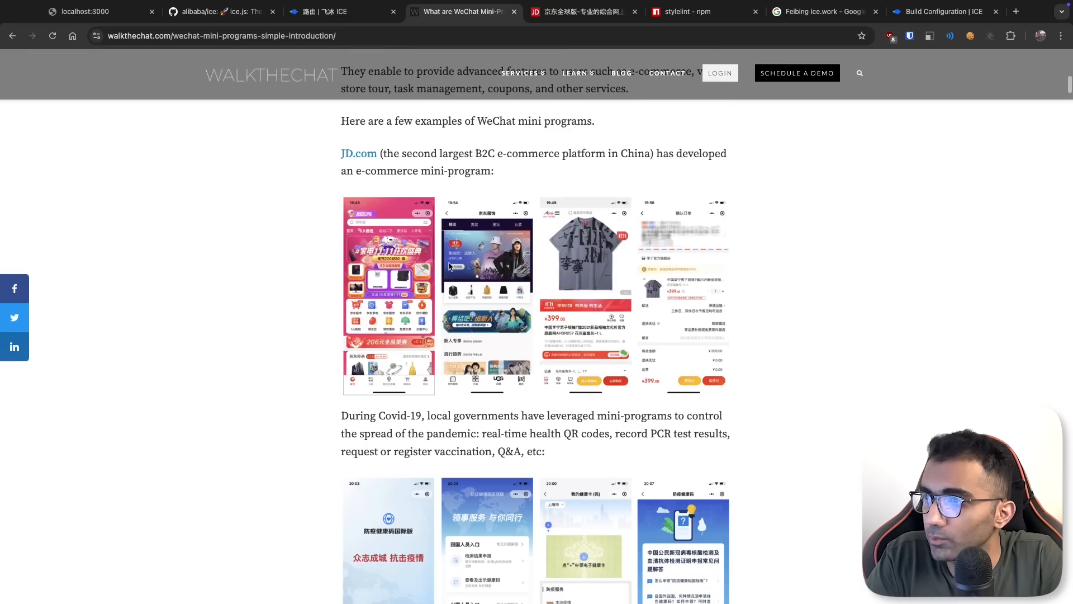
pyautogui.scroll(-3)
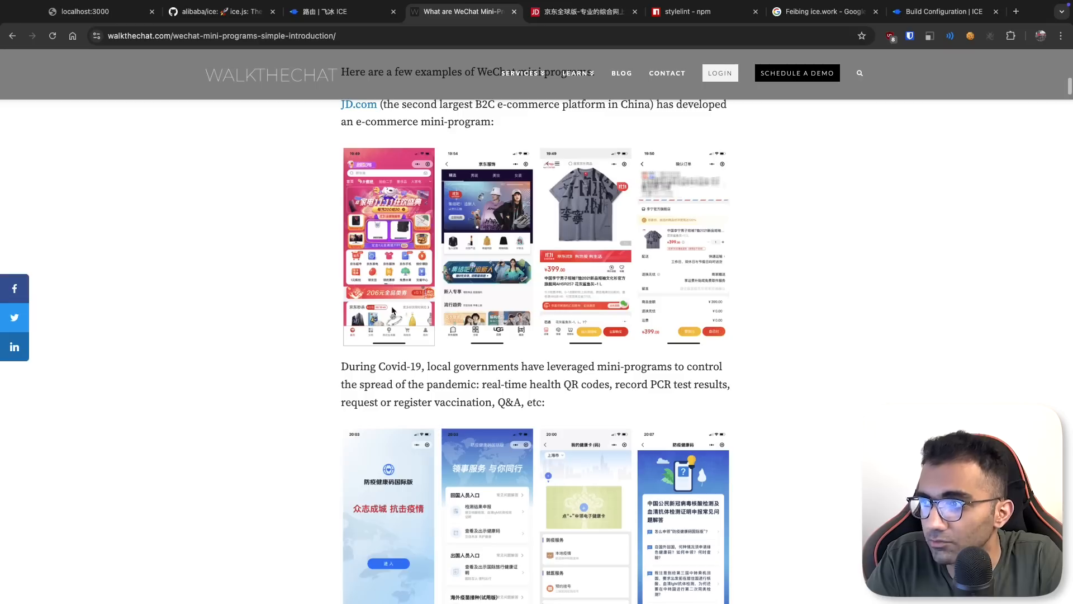
pyautogui.scroll(-3)
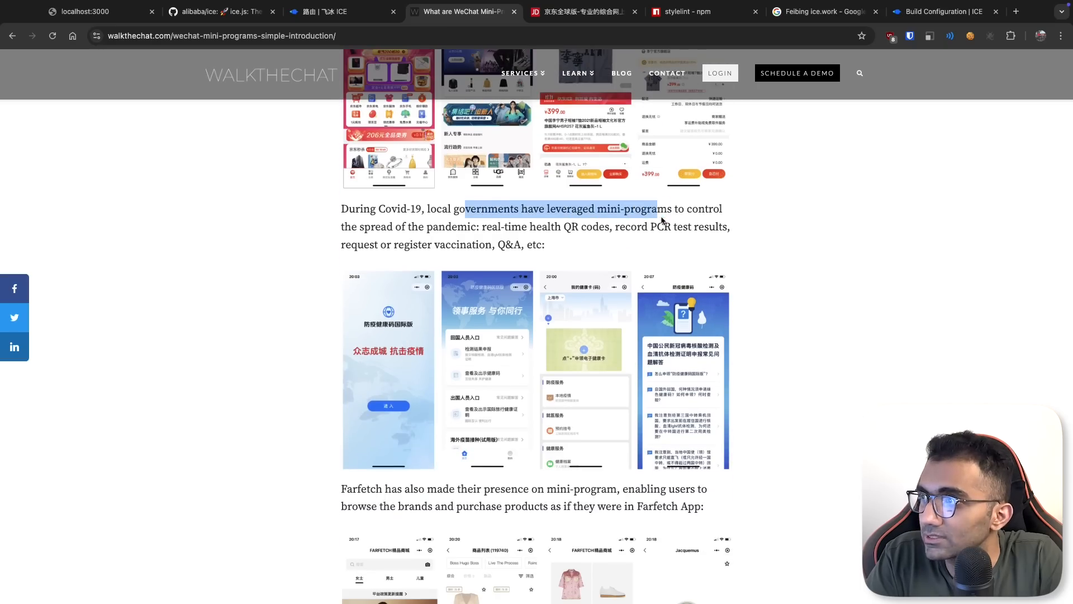
# Highlight the Covid-19 mini-programs sentence, finish the article, and return to the ice.js tab
pyautogui.moveTo(655, 208); pyautogui.dragTo(512, 225)
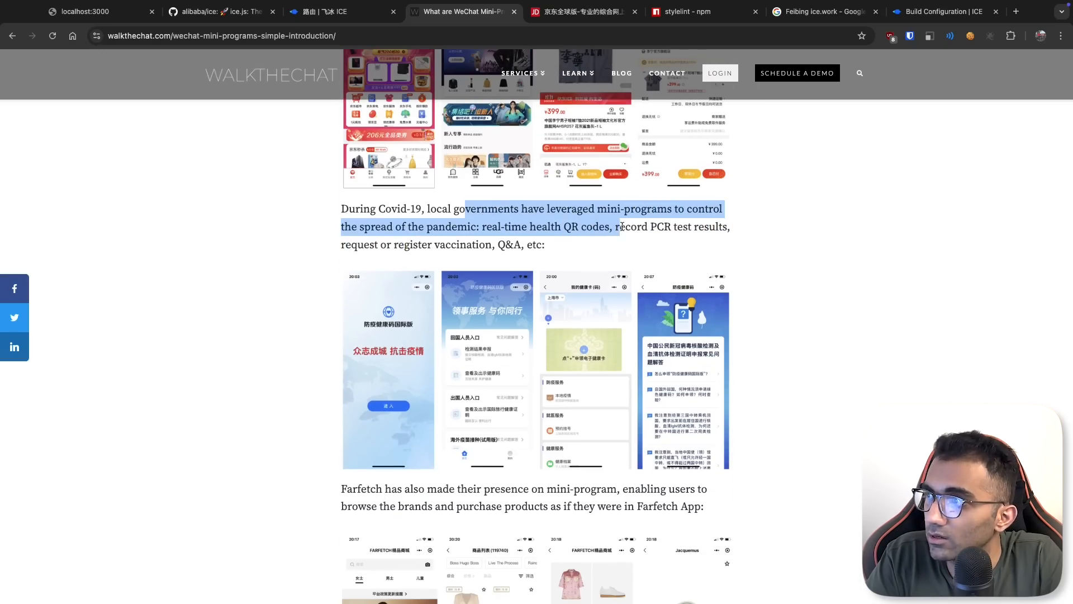
pyautogui.scroll(-3)
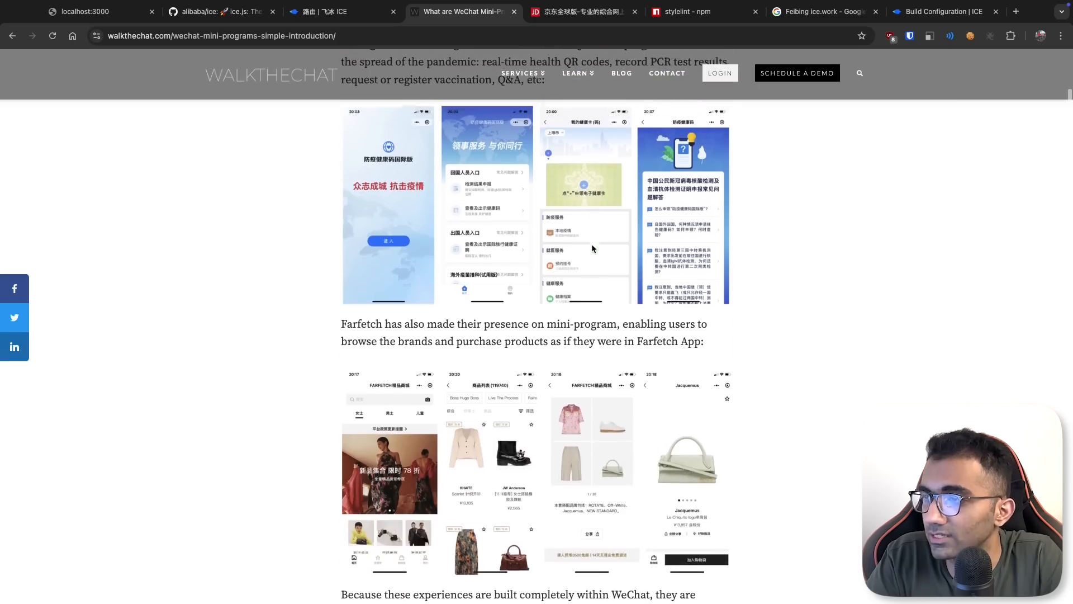
pyautogui.scroll(-3)
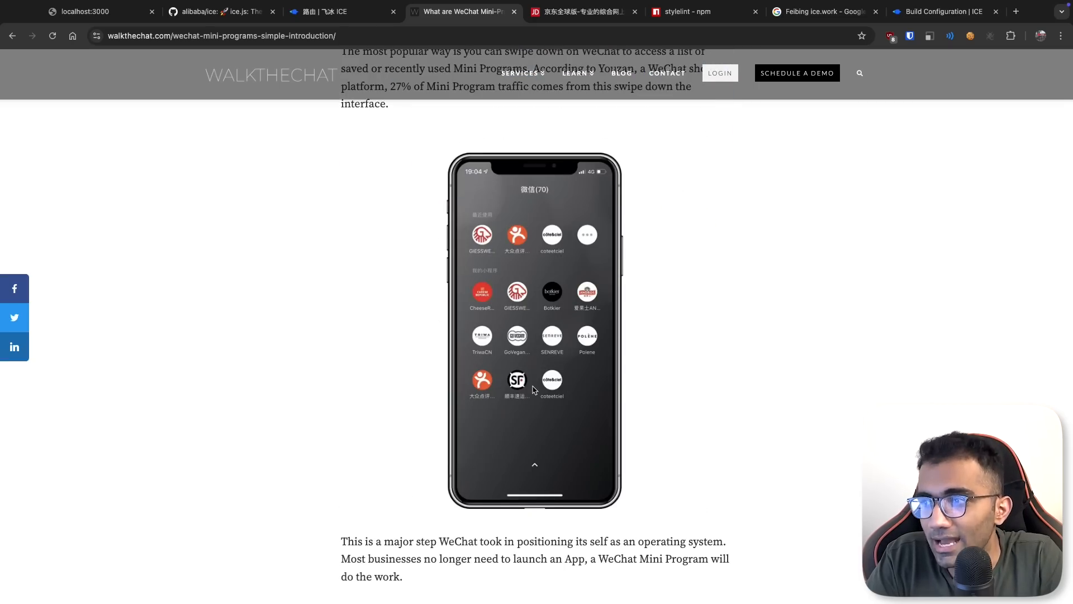
pyautogui.click(321, 12)
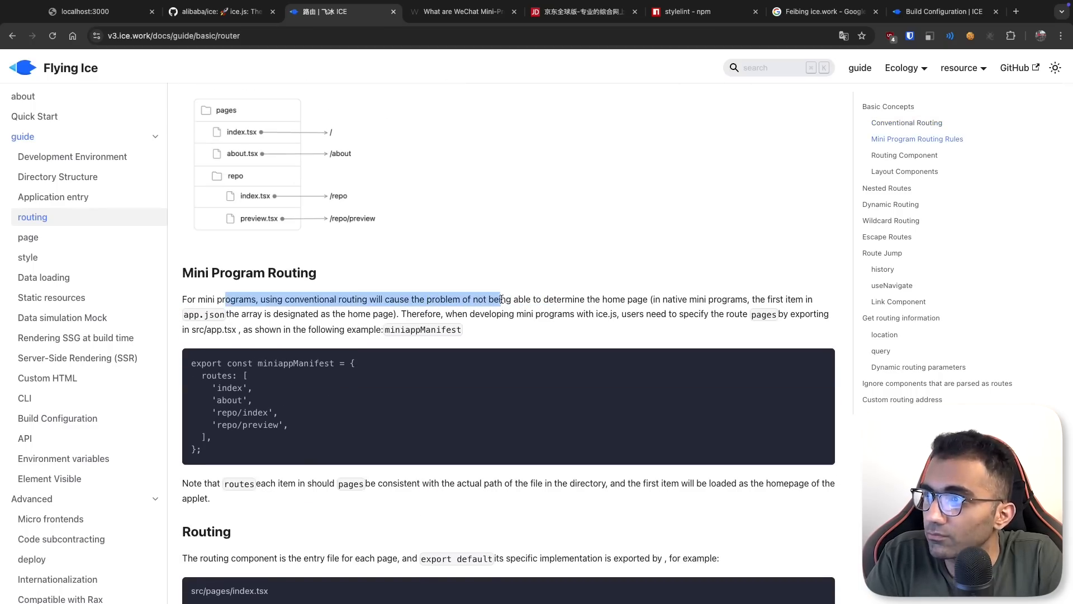
# Highlight the mini program home page problem and app.json first-item note, then read on
pyautogui.moveTo(500, 299); pyautogui.dragTo(642, 299)
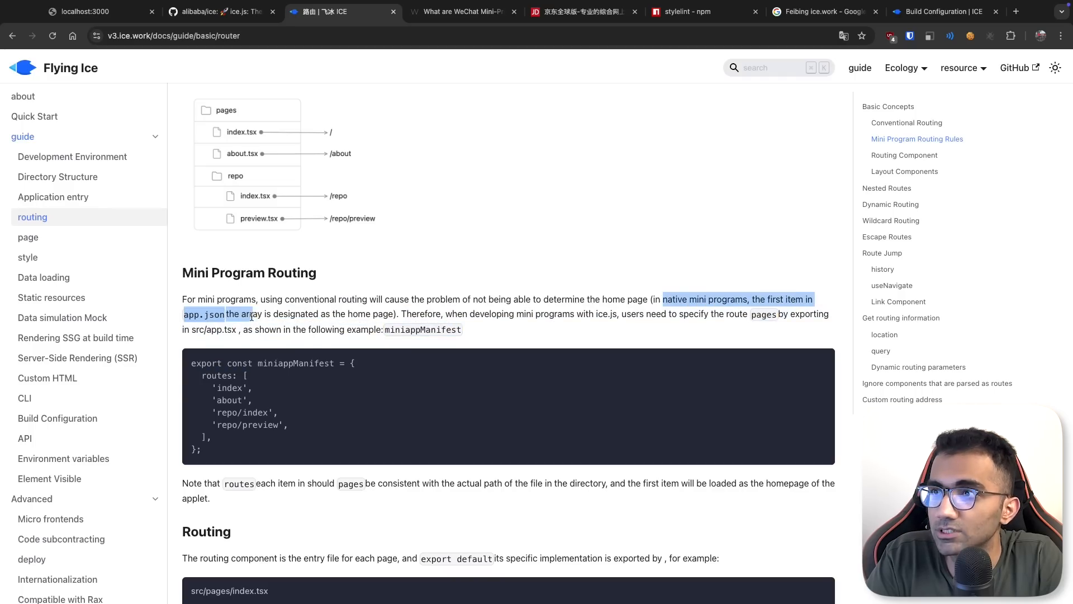
pyautogui.moveTo(250, 314); pyautogui.dragTo(352, 314)
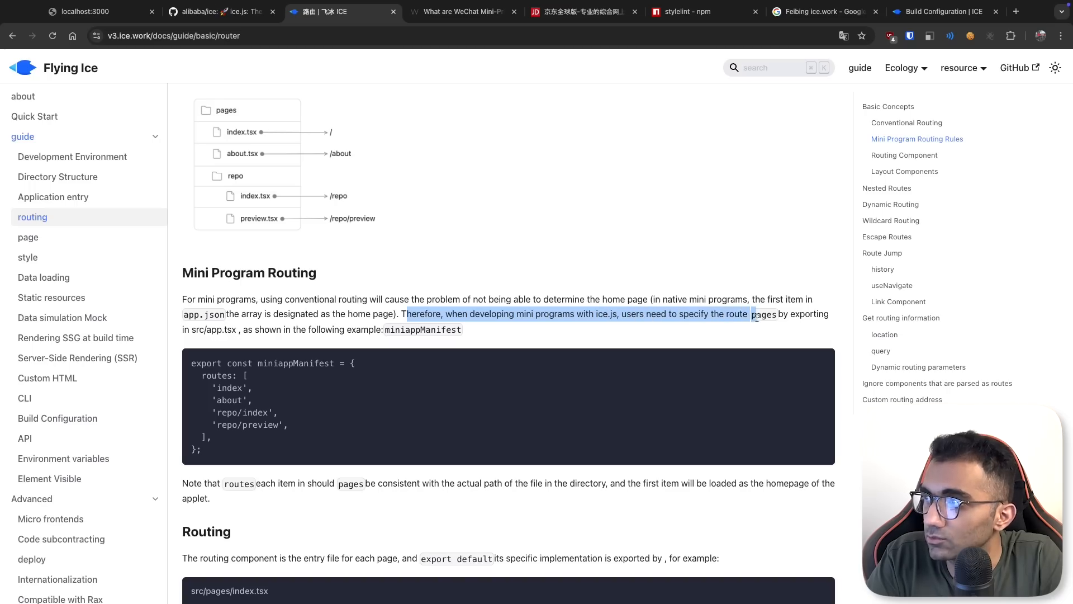
pyautogui.click(394, 329)
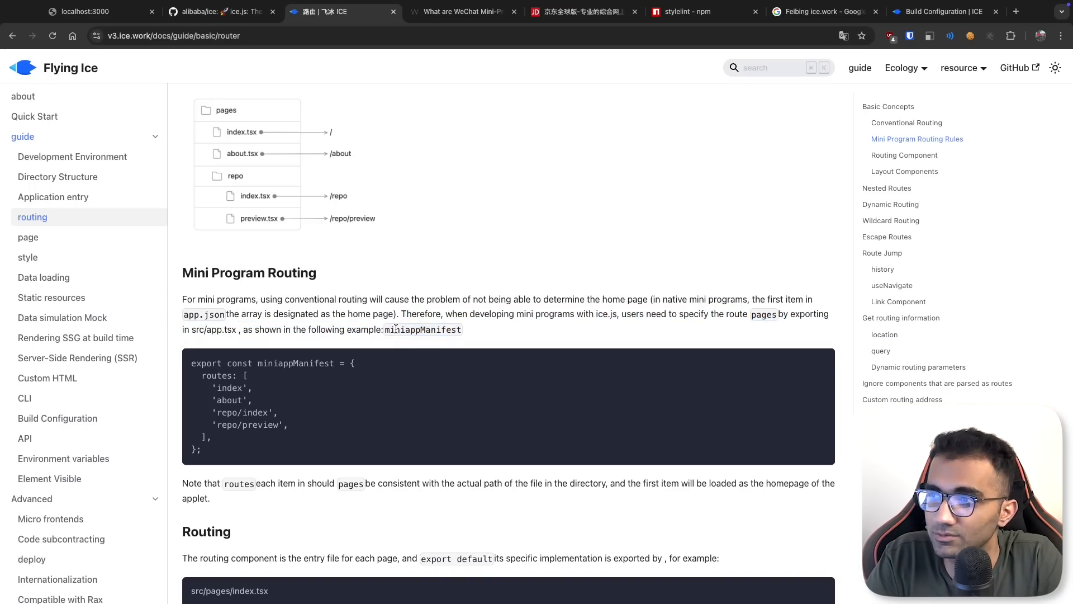
pyautogui.scroll(-3)
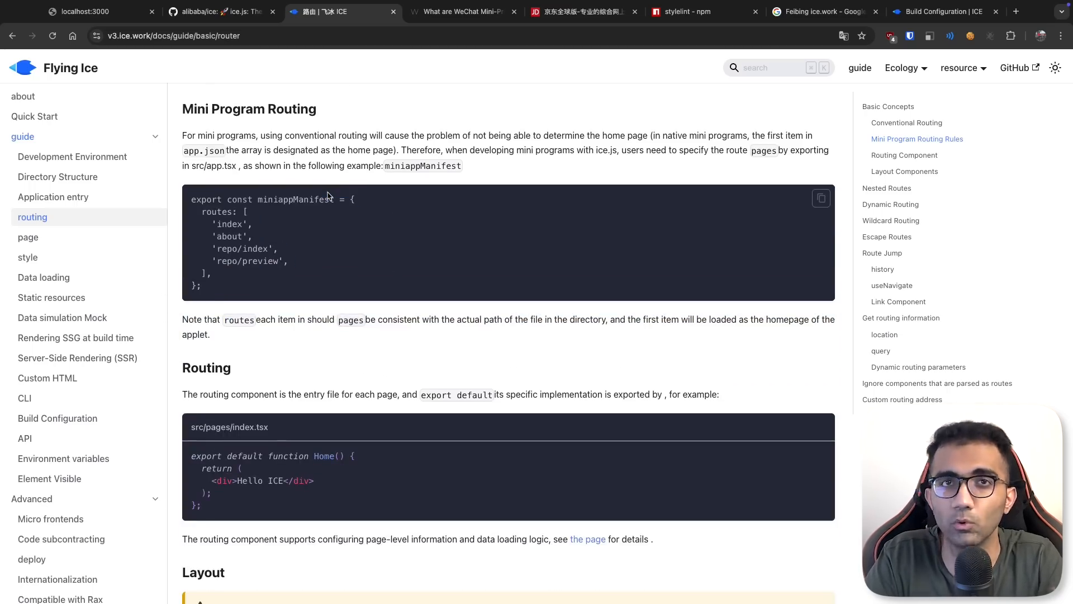
pyautogui.scroll(-3)
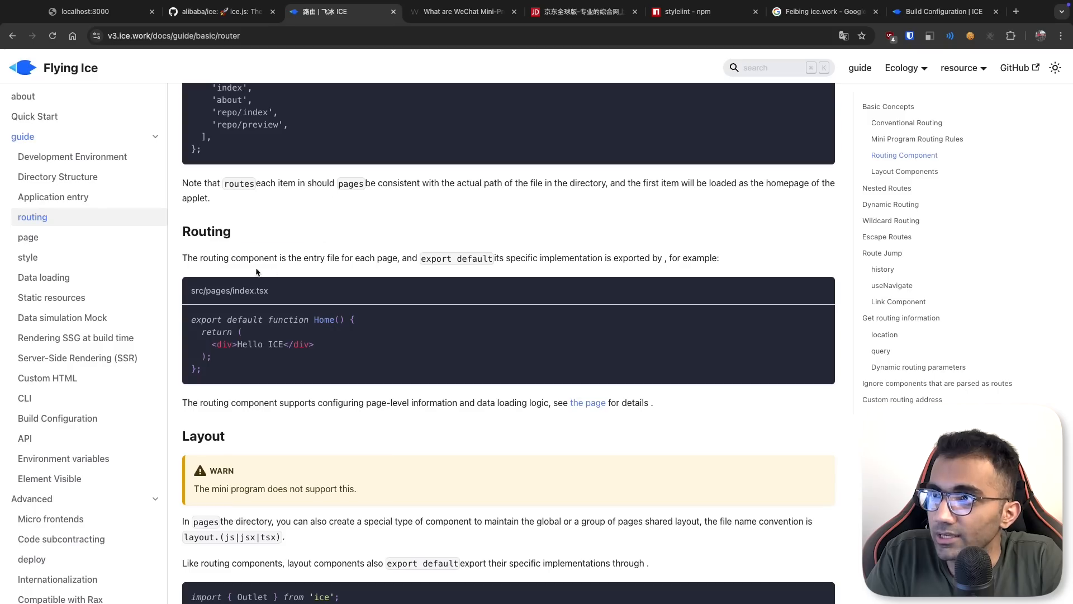
pyautogui.scroll(-3)
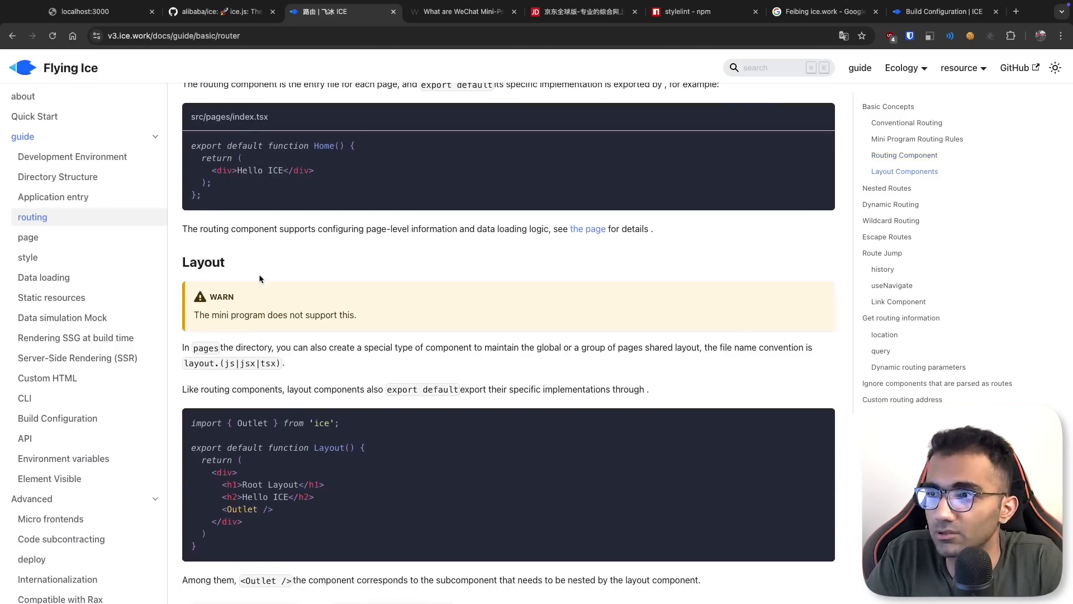
pyautogui.scroll(-3)
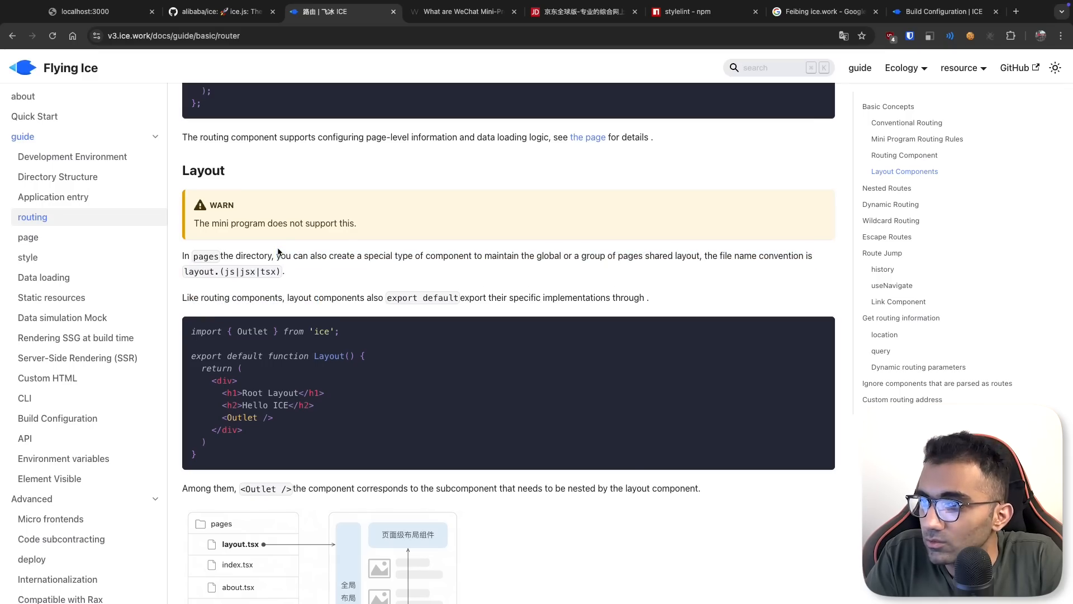
pyautogui.scroll(-3)
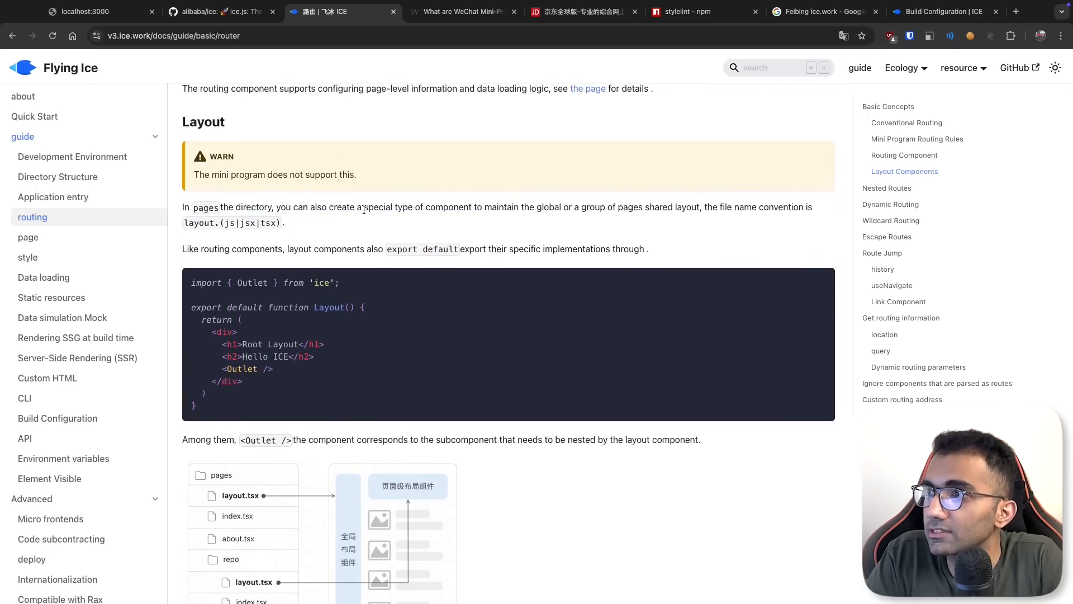
# Read the Layout and Nested routes sections, then open the page guide
pyautogui.moveTo(365, 207); pyautogui.dragTo(628, 207)
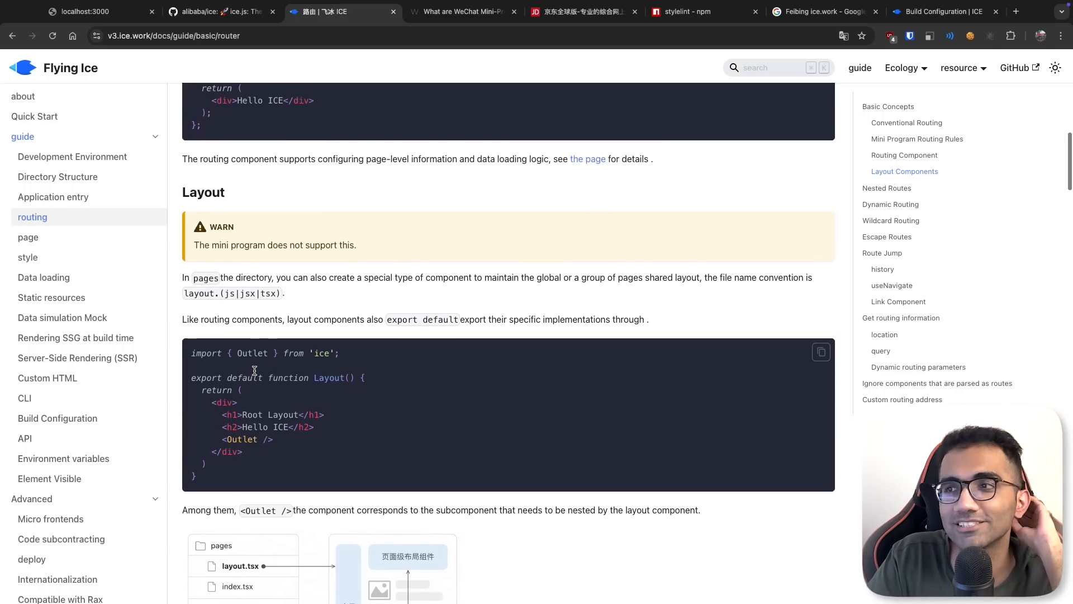
pyautogui.scroll(-3)
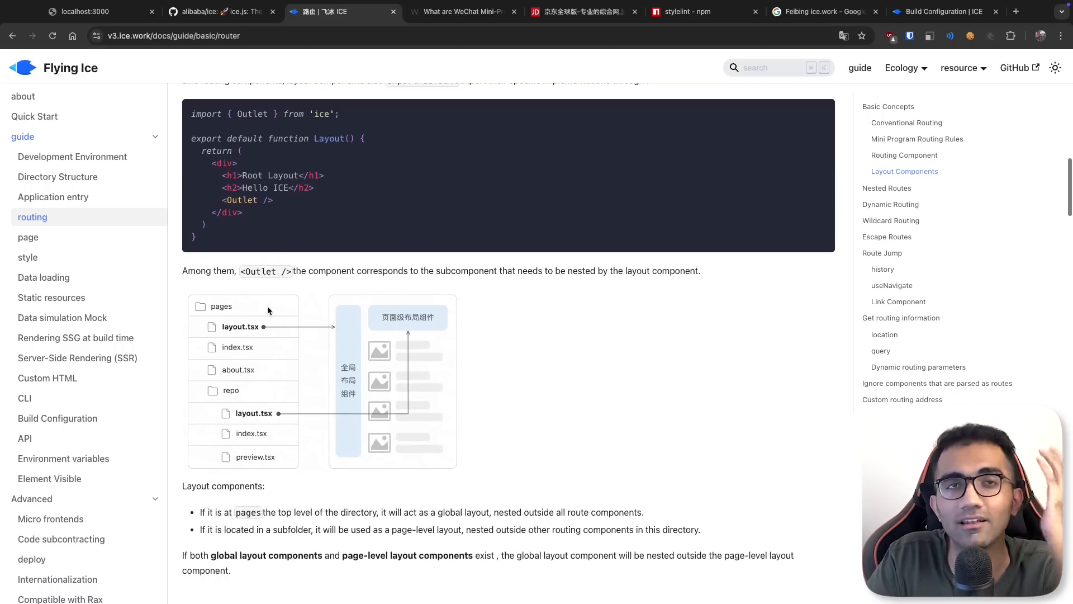
pyautogui.scroll(-3)
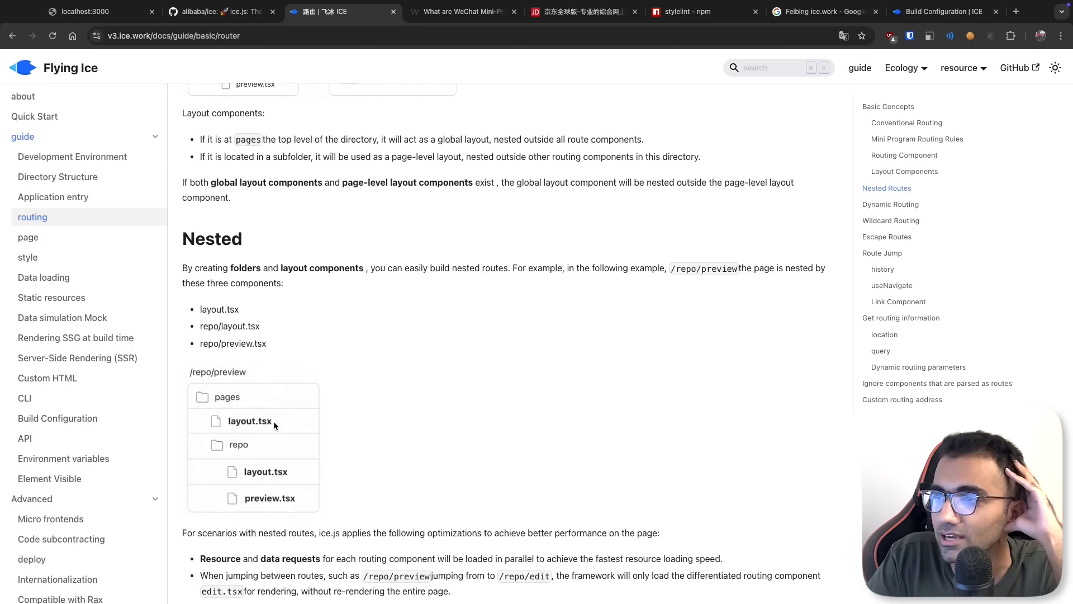
pyautogui.scroll(-3)
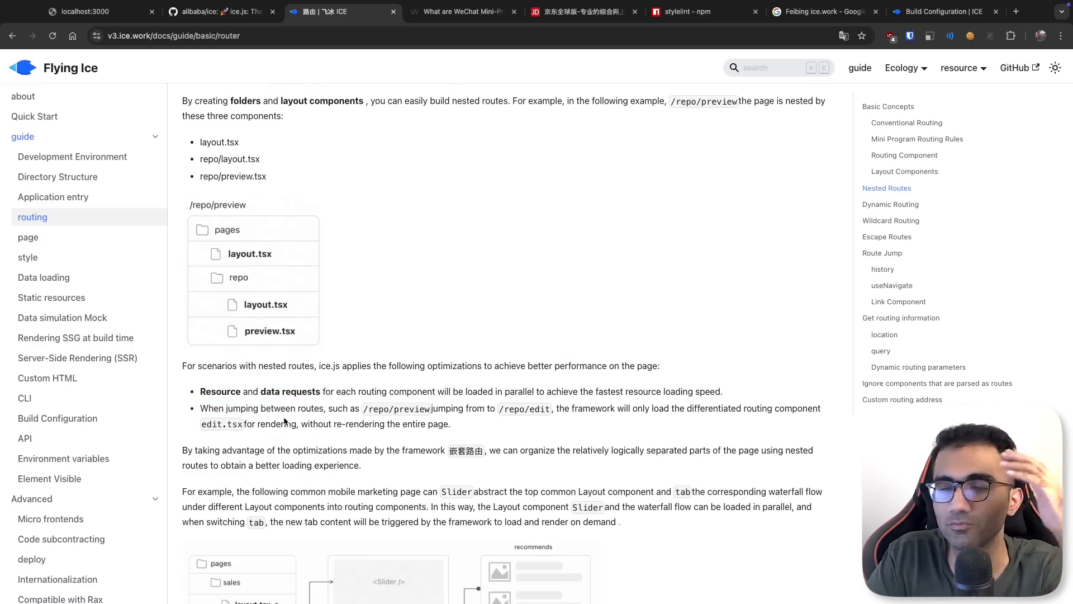
pyautogui.scroll(-3)
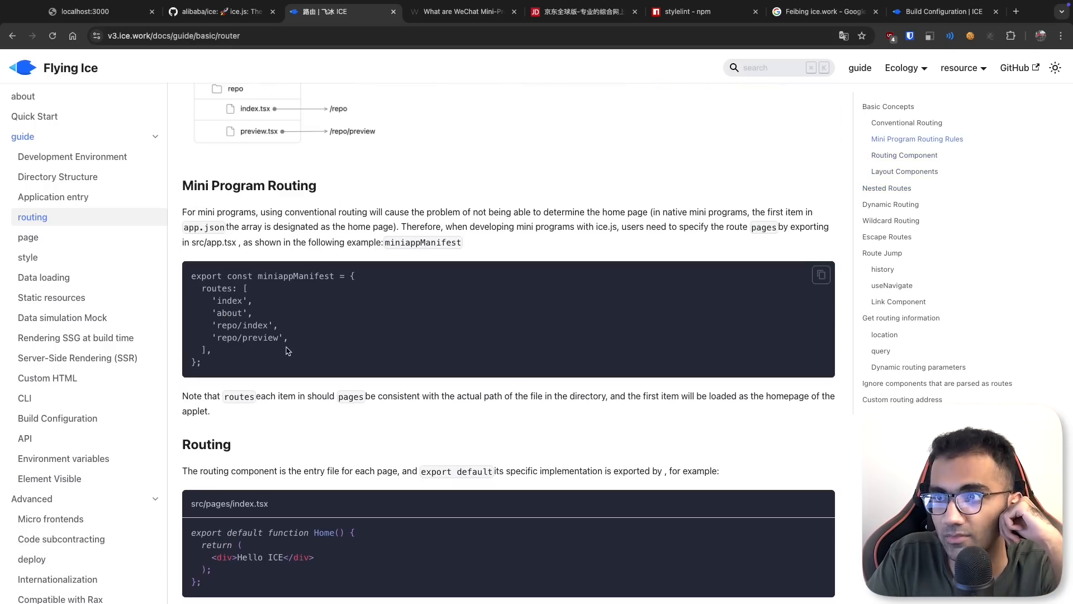
pyautogui.click(28, 237)
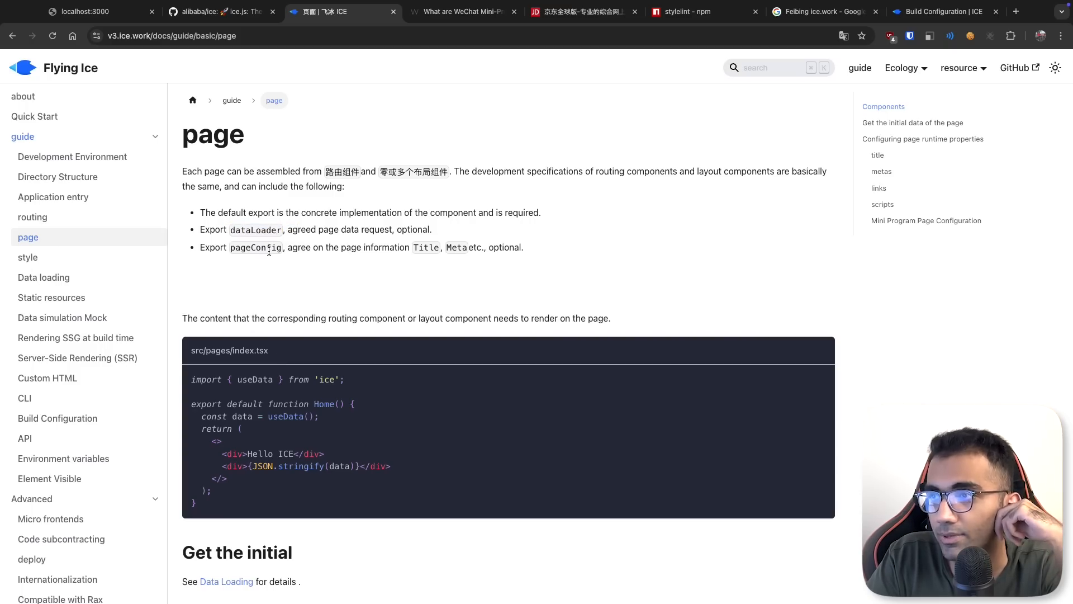
# Read the page guide down to Mini Program Page Configuration, then open the style guide
pyautogui.scroll(-3)
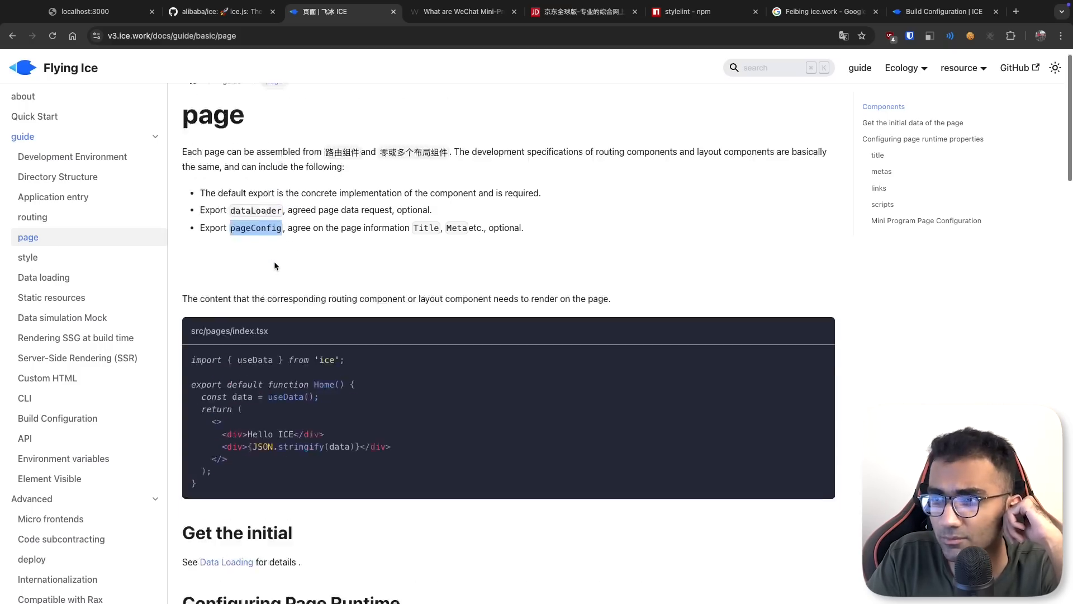
pyautogui.scroll(3)
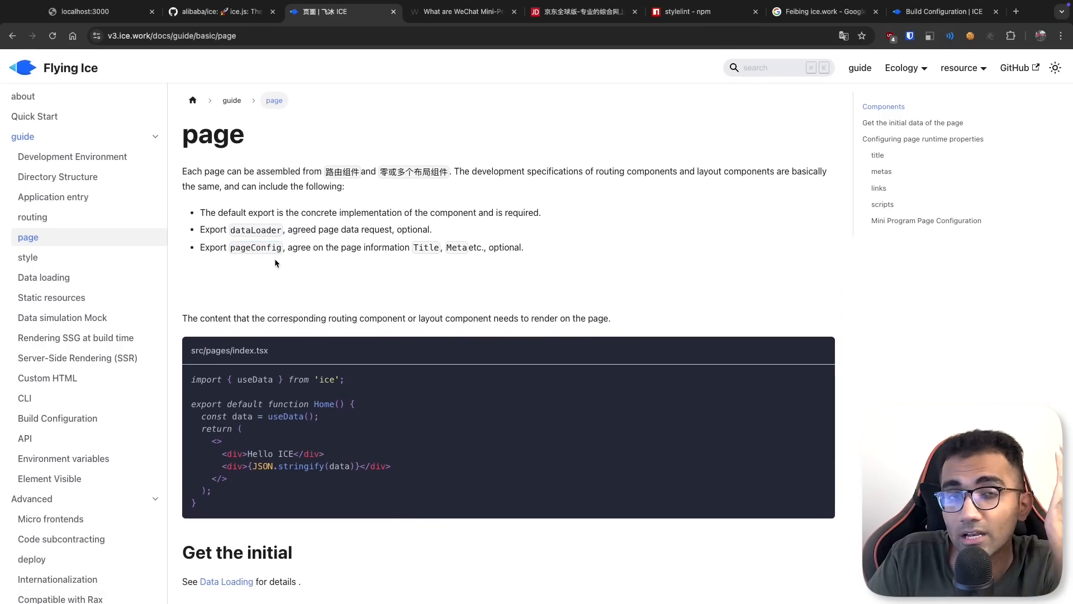
pyautogui.scroll(-3)
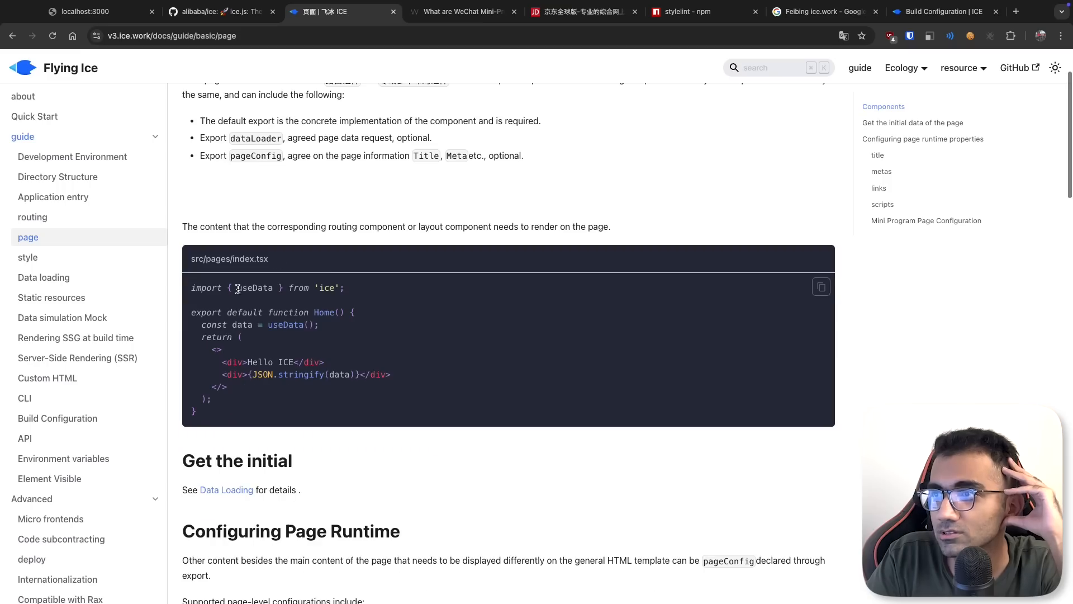
pyautogui.scroll(-3)
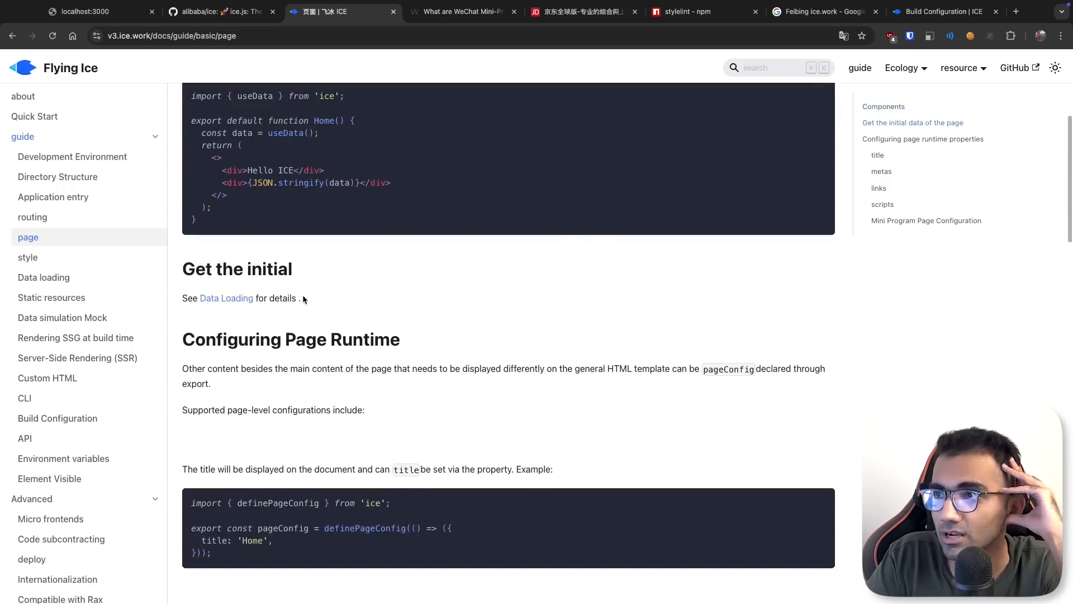
pyautogui.scroll(-3)
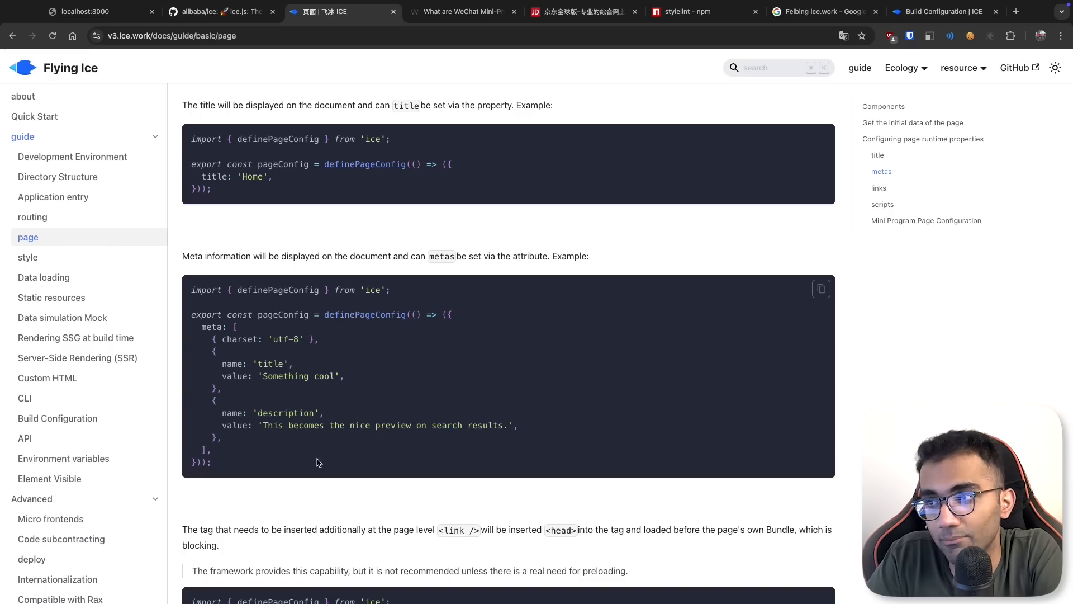
pyautogui.scroll(-3)
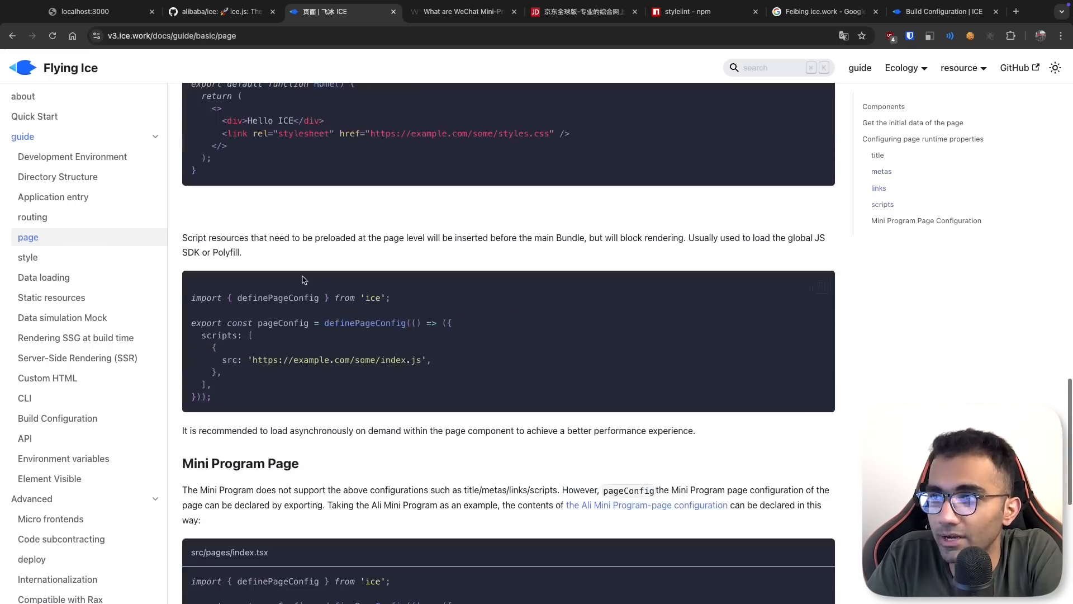
pyautogui.scroll(-3)
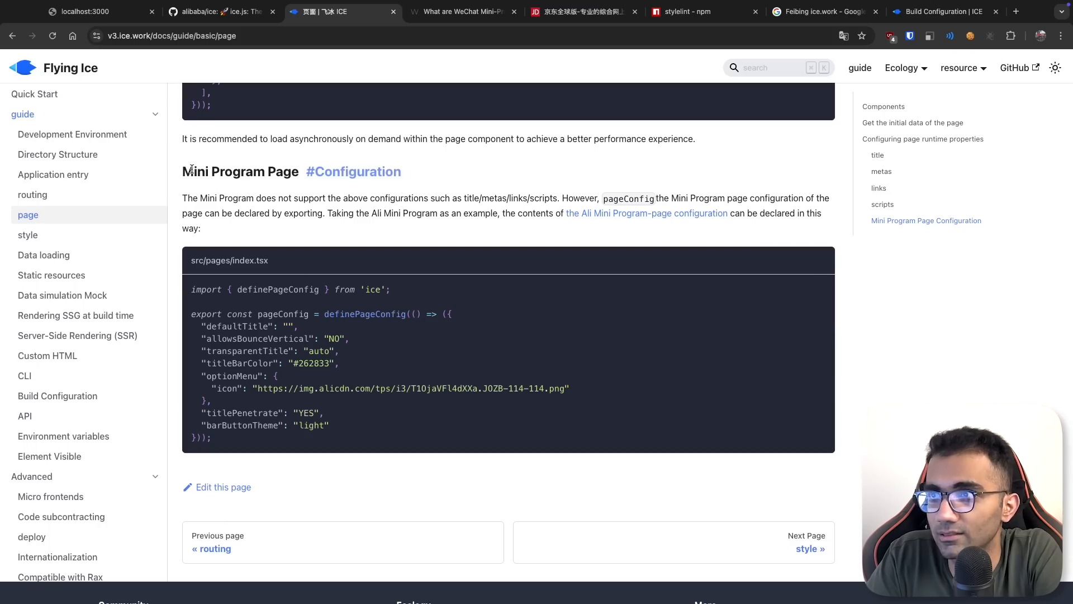
pyautogui.moveTo(301, 208)
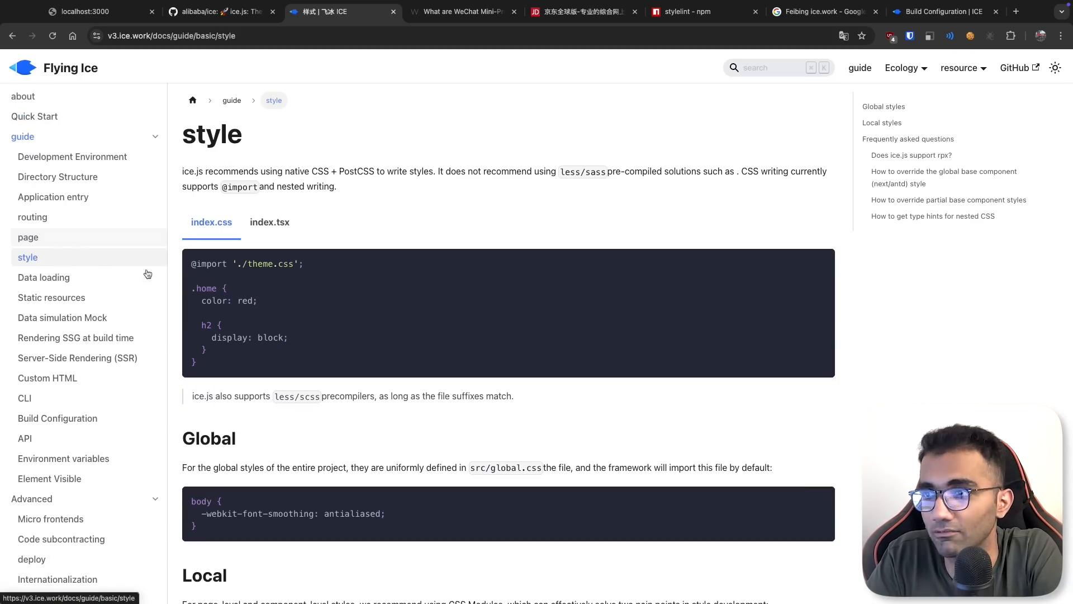
pyautogui.click(269, 222)
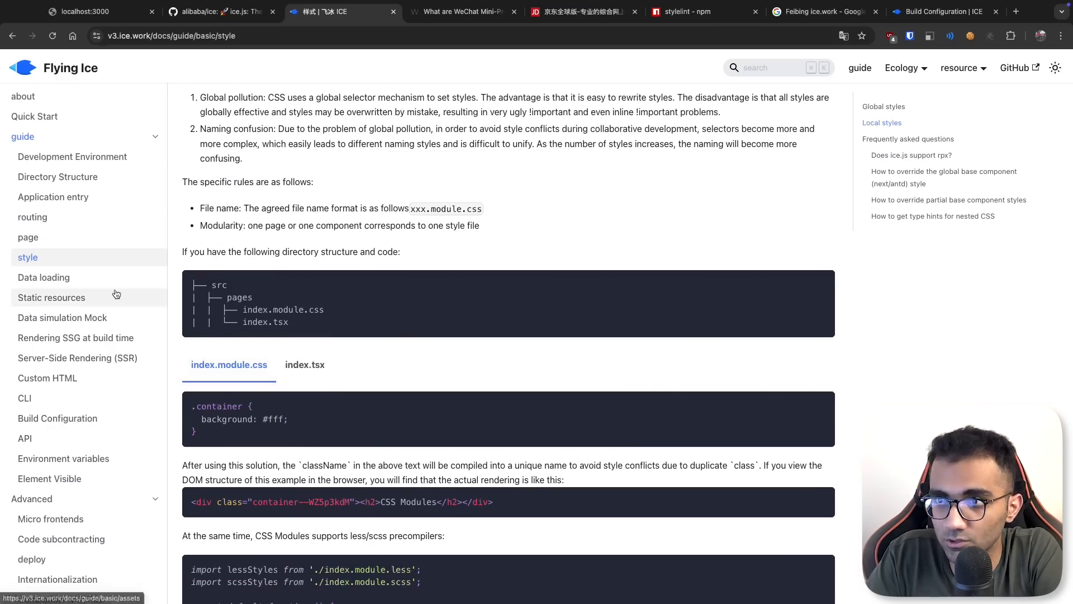
# Open the Data loading guide from the docs sidebar
pyautogui.click(43, 277)
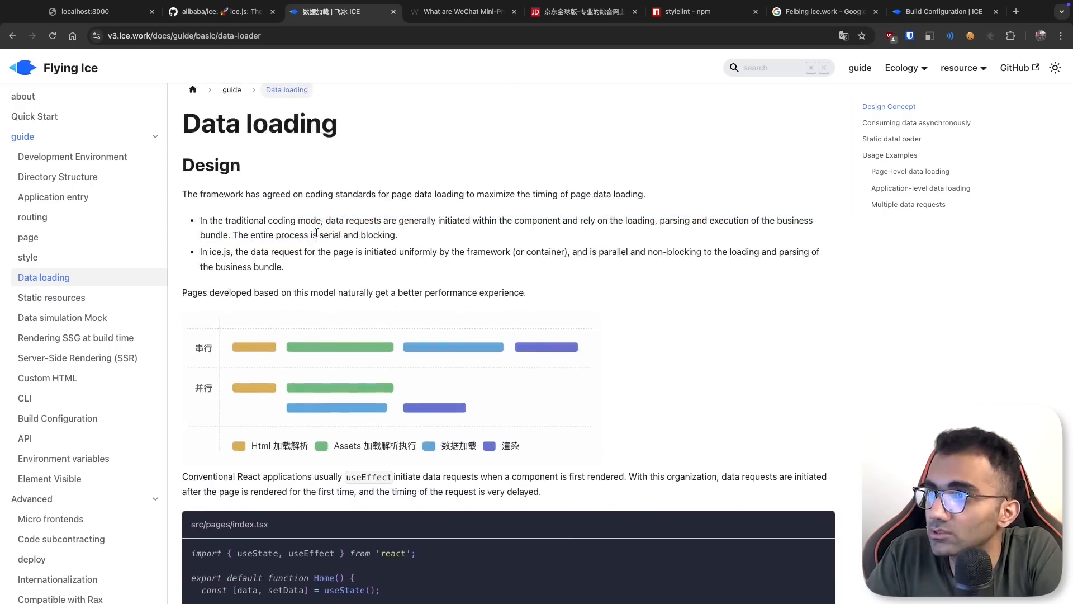
# Highlight the traditional data request sentences in the Data loading guide
pyautogui.moveTo(269, 219); pyautogui.dragTo(353, 220)
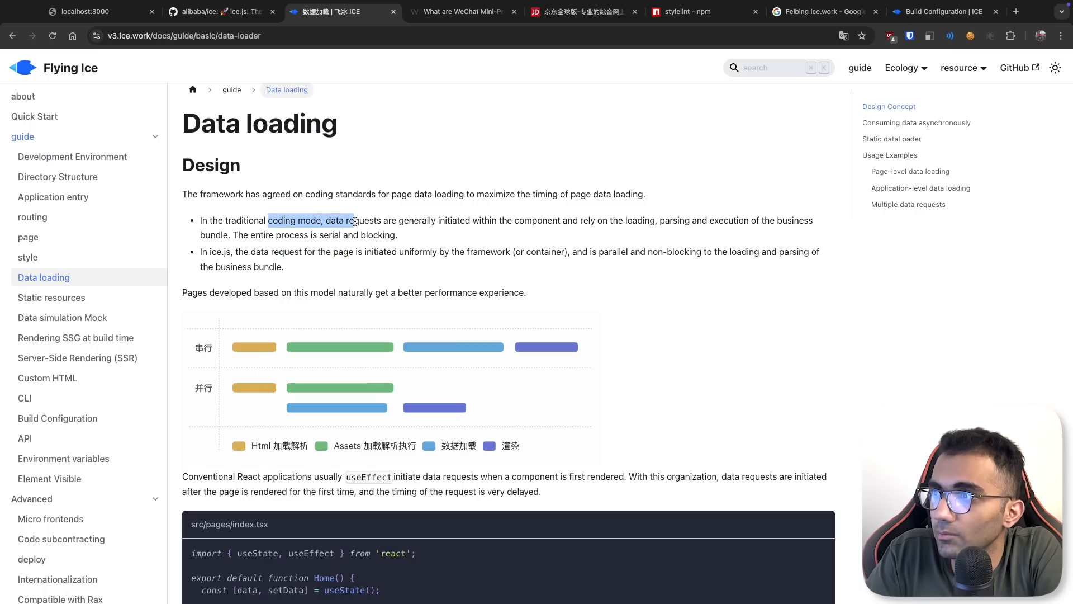
pyautogui.moveTo(330, 220); pyautogui.dragTo(684, 220)
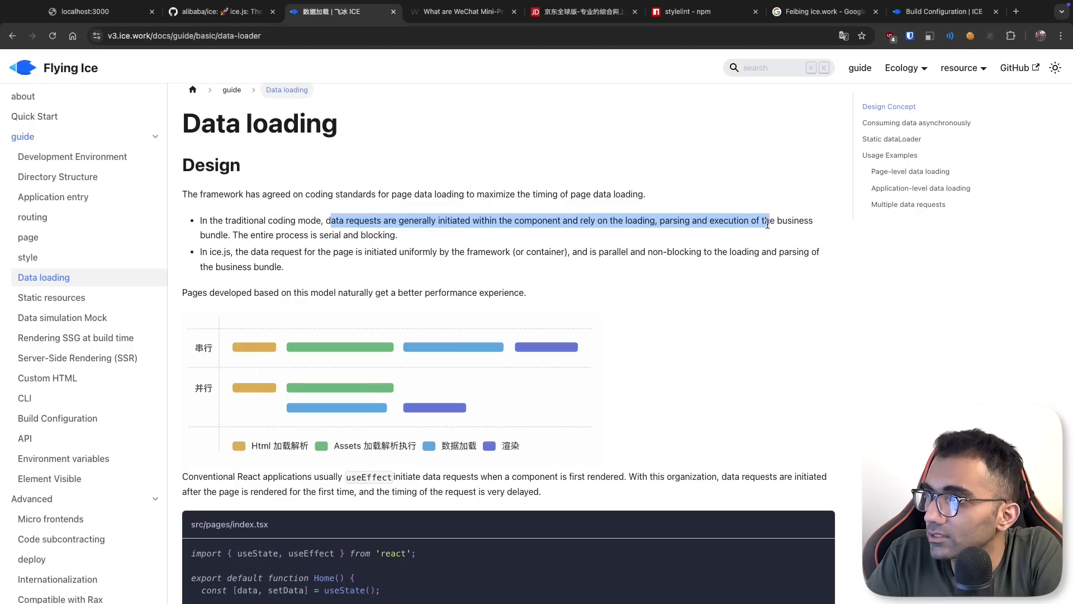
pyautogui.click(213, 251)
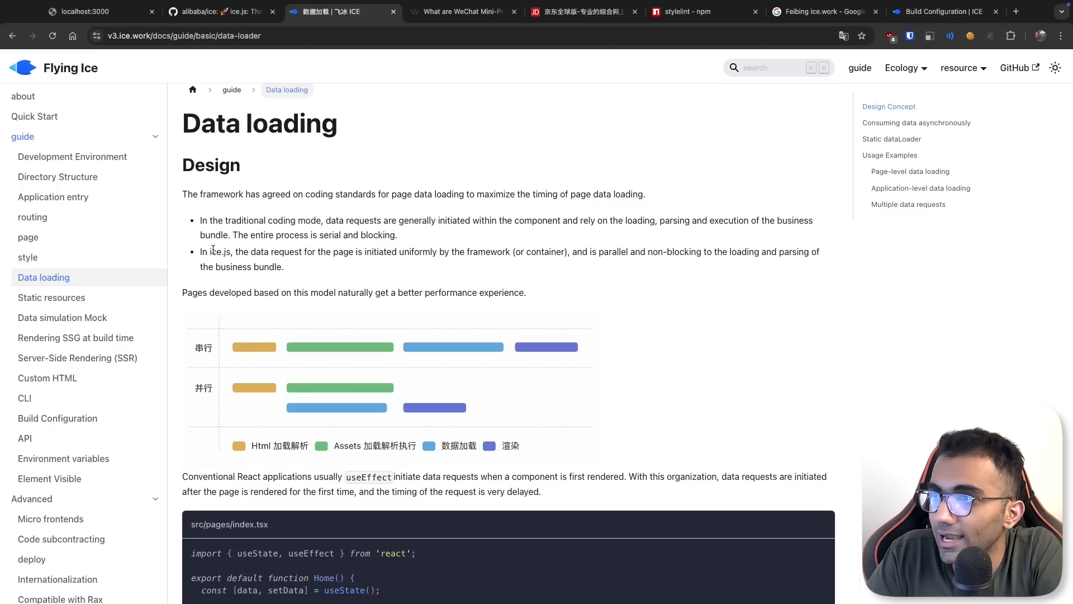
pyautogui.moveTo(295, 251); pyautogui.dragTo(468, 251)
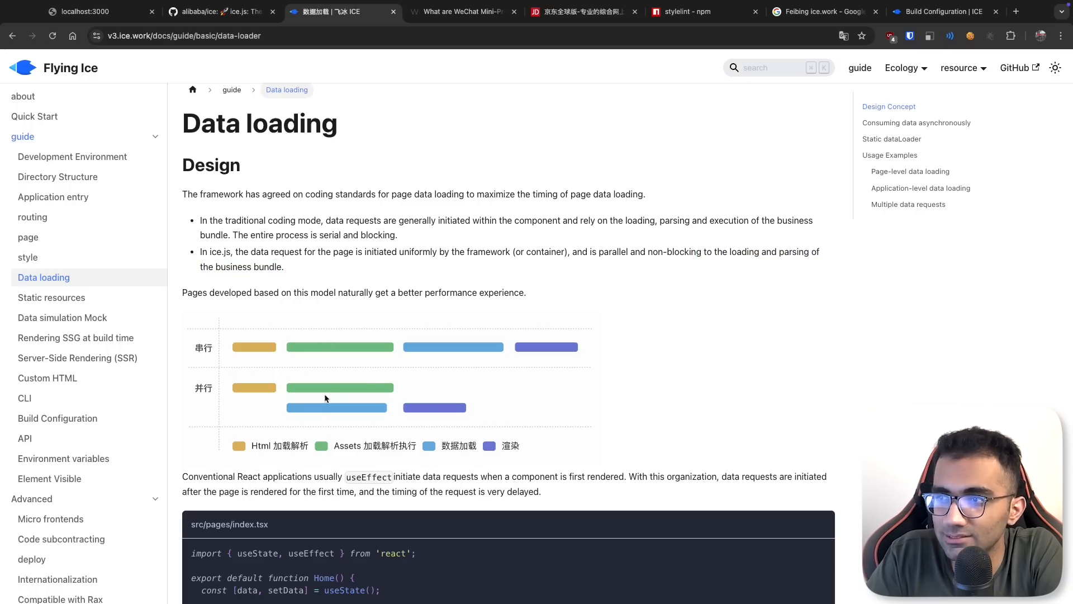
# Scroll past the defineDataLoader example, highlighting defineDataLoader, to the Static dataLoader section
pyautogui.scroll(-3)
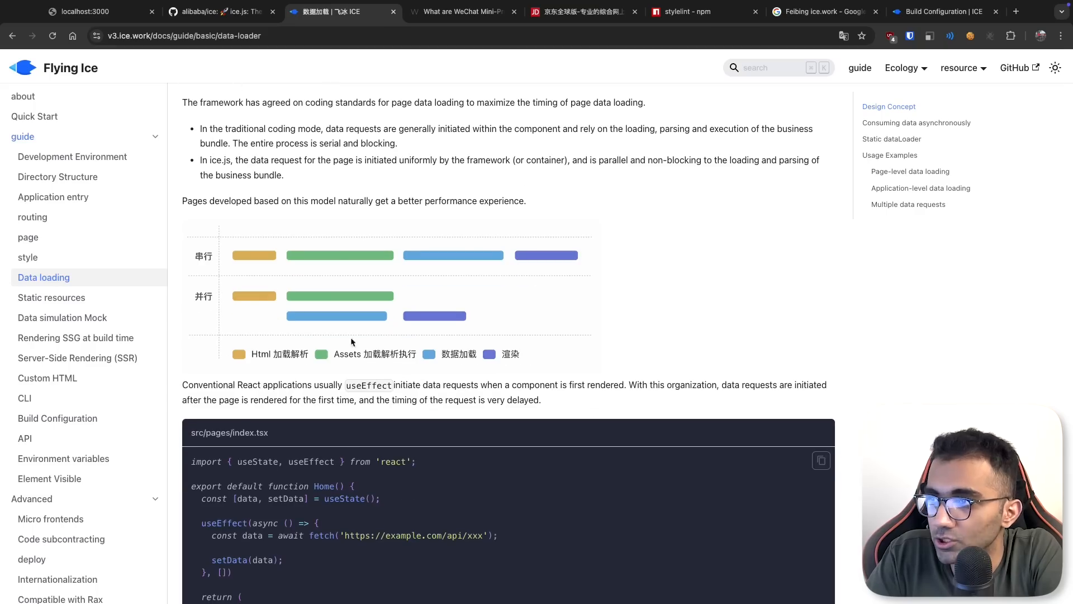
pyautogui.moveTo(300, 350)
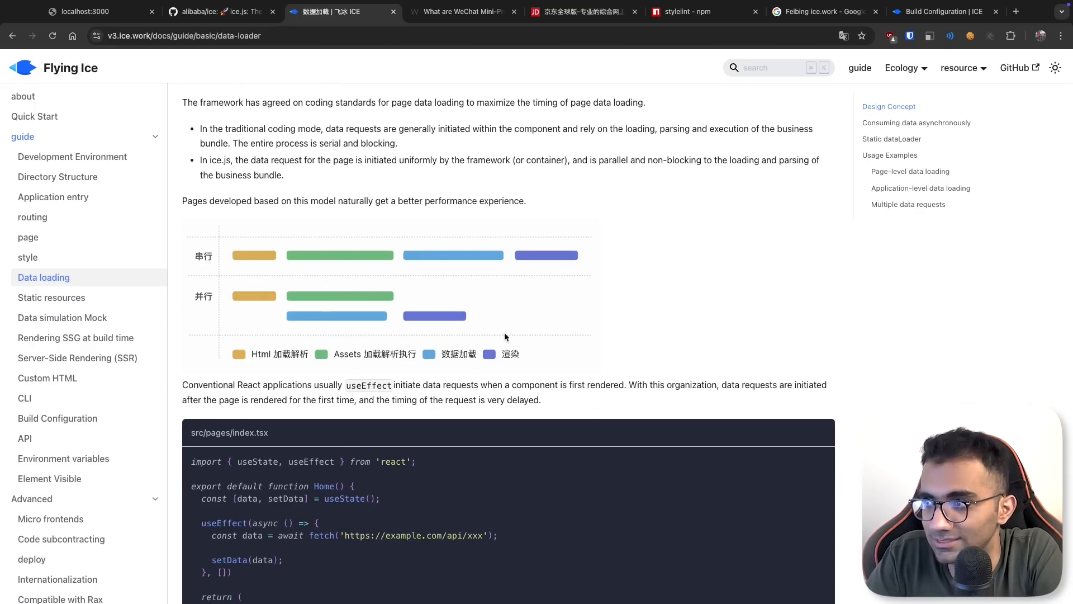
pyautogui.moveTo(325, 315)
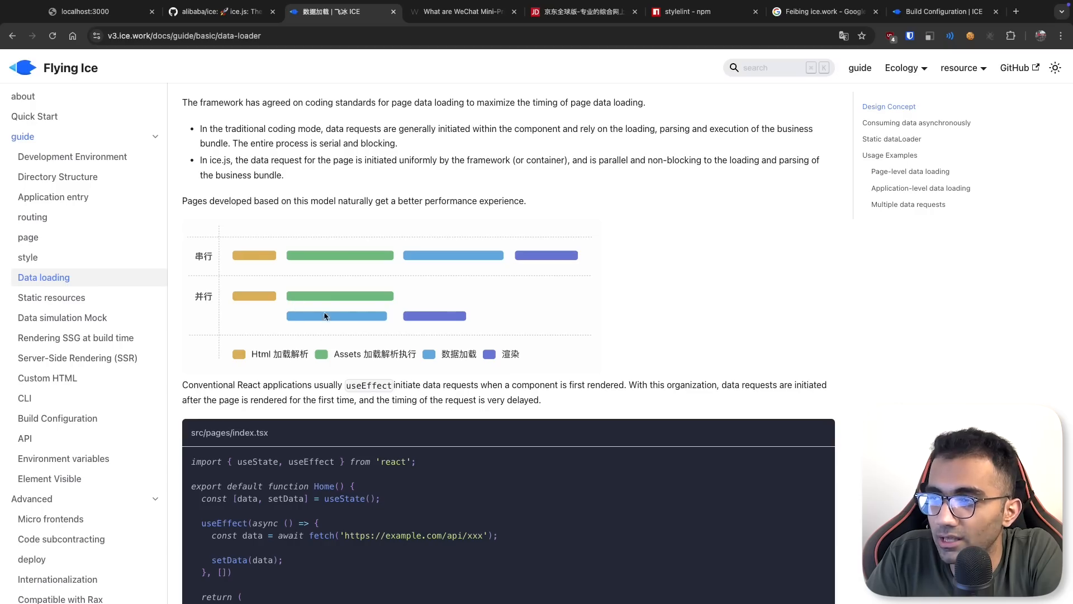
pyautogui.moveTo(350, 315)
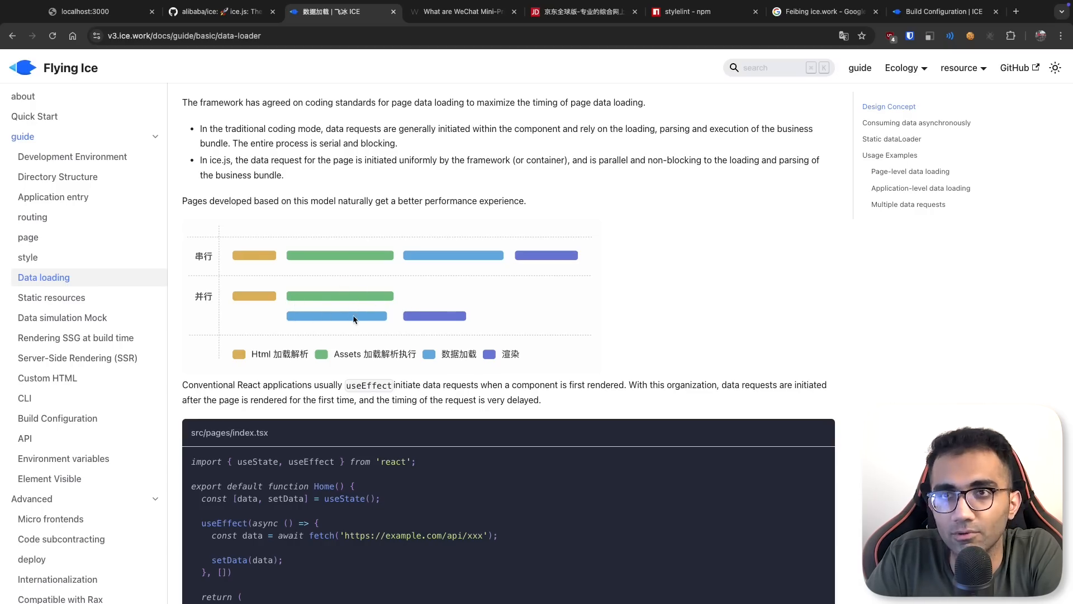
pyautogui.scroll(-3)
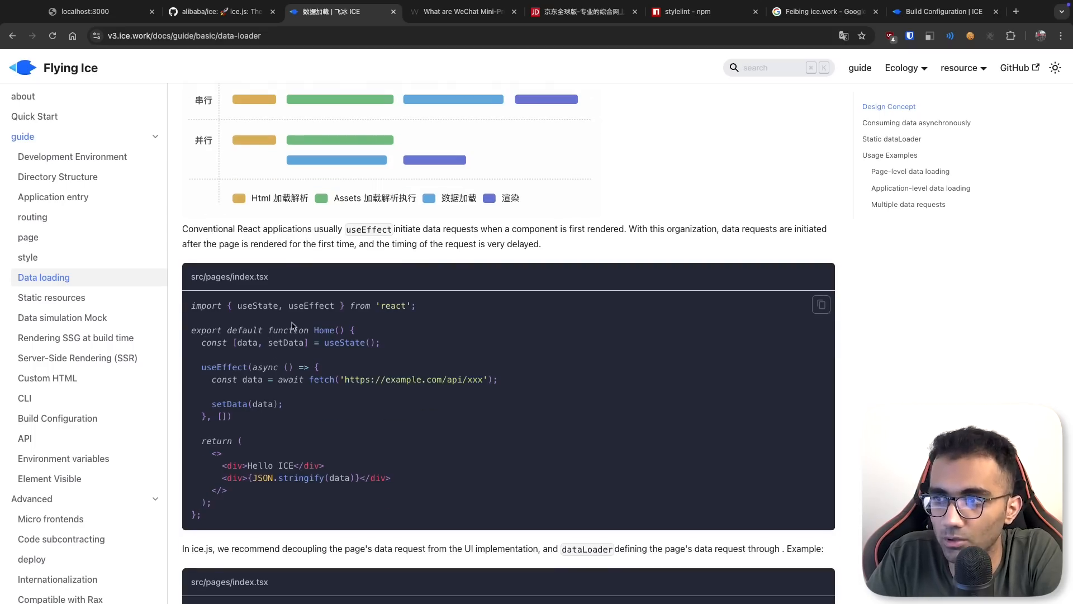
pyautogui.scroll(-3)
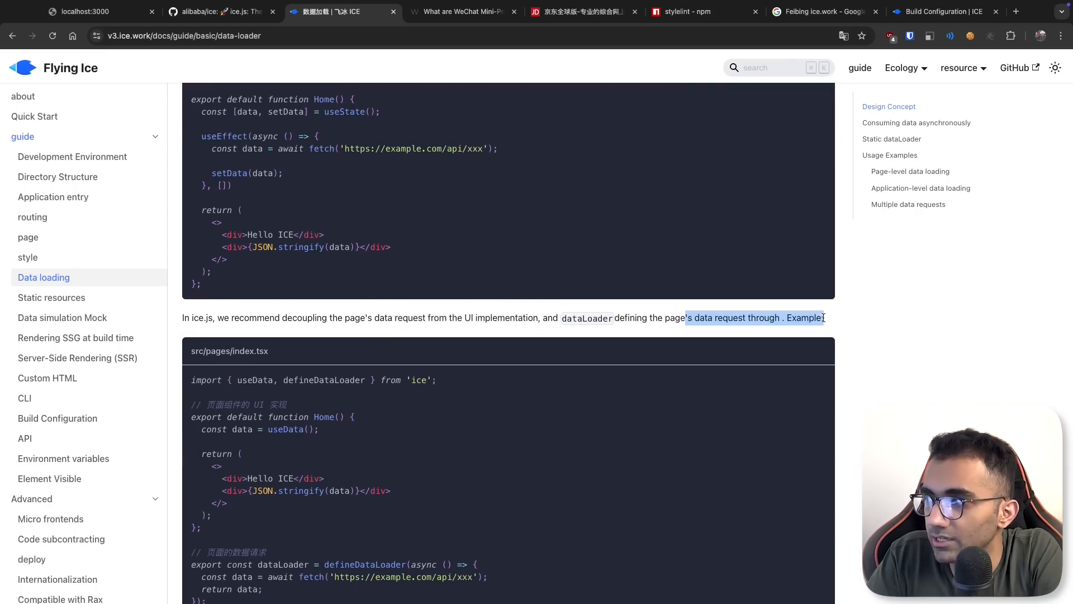
pyautogui.scroll(-3)
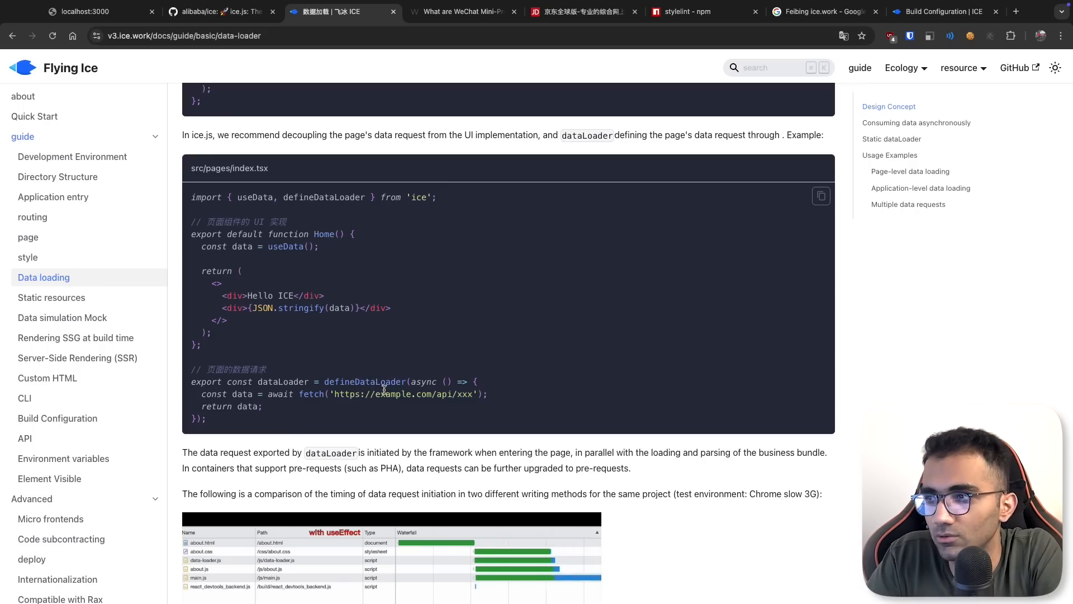
pyautogui.doubleClick(363, 381)
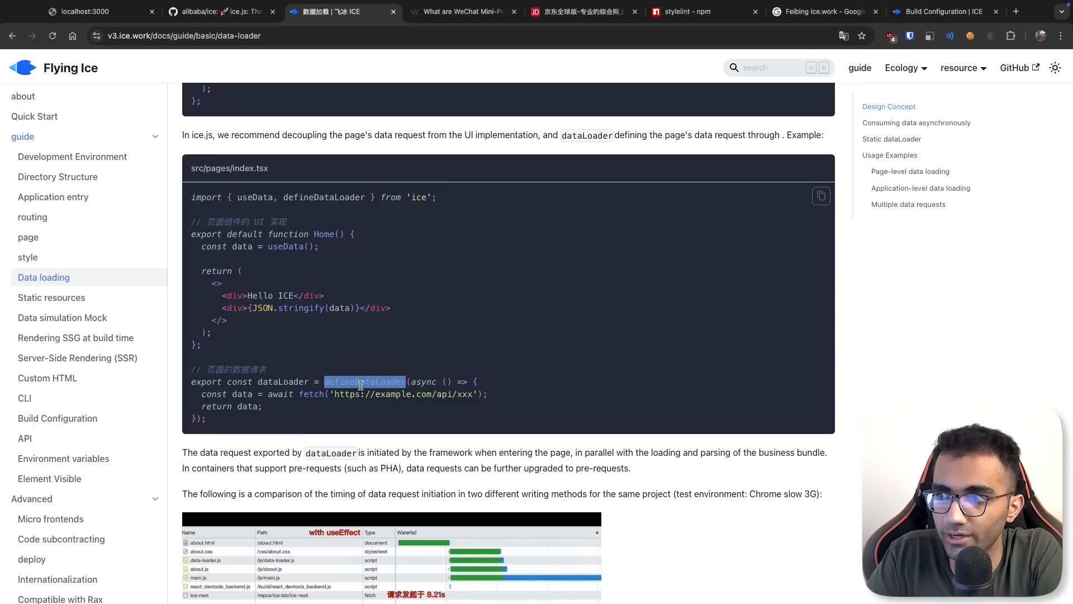
pyautogui.scroll(-3)
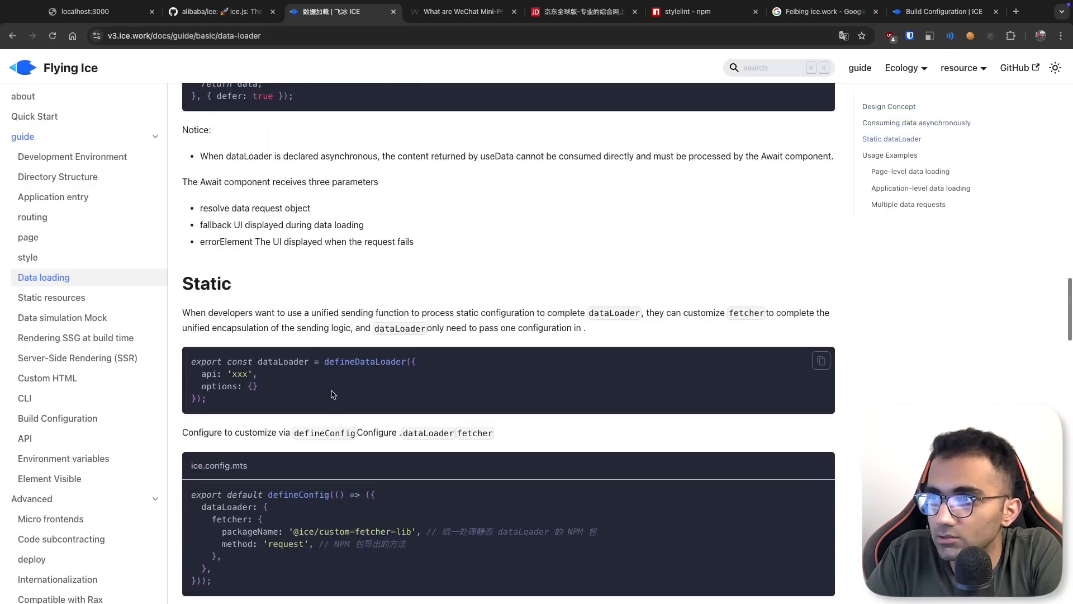
# Scroll through the rest of Data loading and Static resources, then open Rendering SSG at build time
pyautogui.scroll(-3)
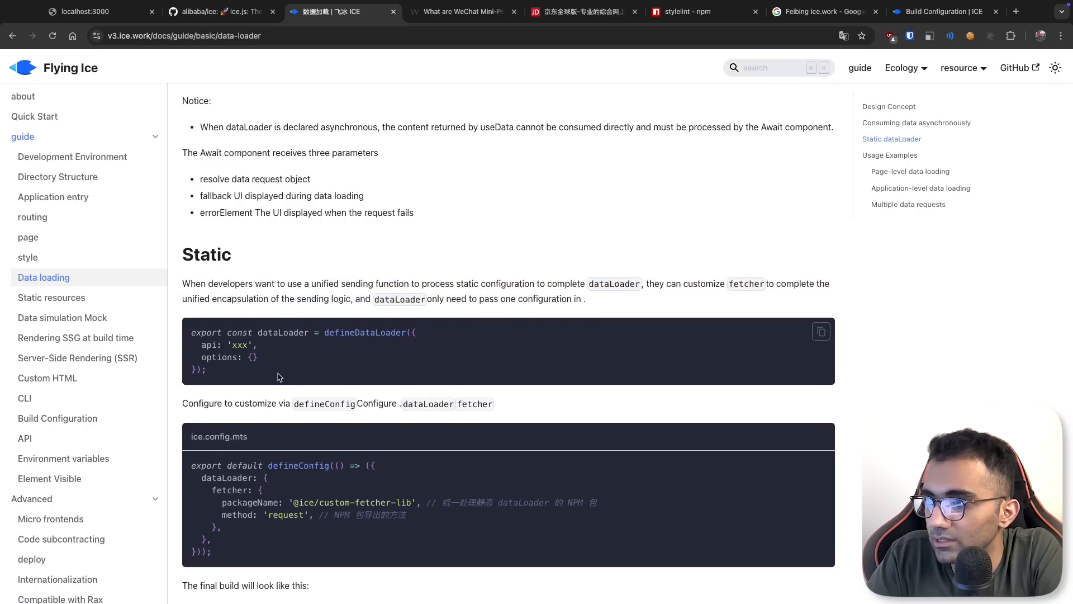
pyautogui.scroll(-3)
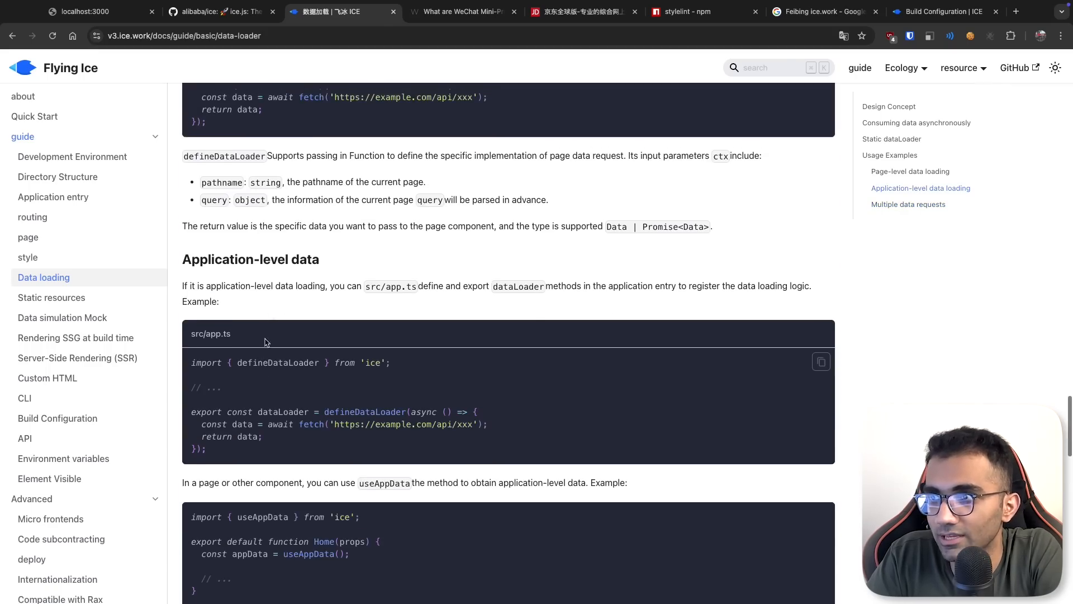
pyautogui.scroll(-3)
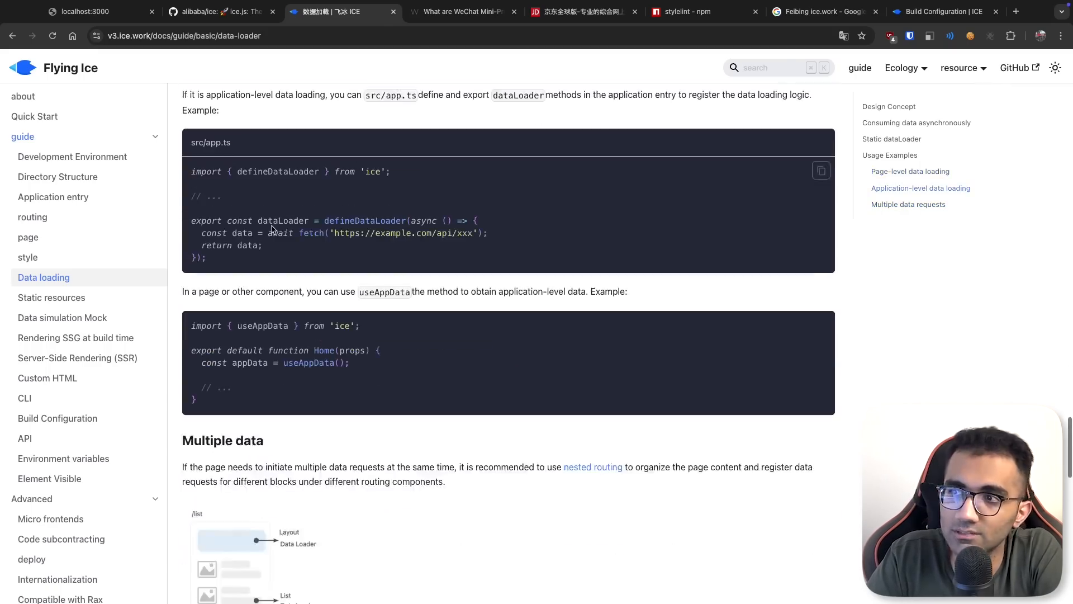
pyautogui.scroll(-3)
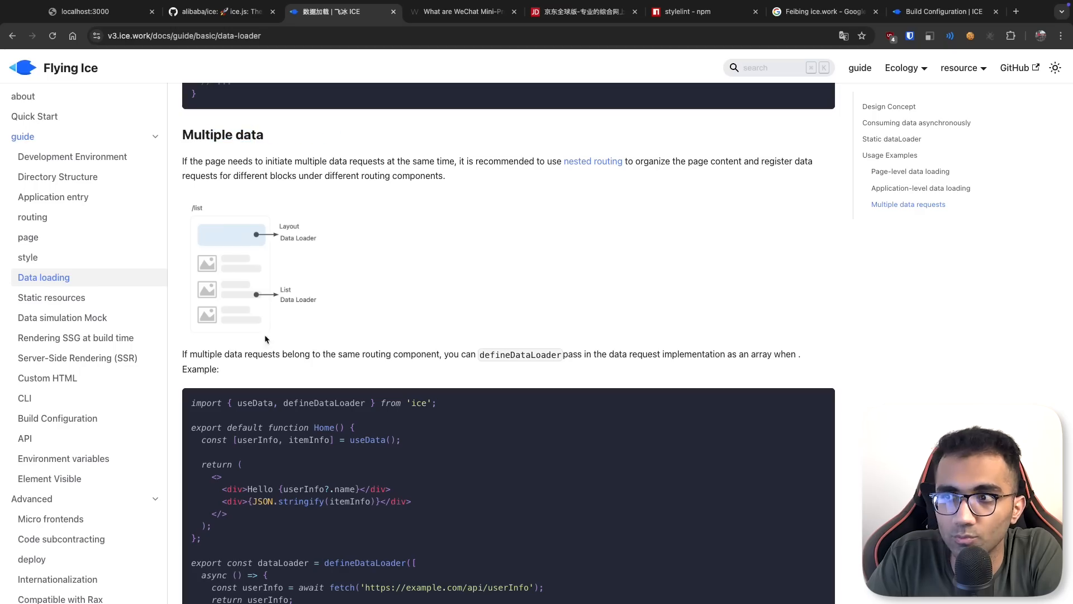
pyautogui.scroll(-3)
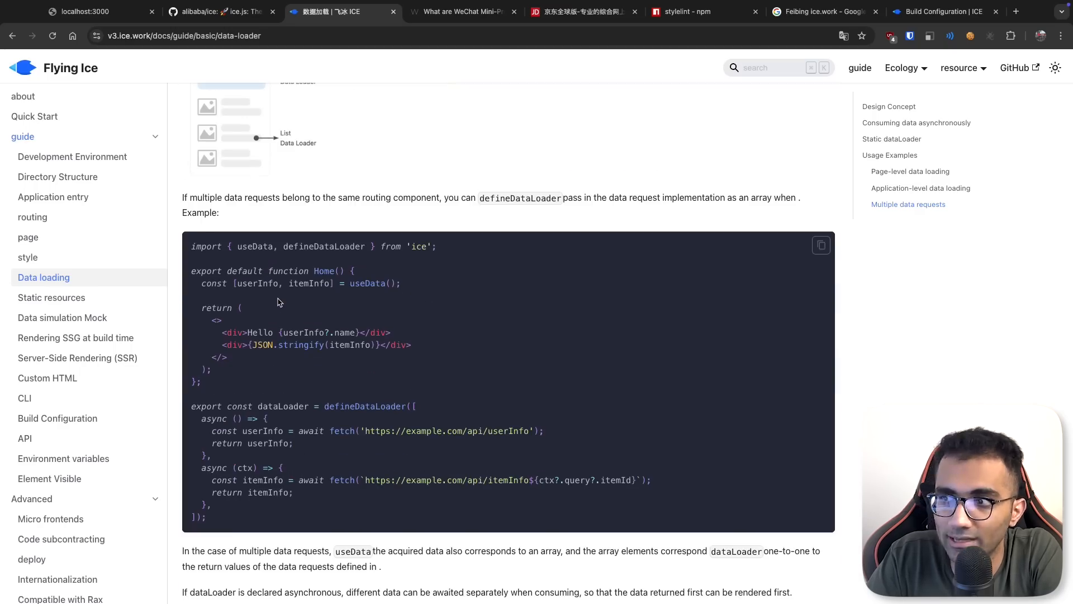
pyautogui.scroll(-3)
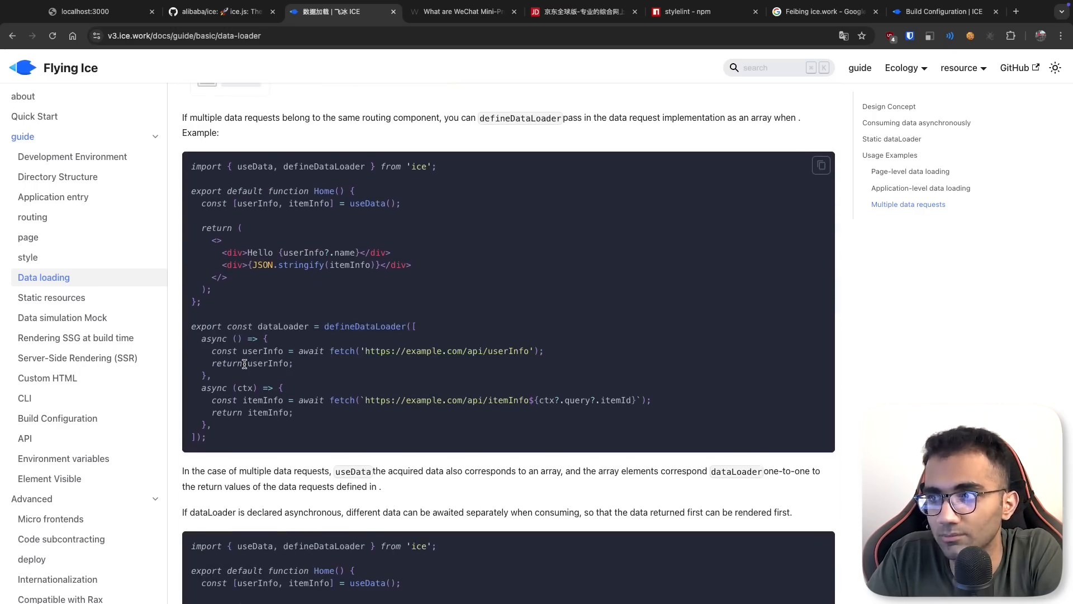
pyautogui.scroll(-3)
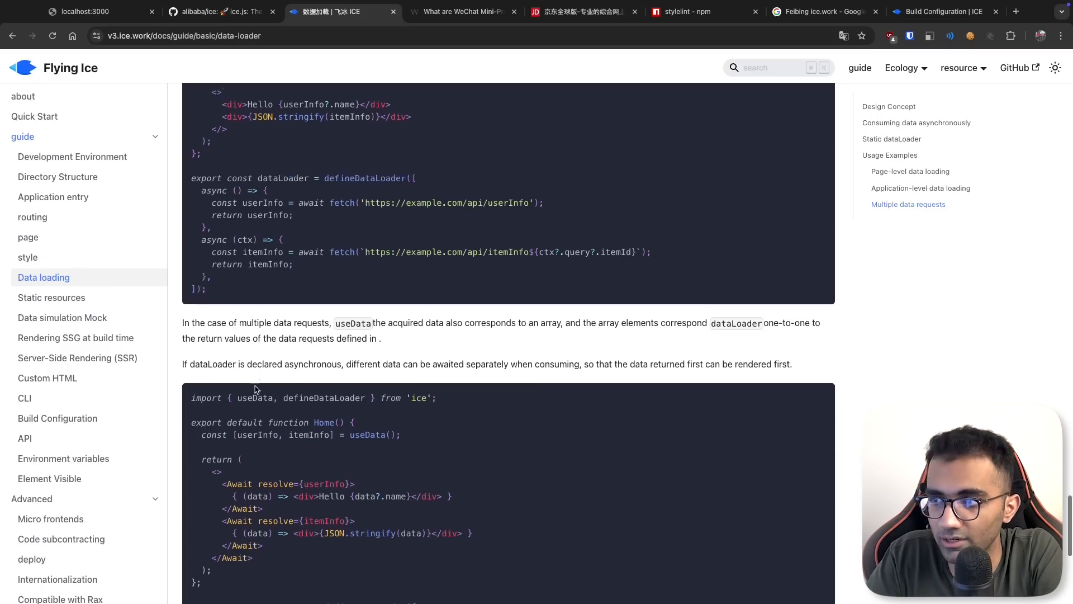
pyautogui.scroll(-3)
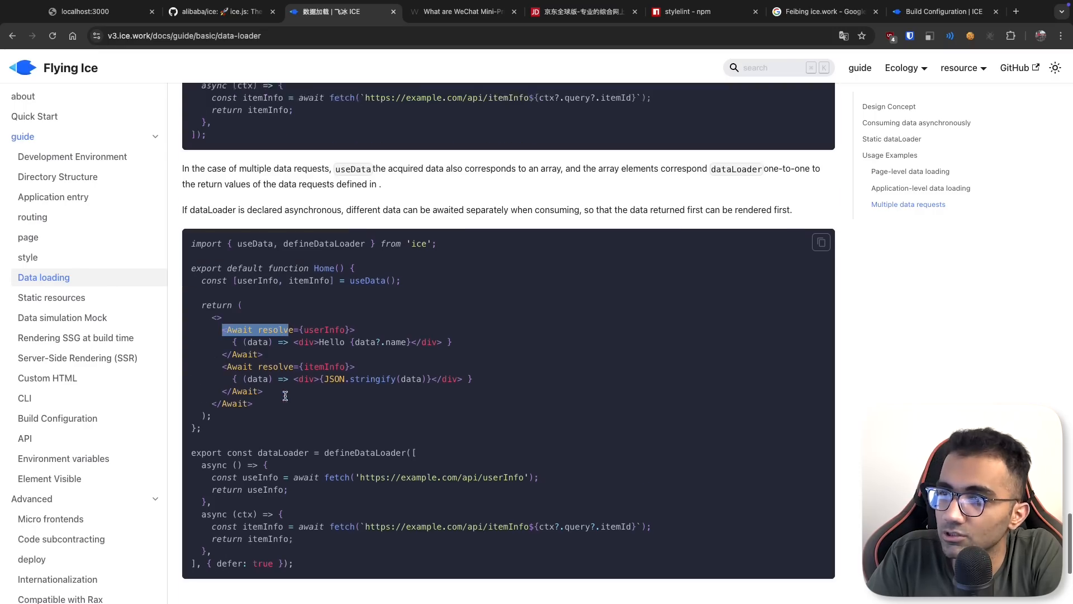
pyautogui.scroll(-3)
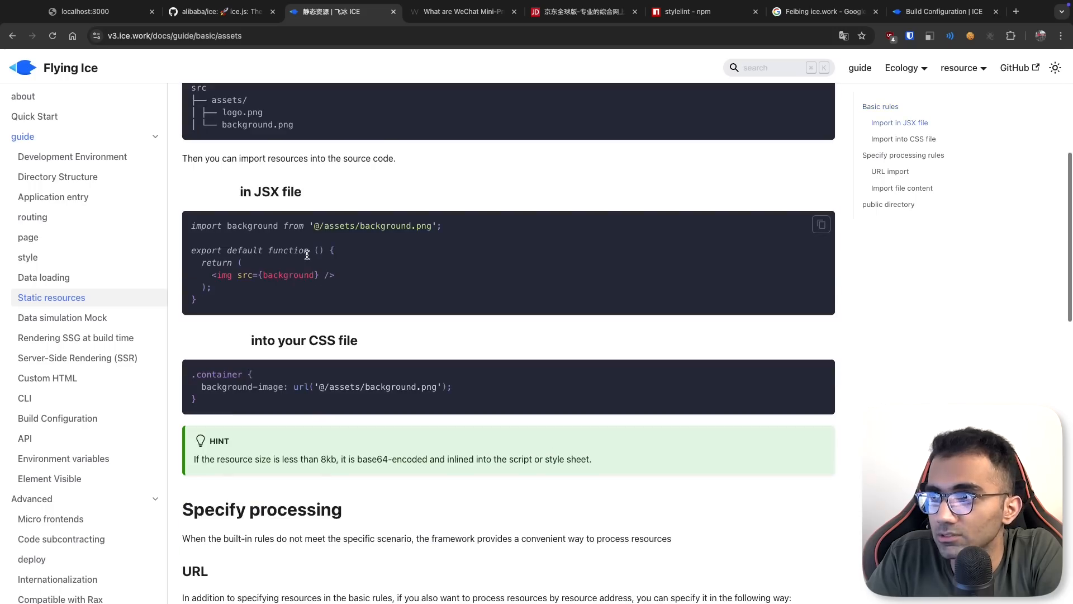
pyautogui.scroll(3)
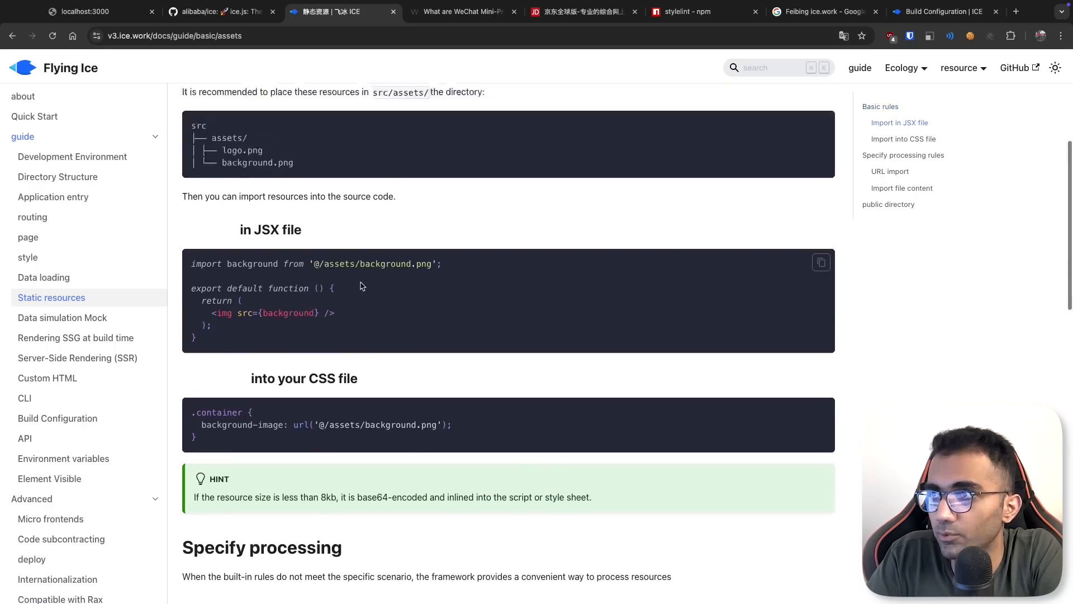
pyautogui.scroll(-3)
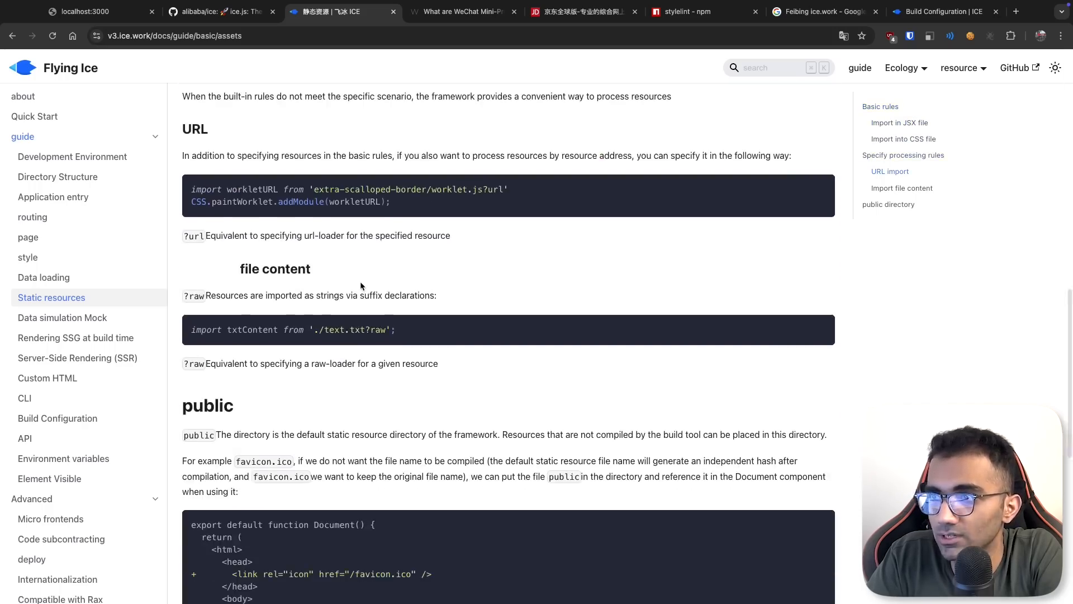
pyautogui.click(75, 337)
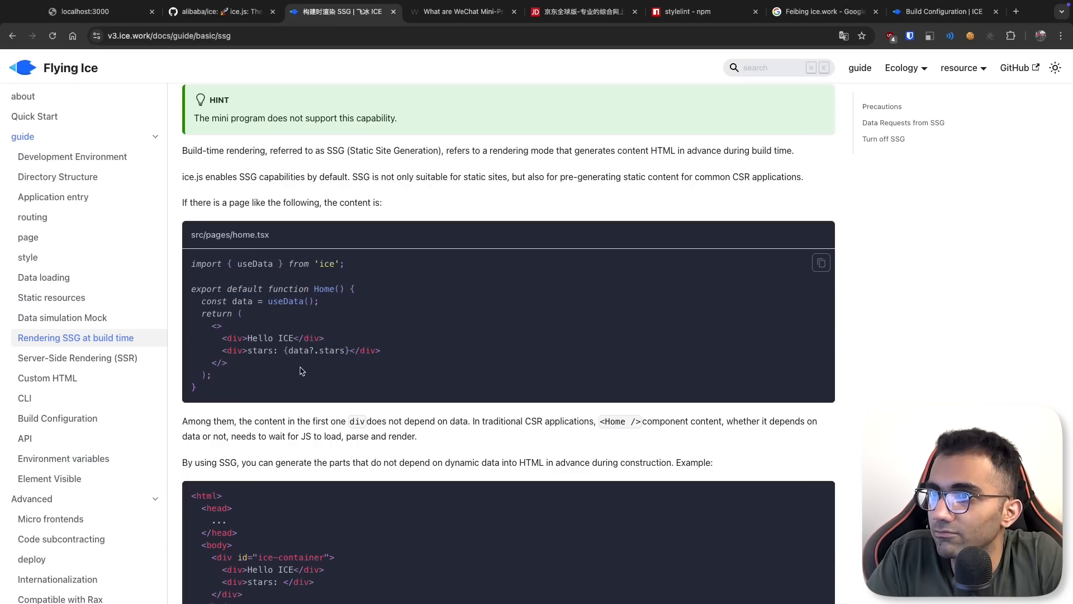
# Read the SSG guide's static data loading example, then open the Server-Side Rendering (SSR) guide
pyautogui.scroll(-3)
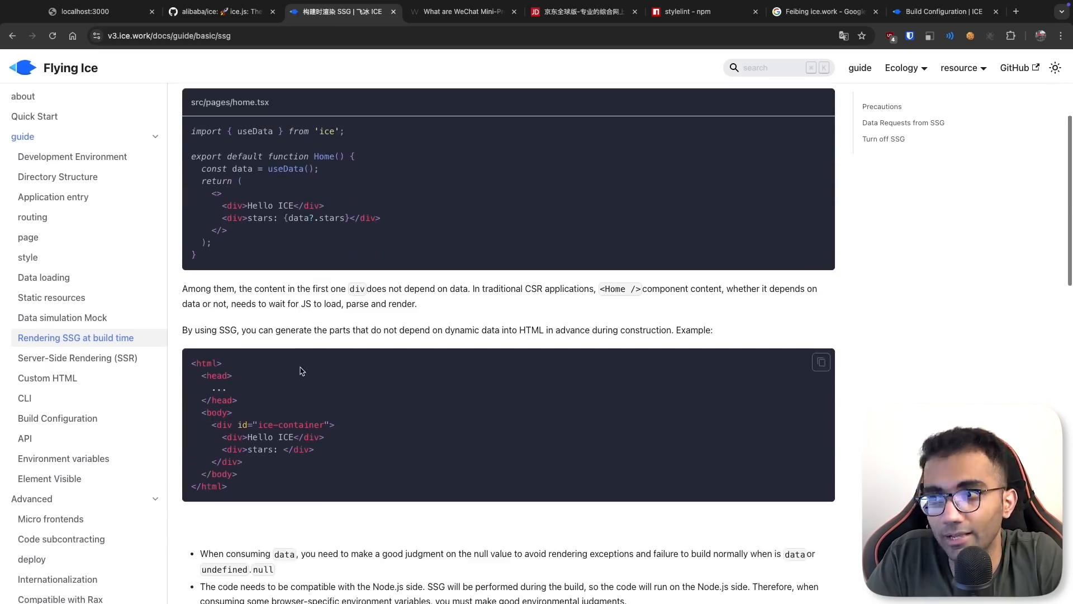
pyautogui.scroll(-3)
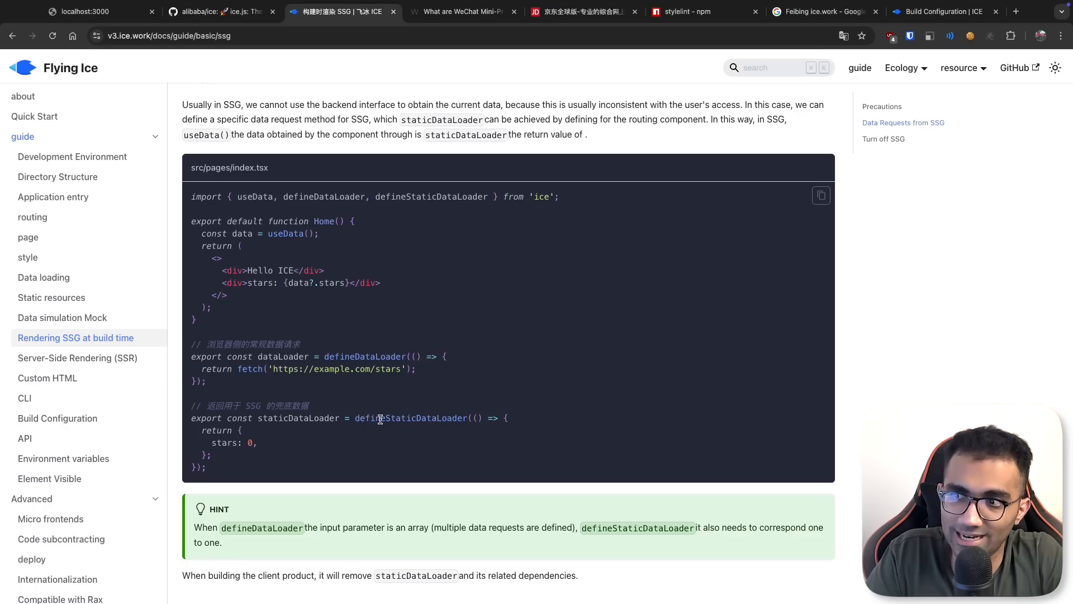
pyautogui.moveTo(425, 414)
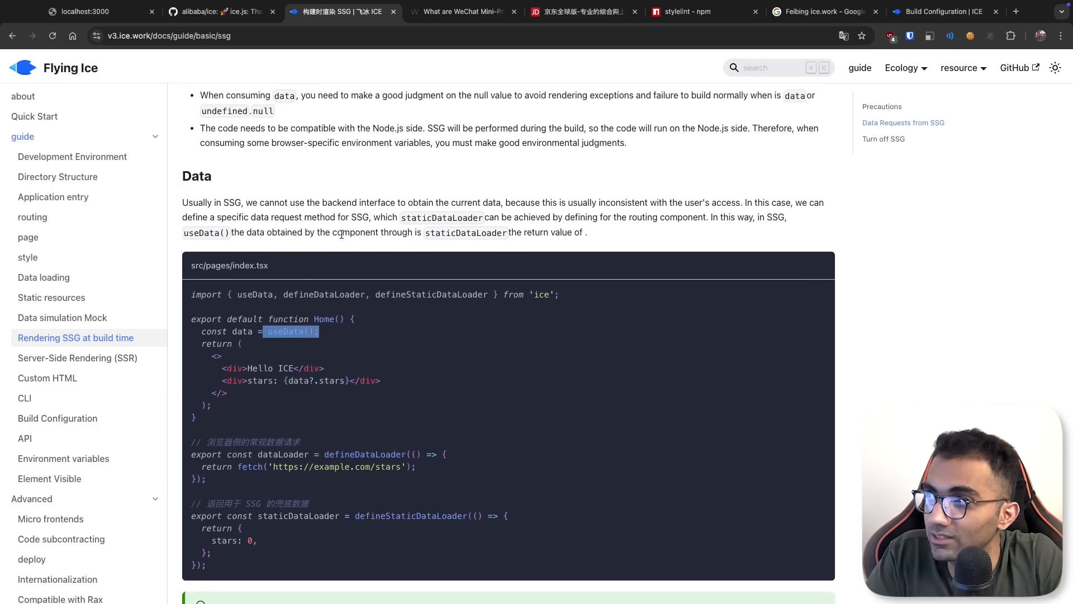
pyautogui.scroll(-3)
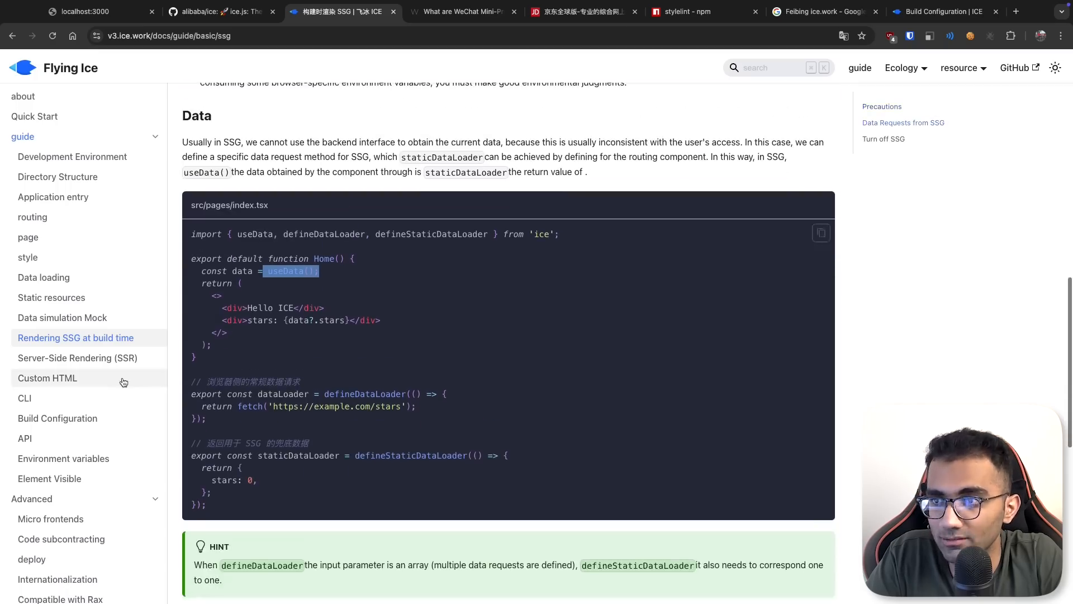
pyautogui.click(78, 357)
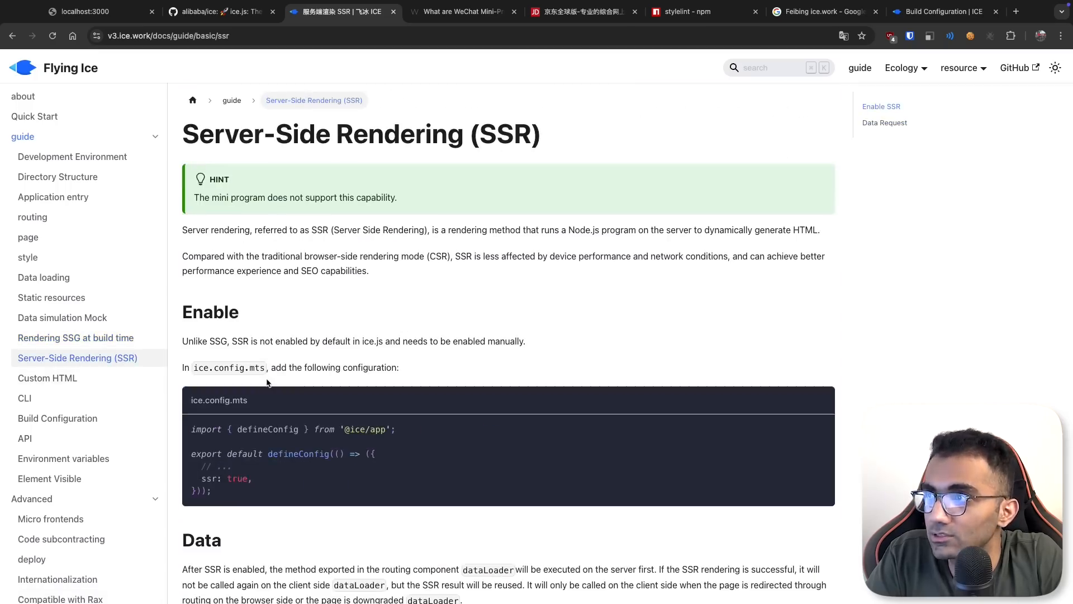
# Highlight isClient and the client-side fetch line in the SSR example, then open Custom HTML
pyautogui.scroll(-3)
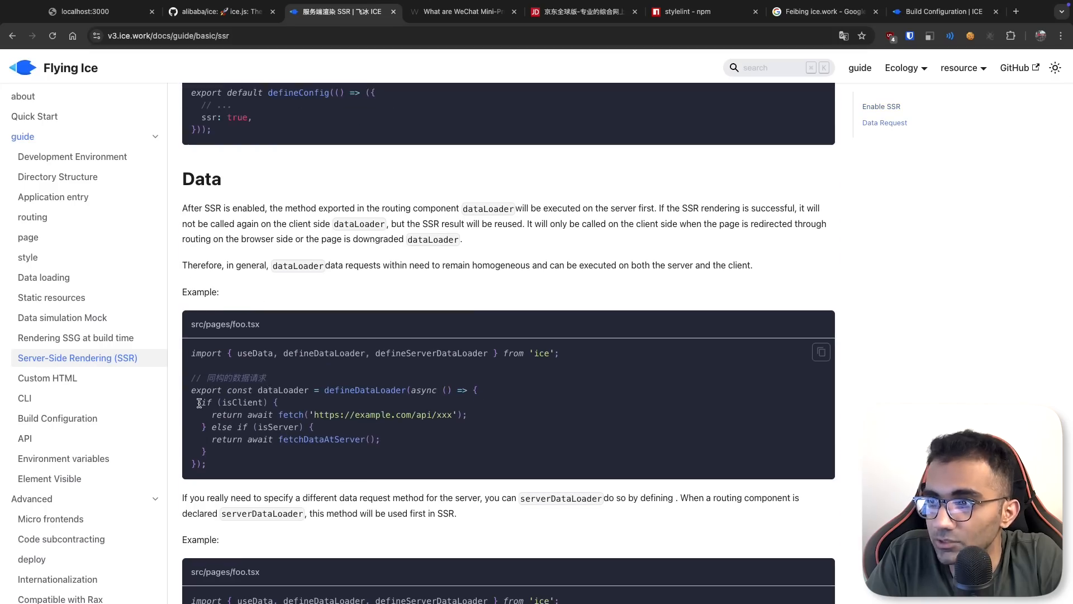
pyautogui.doubleClick(241, 402)
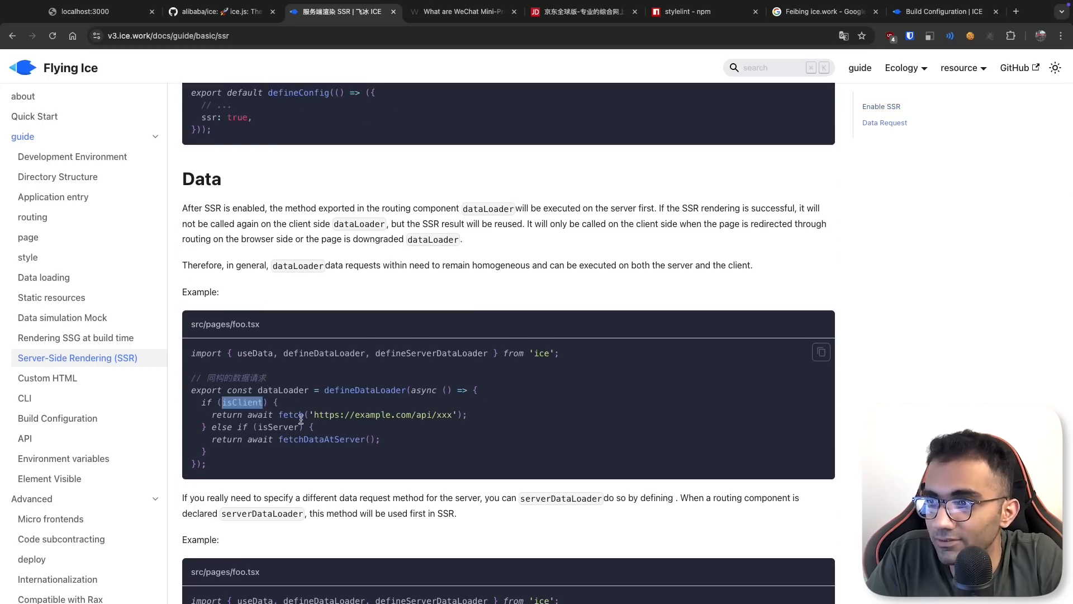
pyautogui.moveTo(222, 402); pyautogui.dragTo(311, 443)
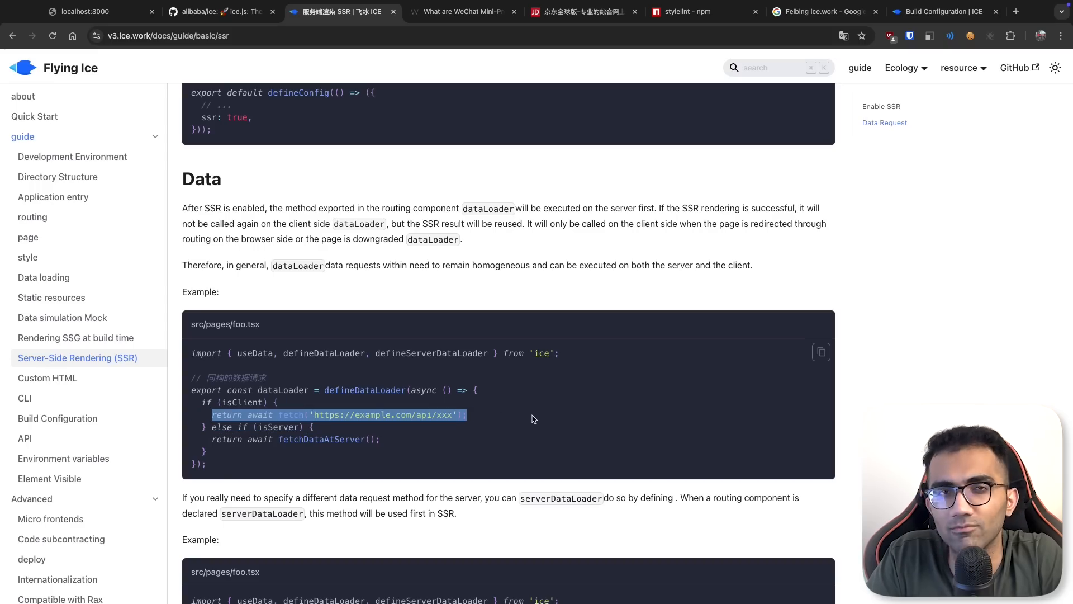
pyautogui.click(289, 435)
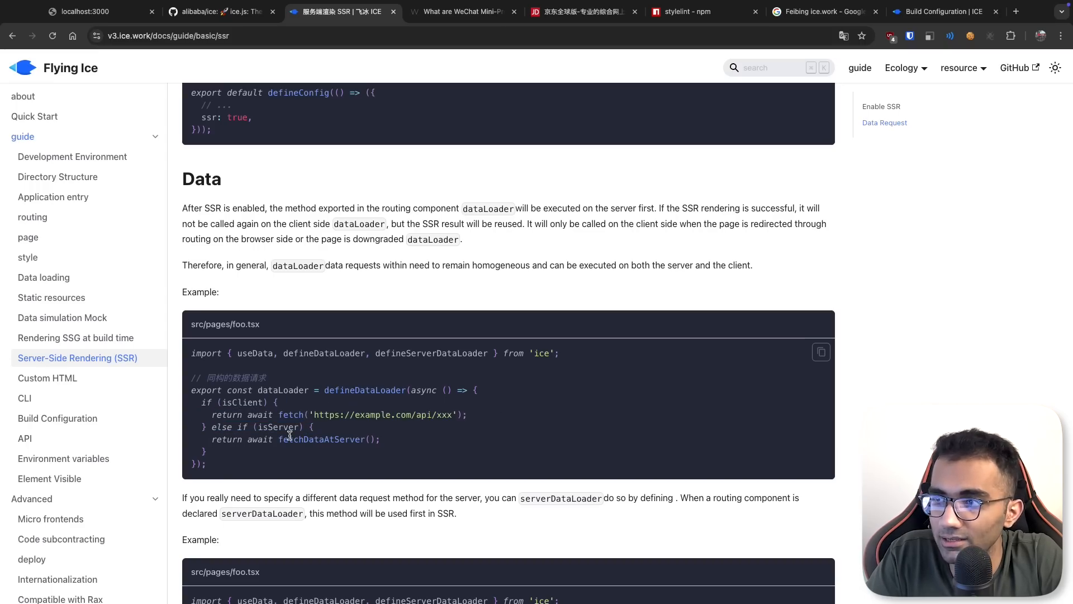
pyautogui.click(46, 378)
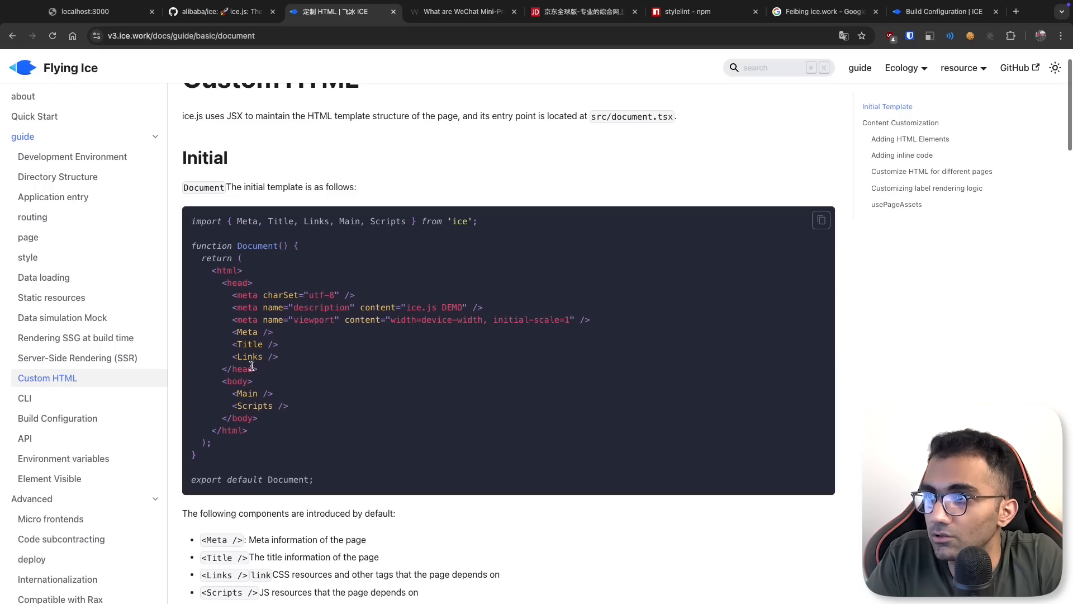
pyautogui.scroll(-3)
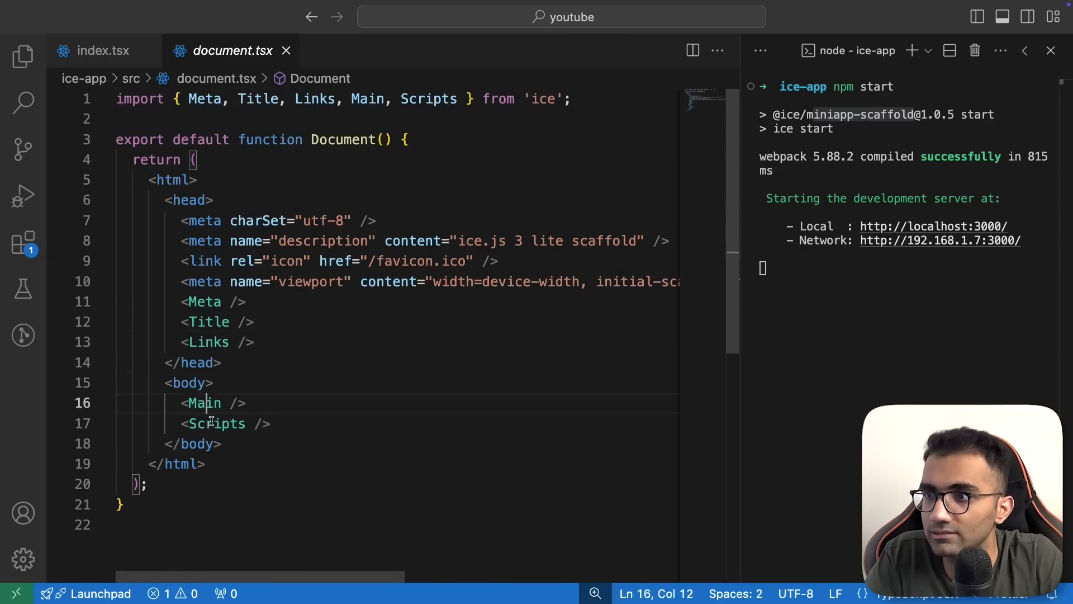
pyautogui.click(561, 98)
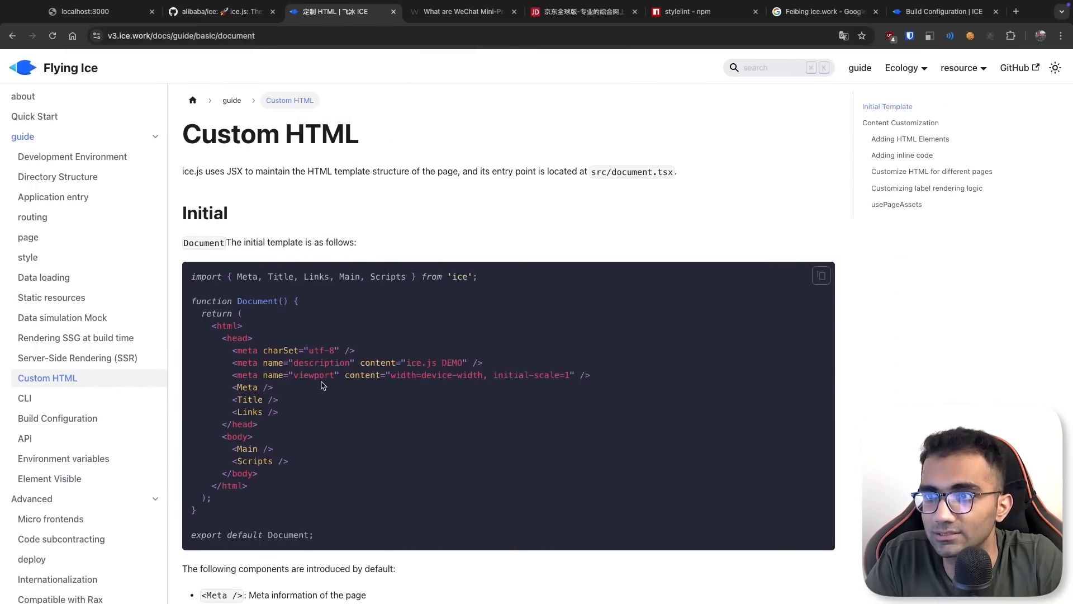
# Open the CLI guide and scroll through the build configuration's alias and define options
pyautogui.click(24, 397)
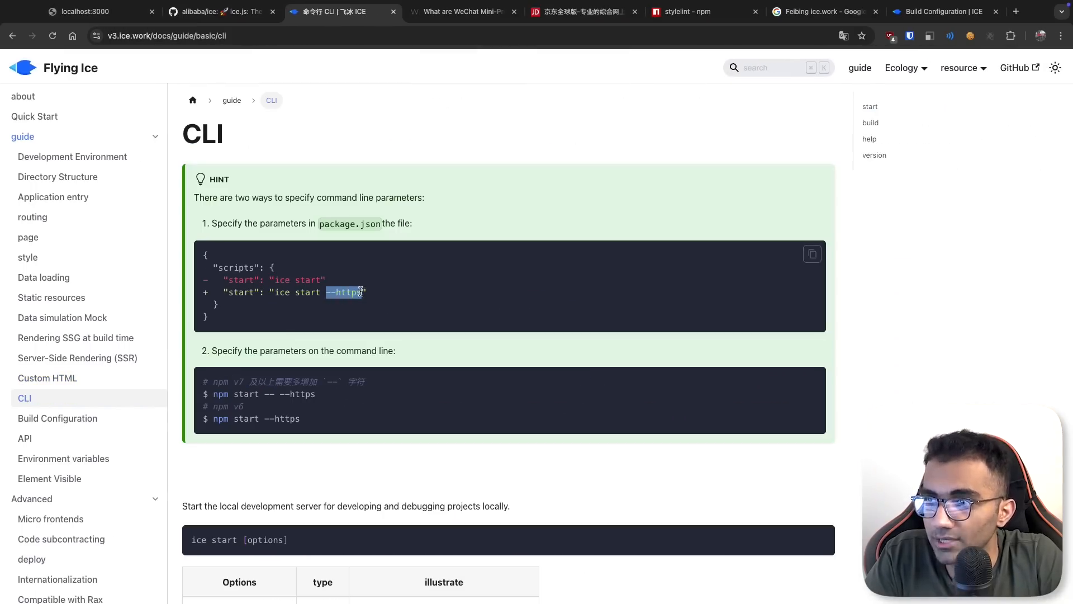
pyautogui.scroll(-3)
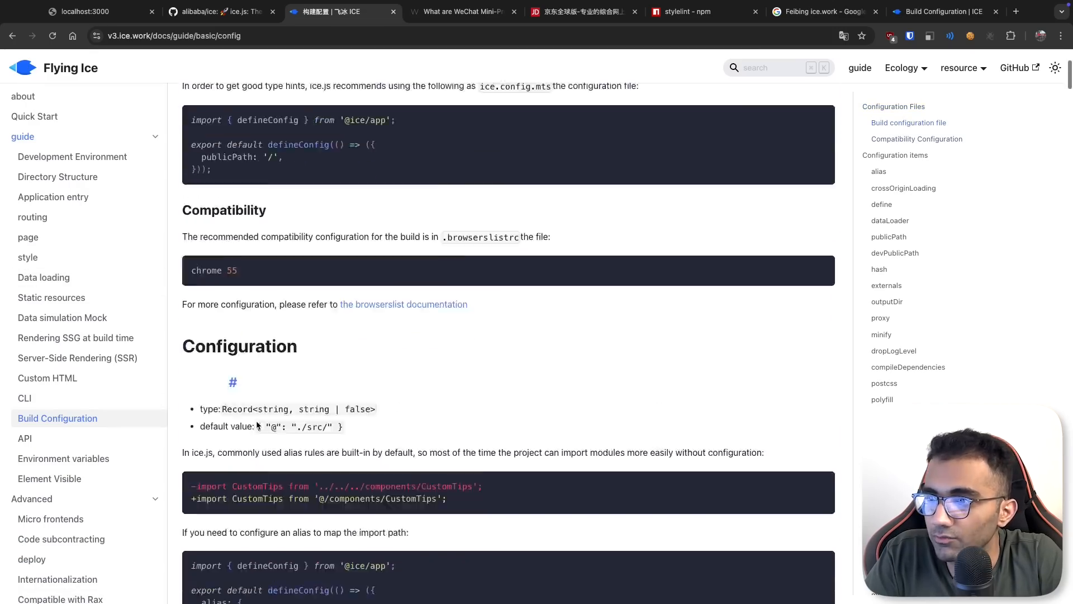
pyautogui.scroll(-3)
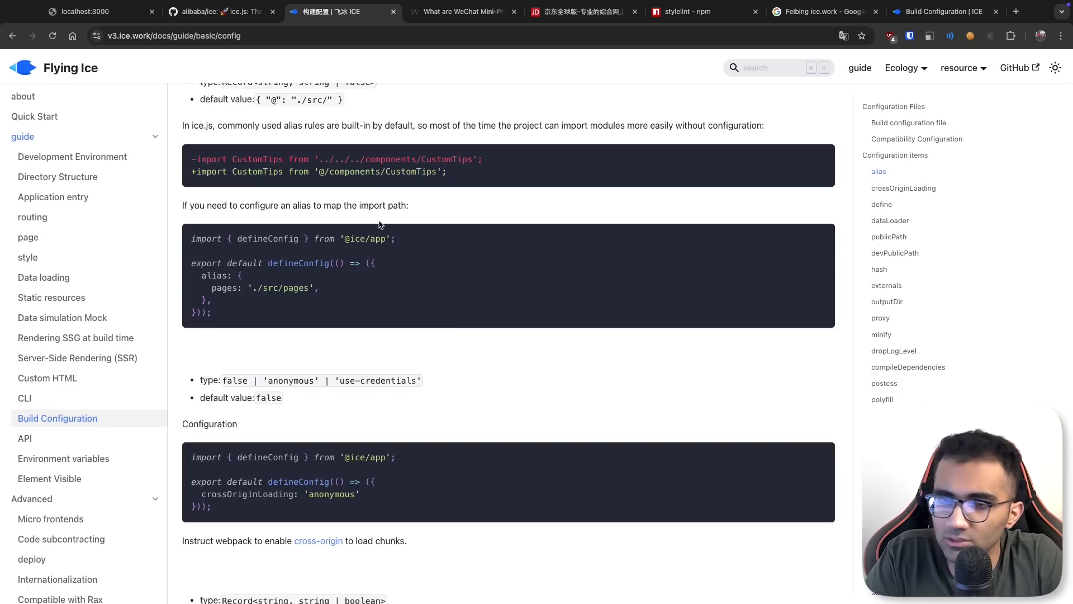
pyautogui.scroll(-3)
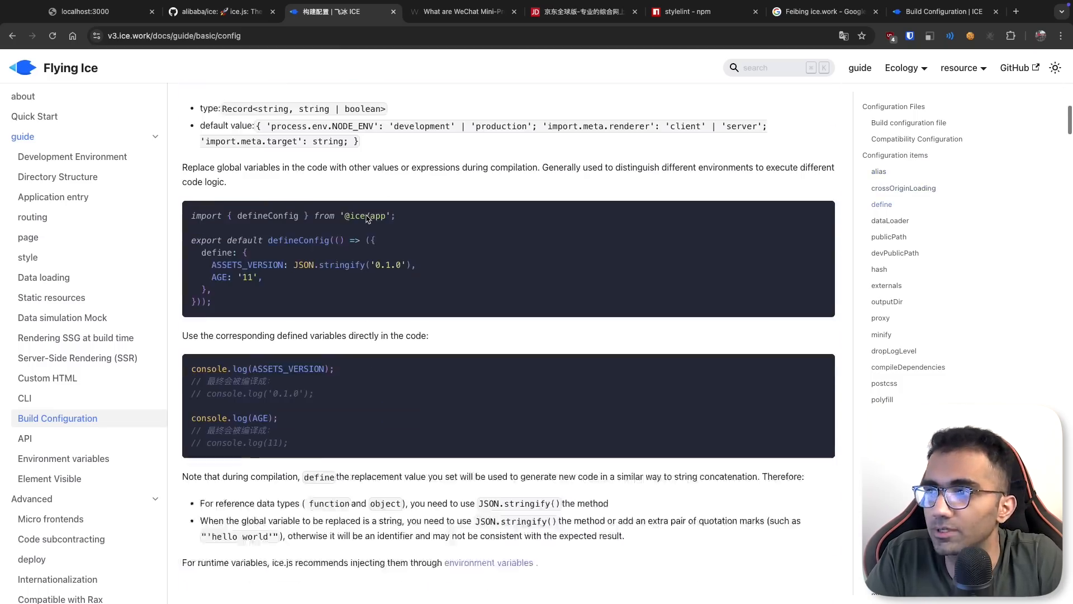
pyautogui.scroll(-3)
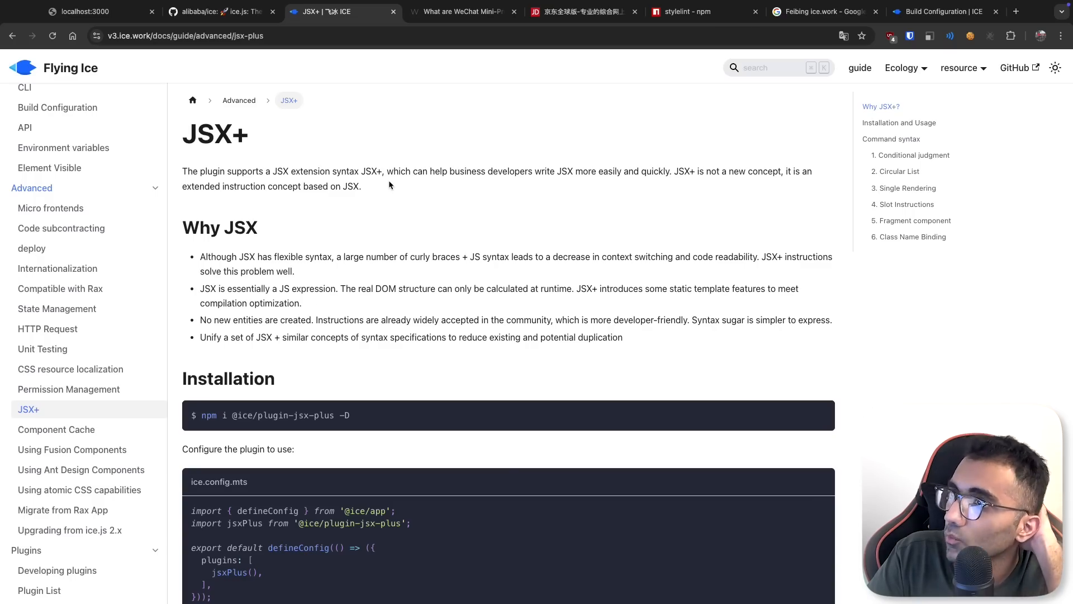
# Read the JSX+ introduction and highlight the x-for loop block in the example
pyautogui.doubleClick(215, 133)
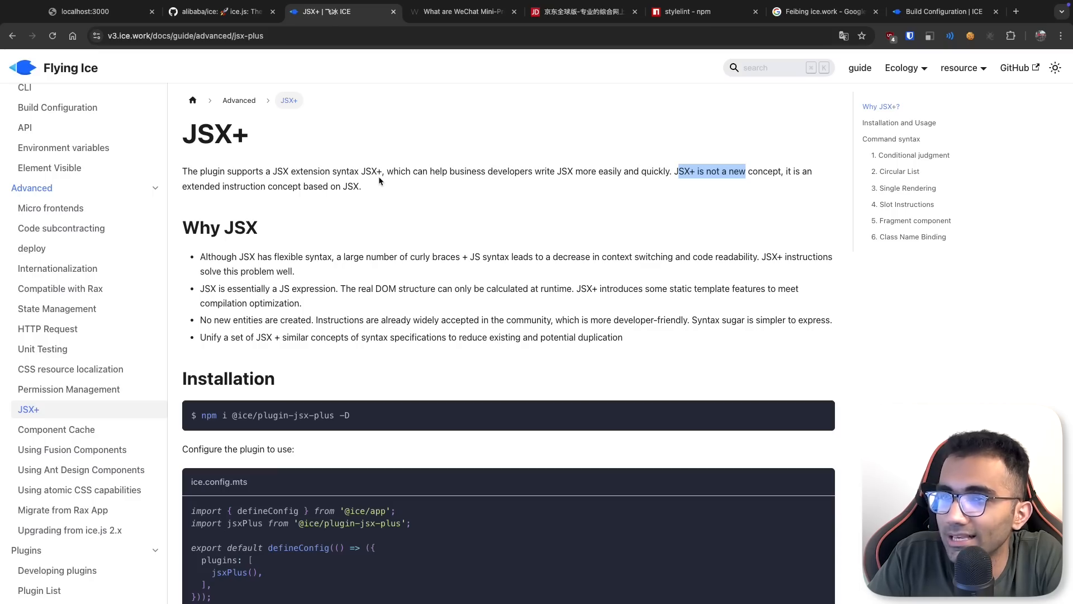
pyautogui.scroll(-3)
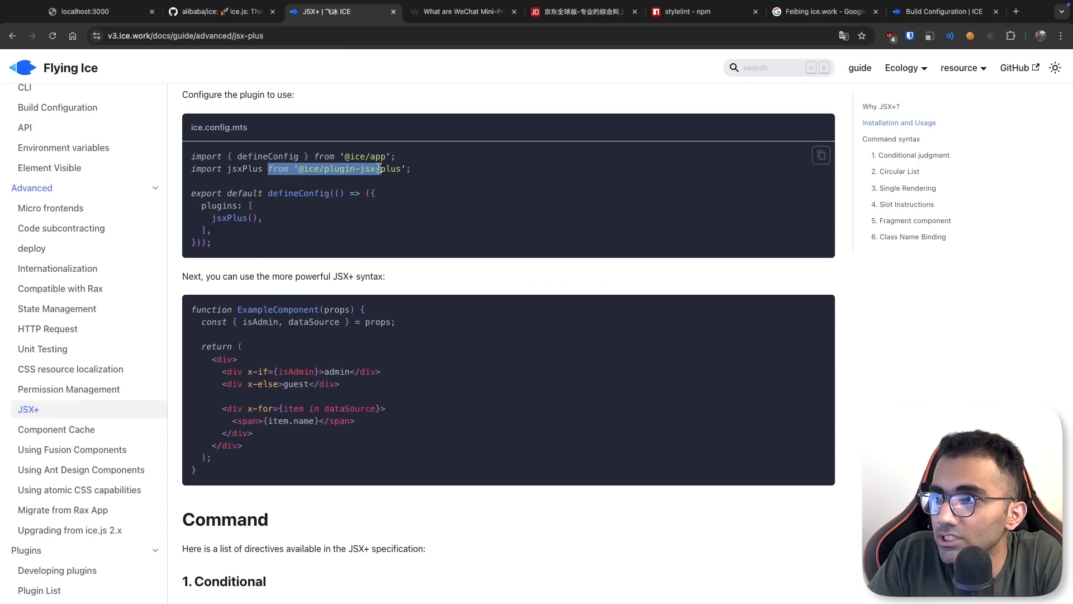
pyautogui.scroll(-3)
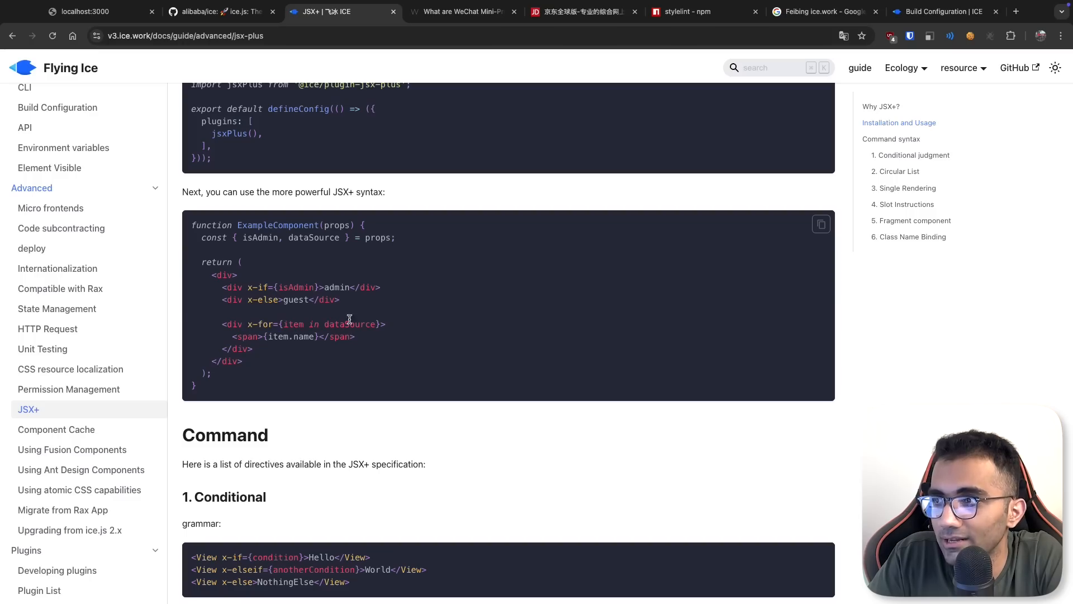
pyautogui.moveTo(214, 323); pyautogui.dragTo(251, 349)
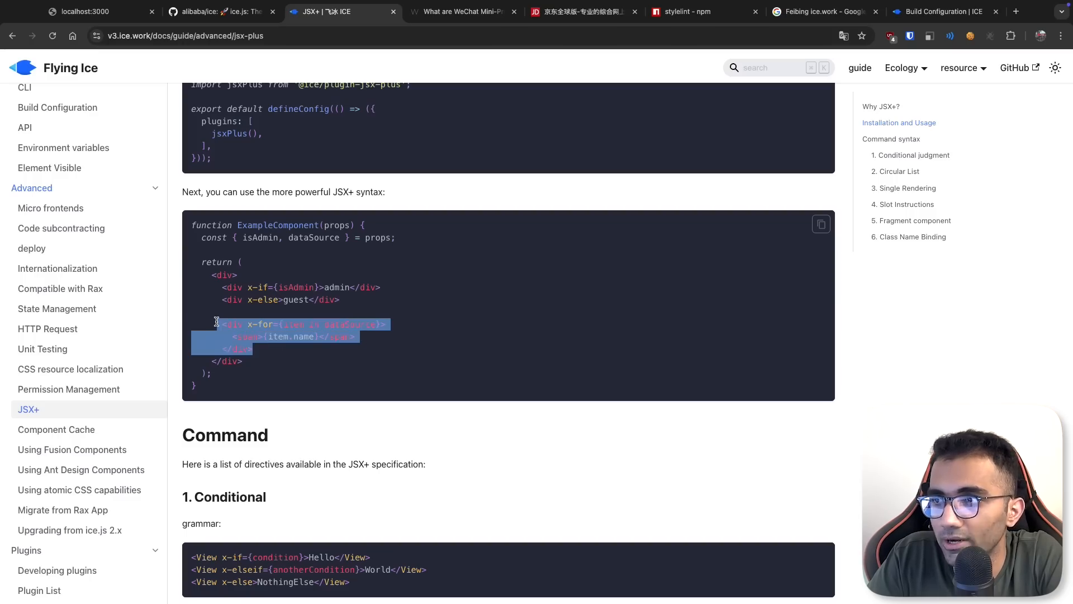
# Scroll to the ice.config.mts plugin setup and bring up lookup options for jsxPlus
pyautogui.scroll(-3)
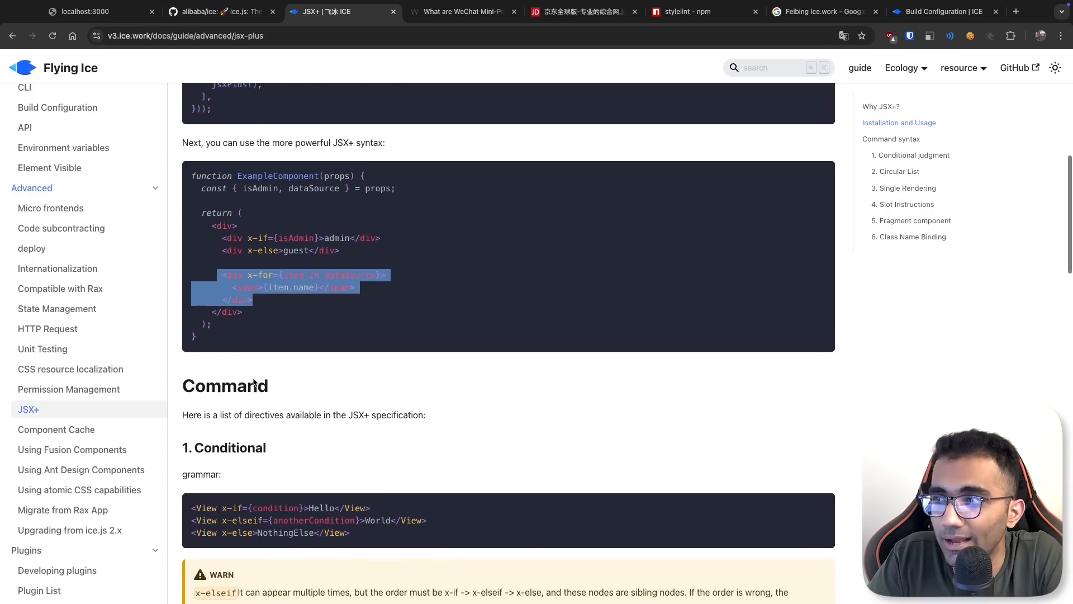
pyautogui.scroll(-3)
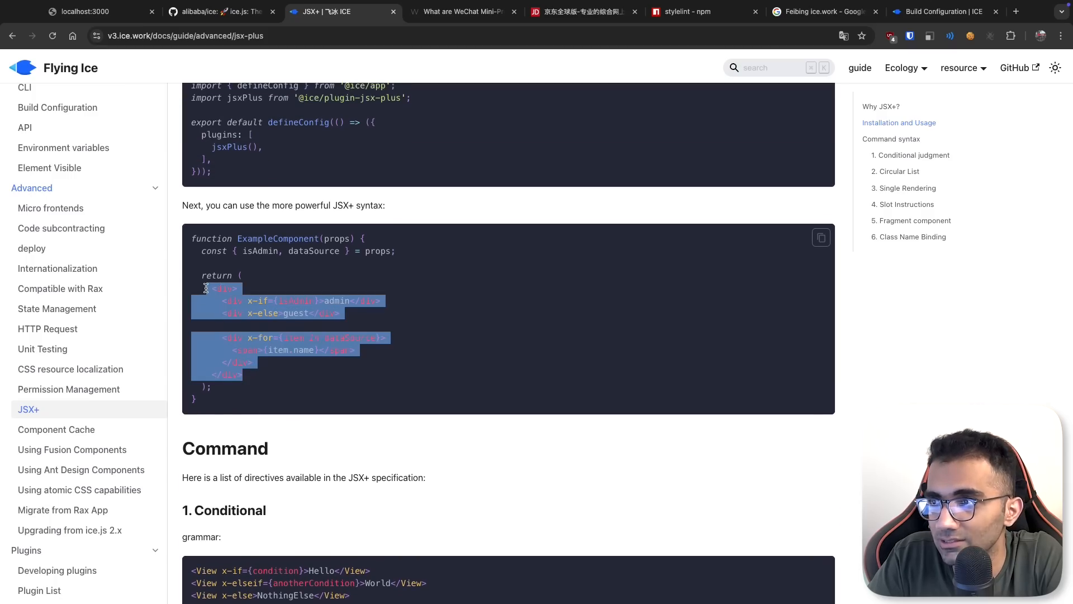
pyautogui.click(411, 293)
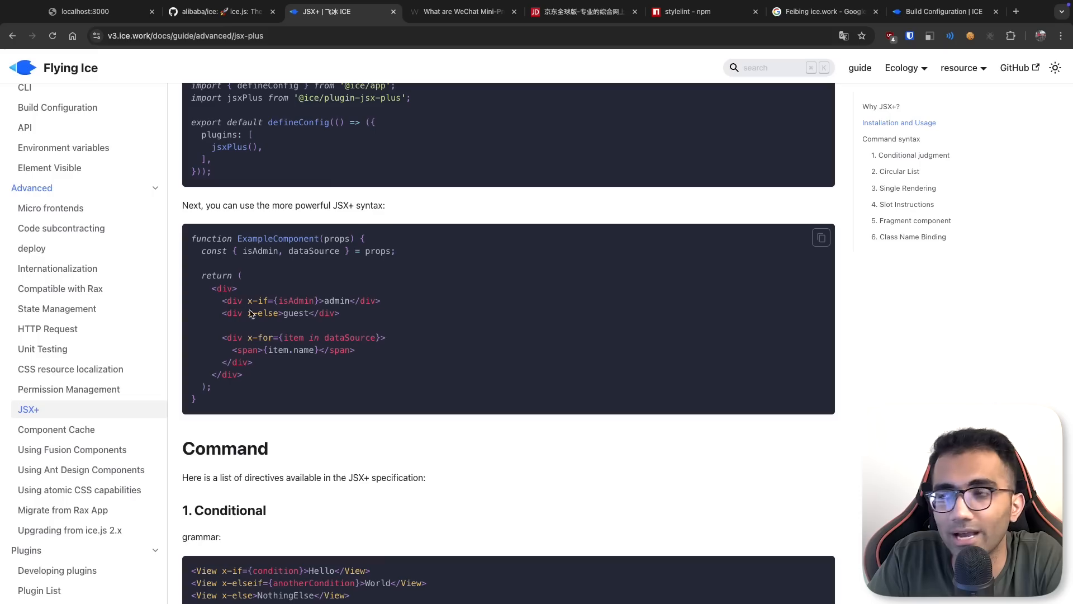
pyautogui.moveTo(403, 302)
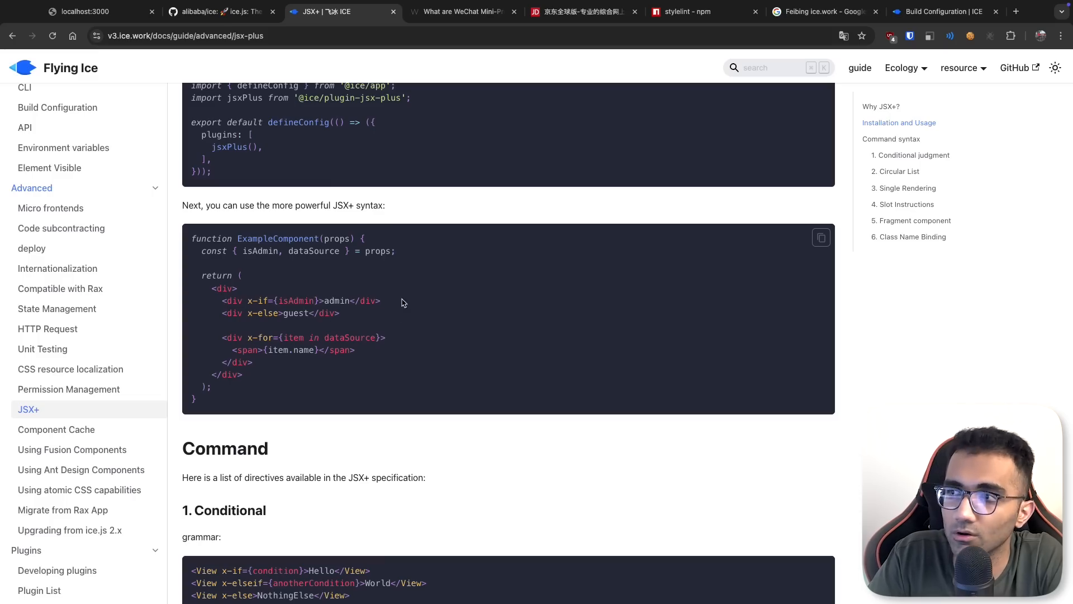
pyautogui.tripleClick(278, 312)
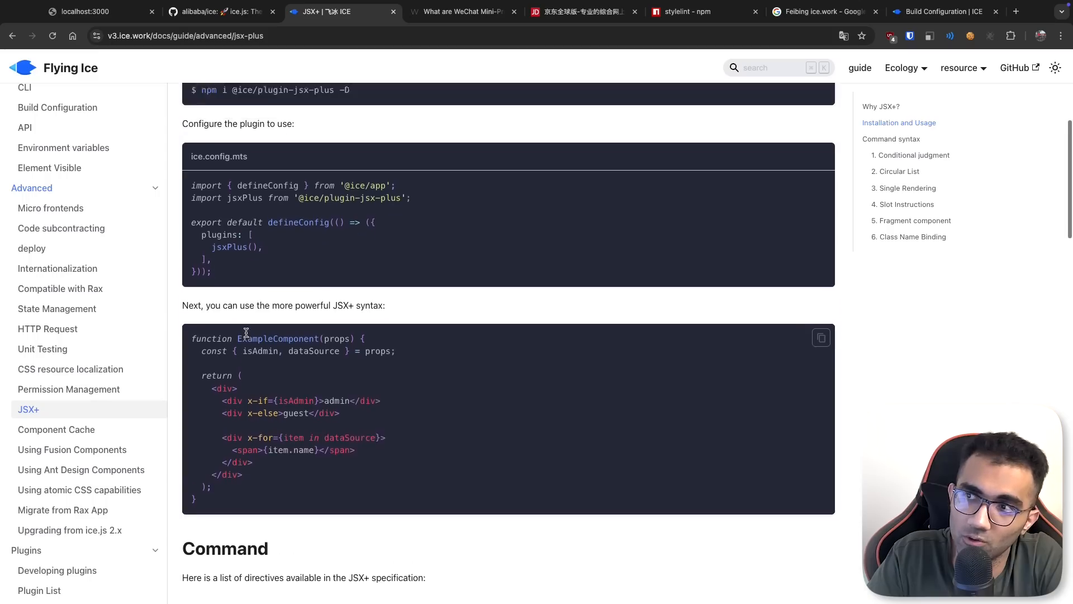
pyautogui.rightClick(225, 285)
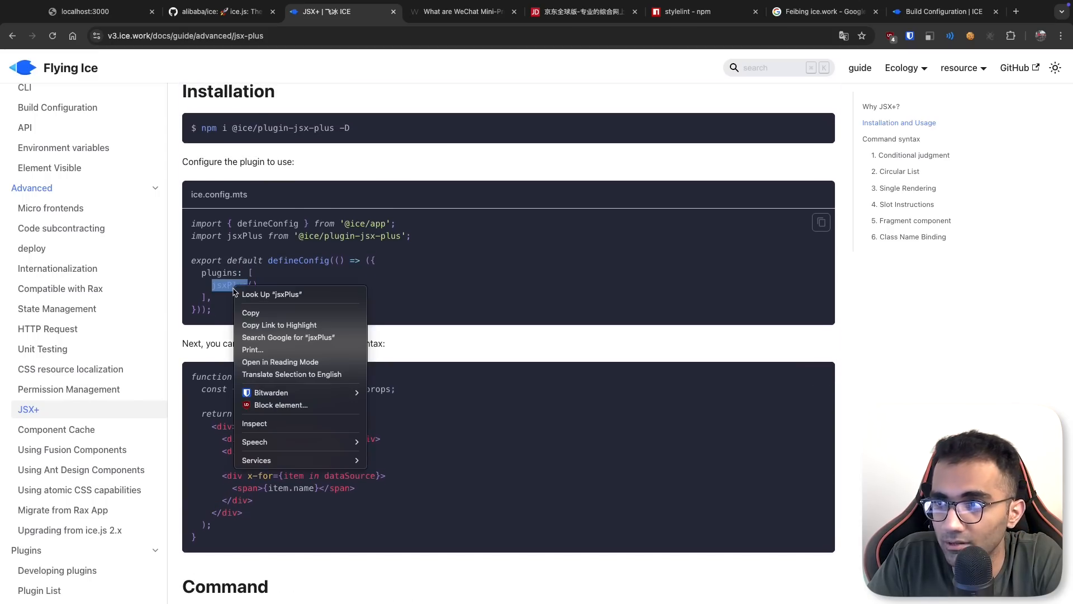
# Search Google for jsxPlus, open the jsx-plus GitHub result, and return to the JSX+ guide
pyautogui.click(288, 337)
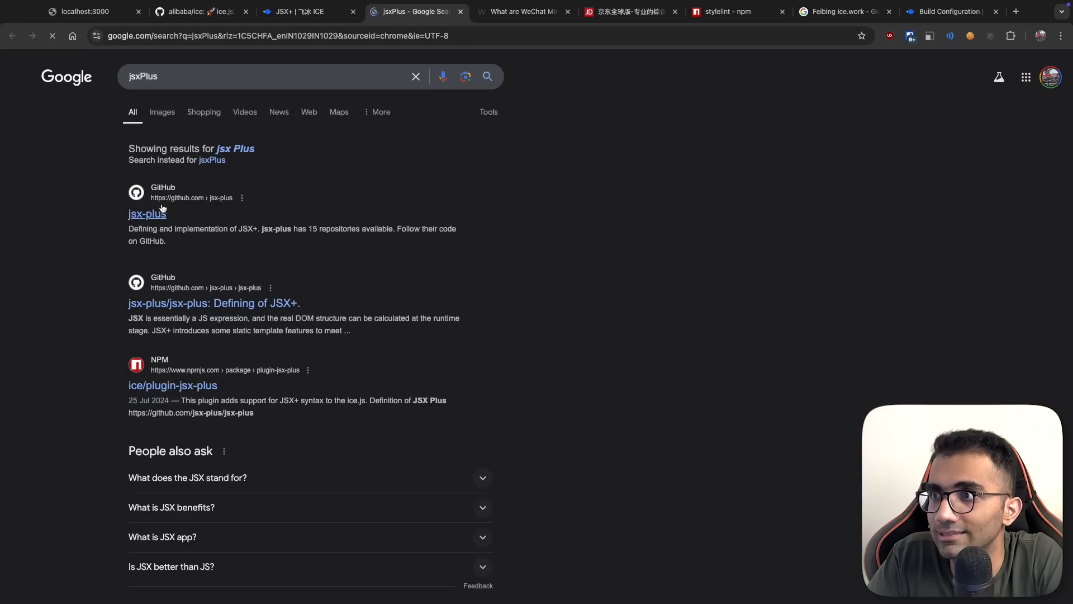
pyautogui.click(147, 213)
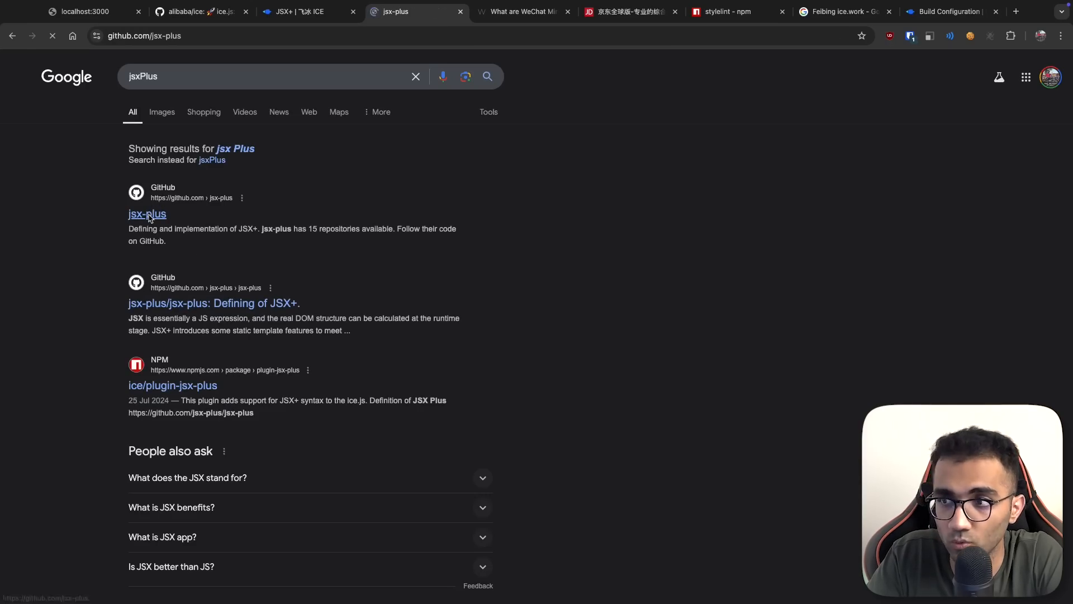
pyautogui.click(147, 213)
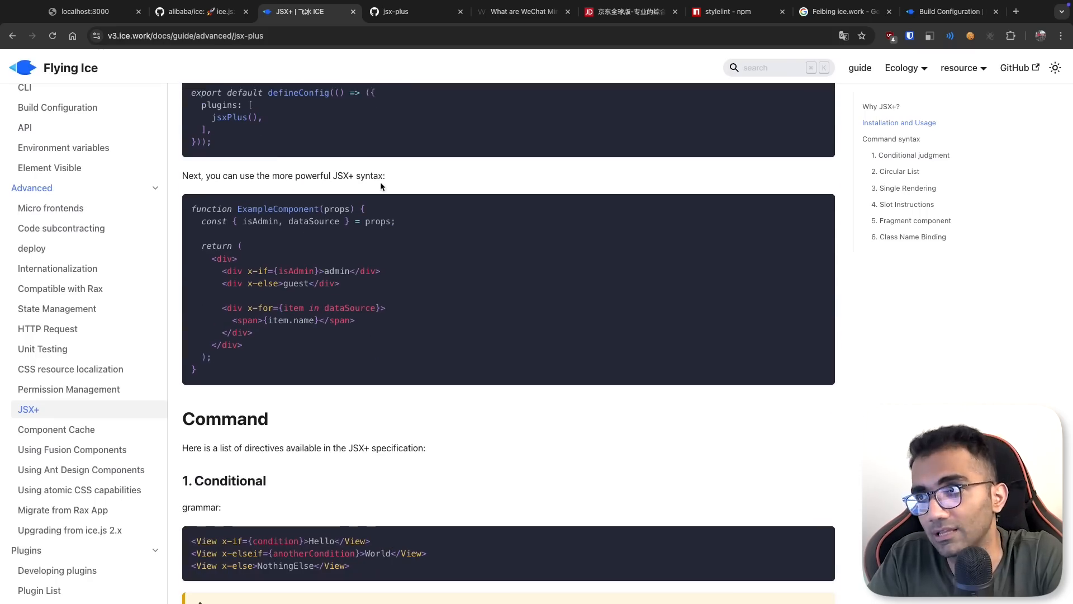
# Read the JSX+ Slot, Fragment and Class Name sections, then jump back to the page top
pyautogui.moveTo(300, 175); pyautogui.dragTo(385, 175)
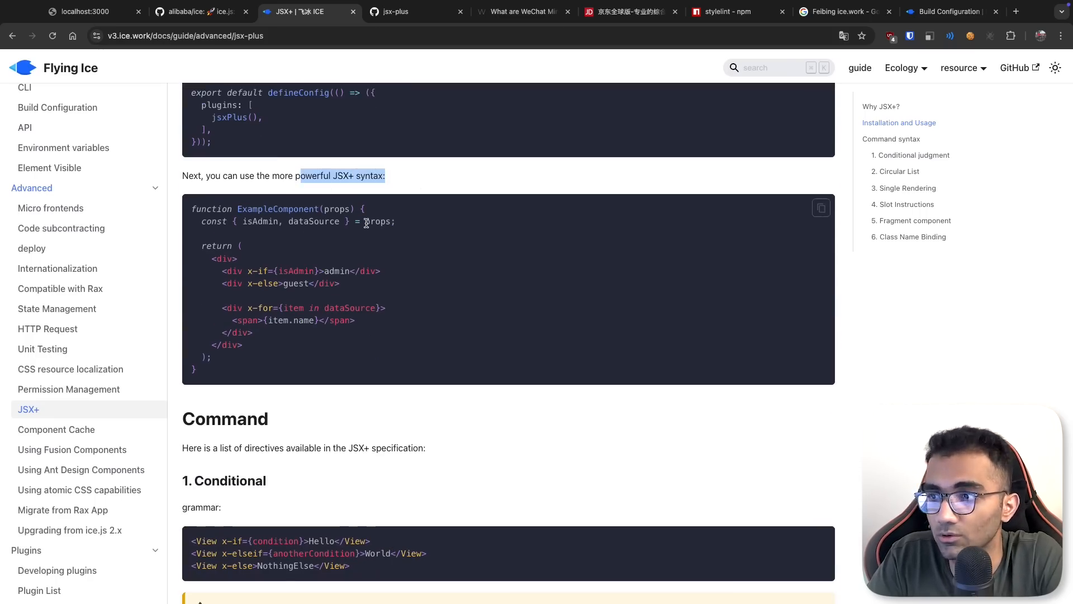
pyautogui.scroll(-3)
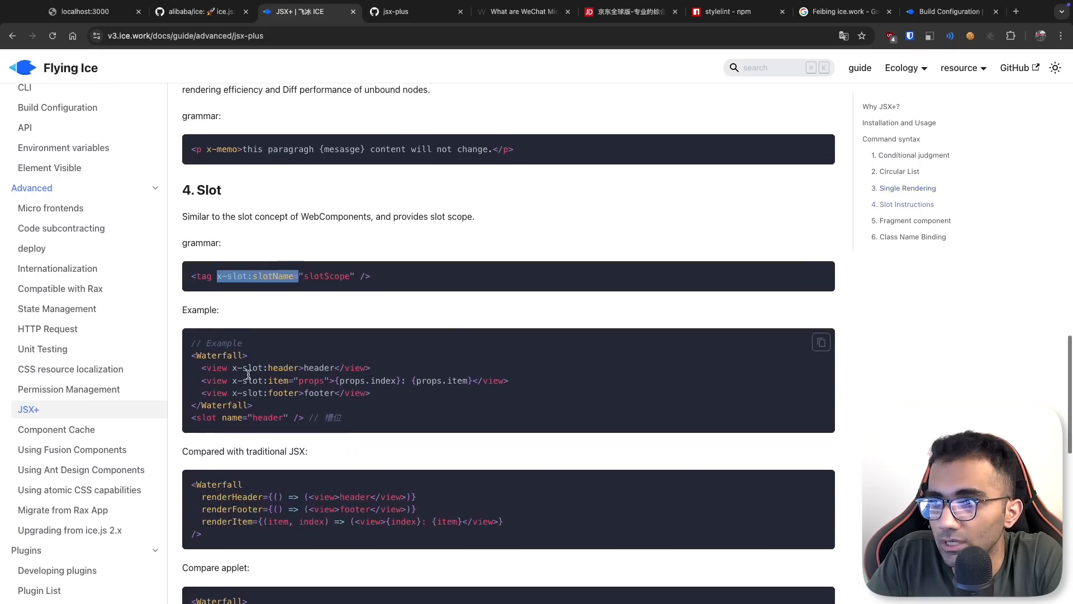
pyautogui.scroll(-3)
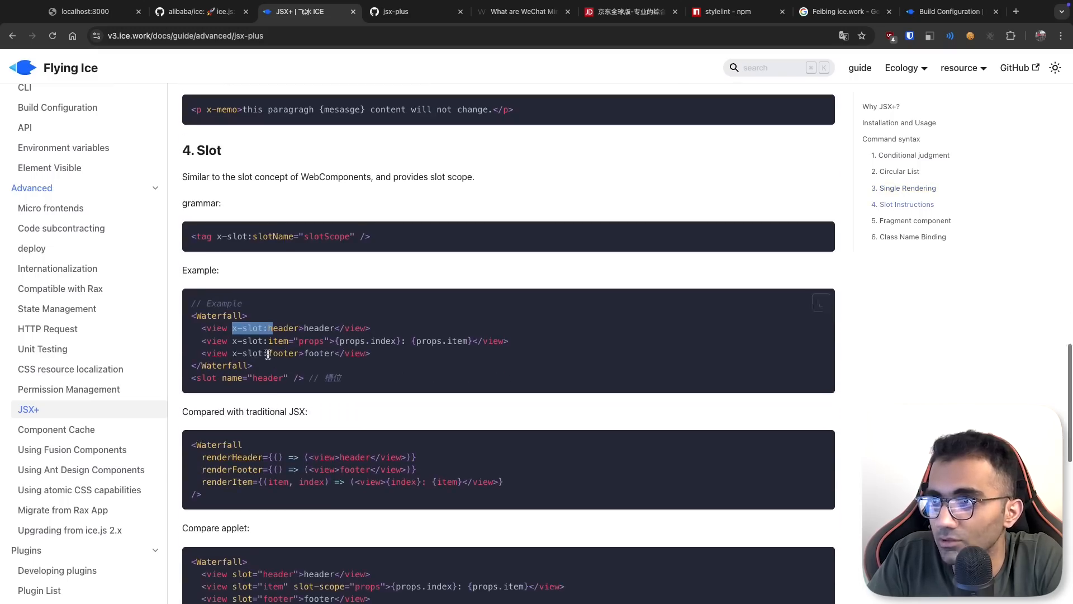
pyautogui.scroll(-3)
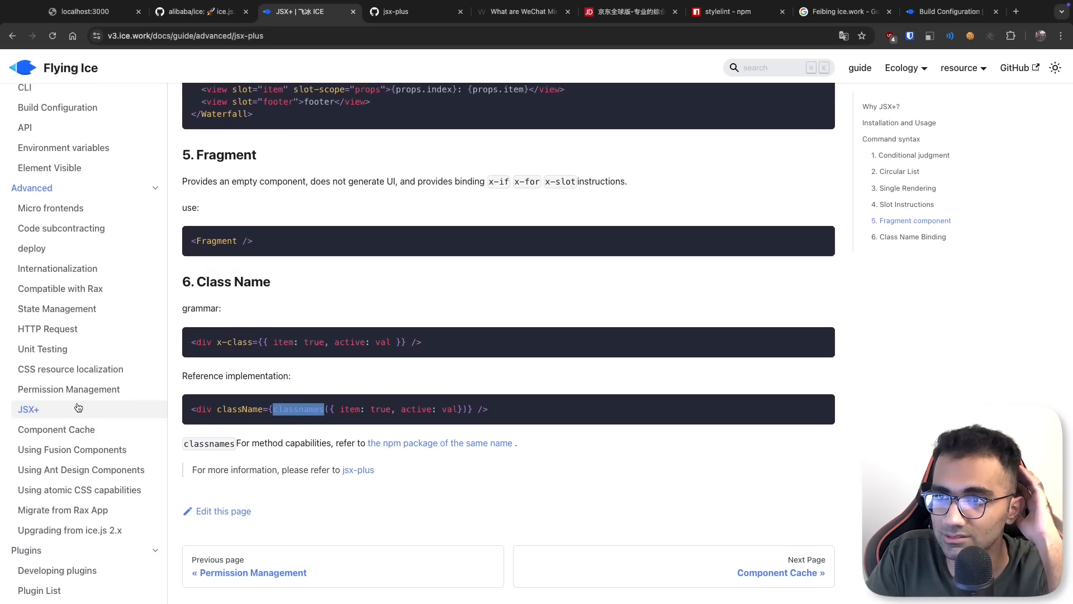
pyautogui.click(29, 409)
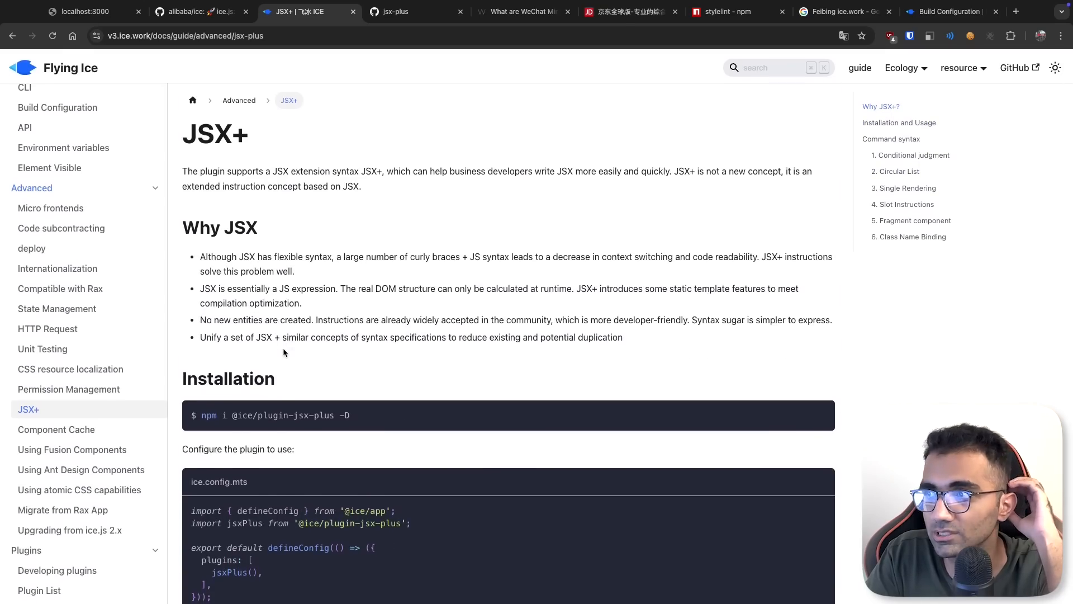
pyautogui.scroll(-3)
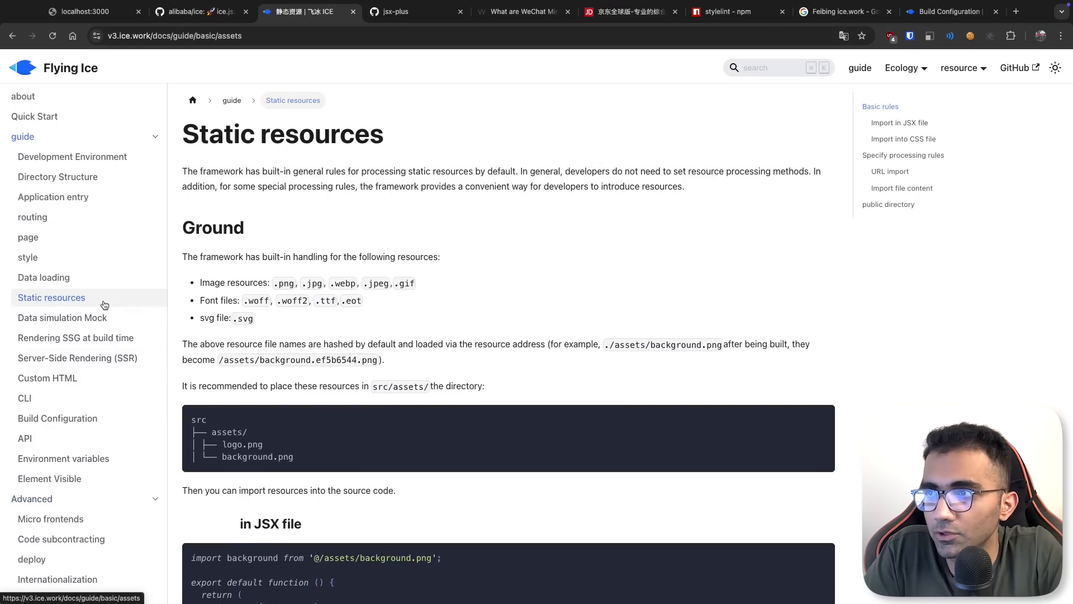
# Visit Data loading, then open State Management and read down to store initialization
pyautogui.click(43, 277)
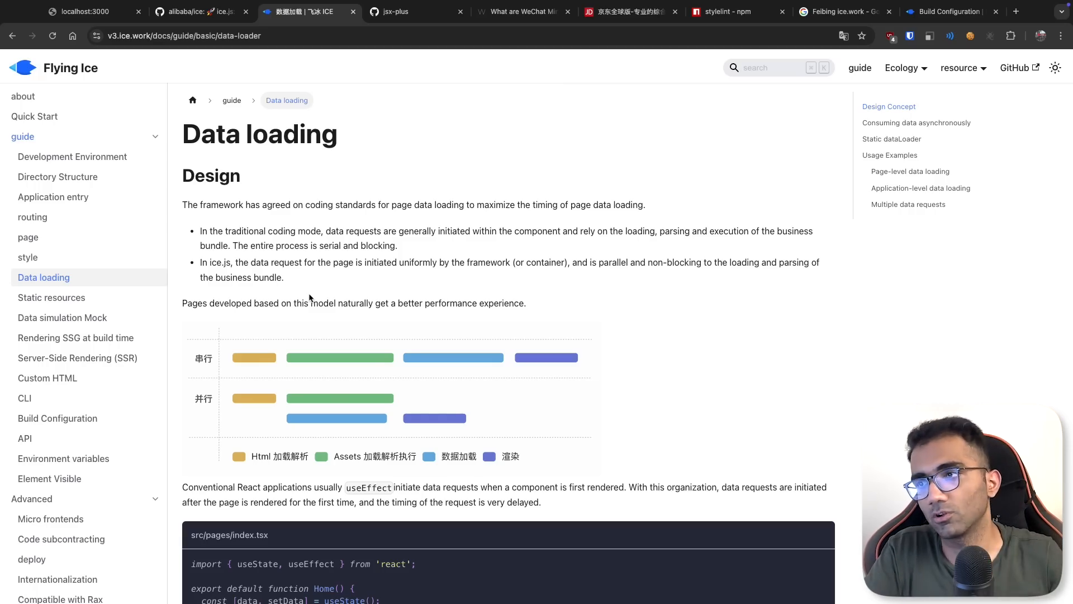
pyautogui.scroll(-3)
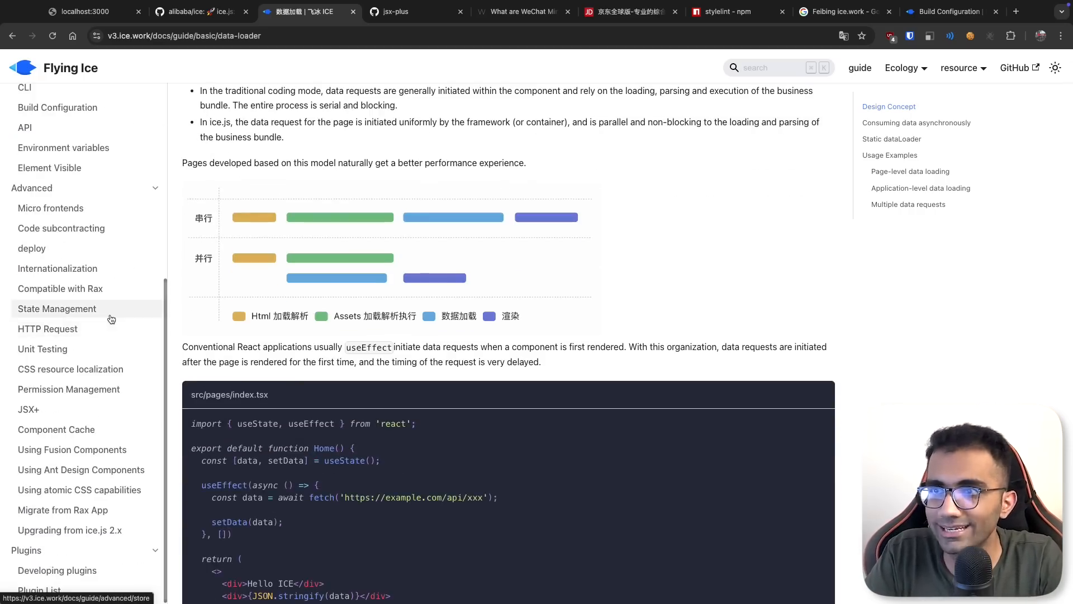
pyautogui.click(57, 308)
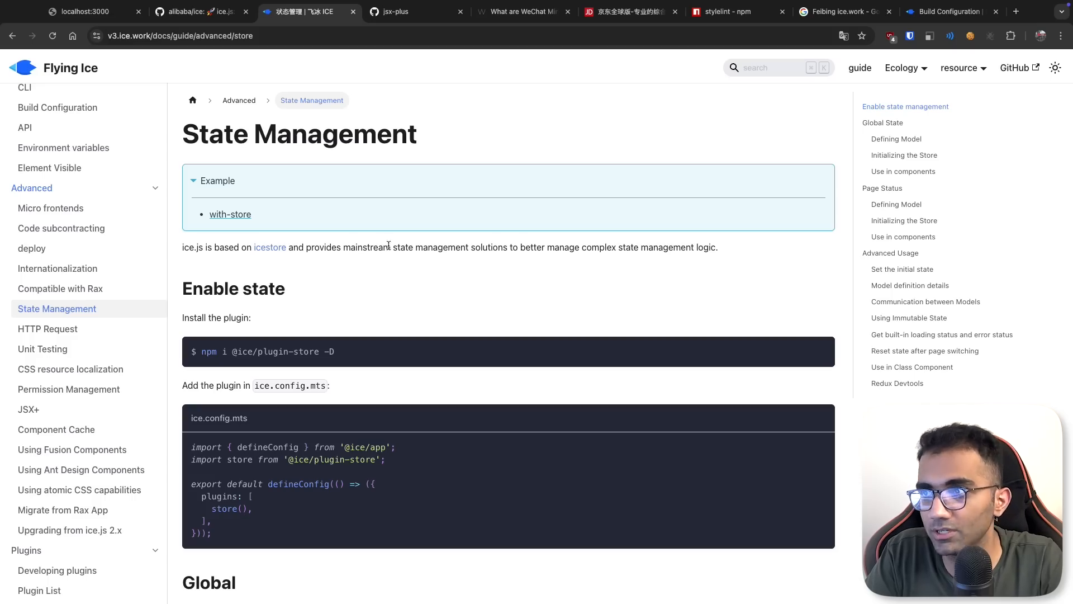
pyautogui.scroll(-3)
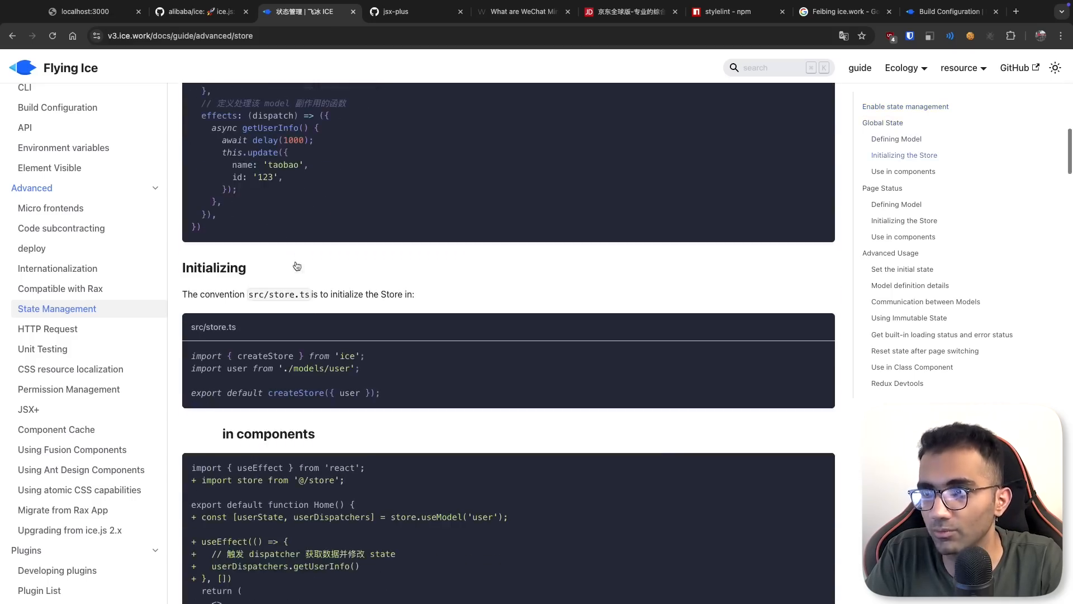
pyautogui.moveTo(195, 432)
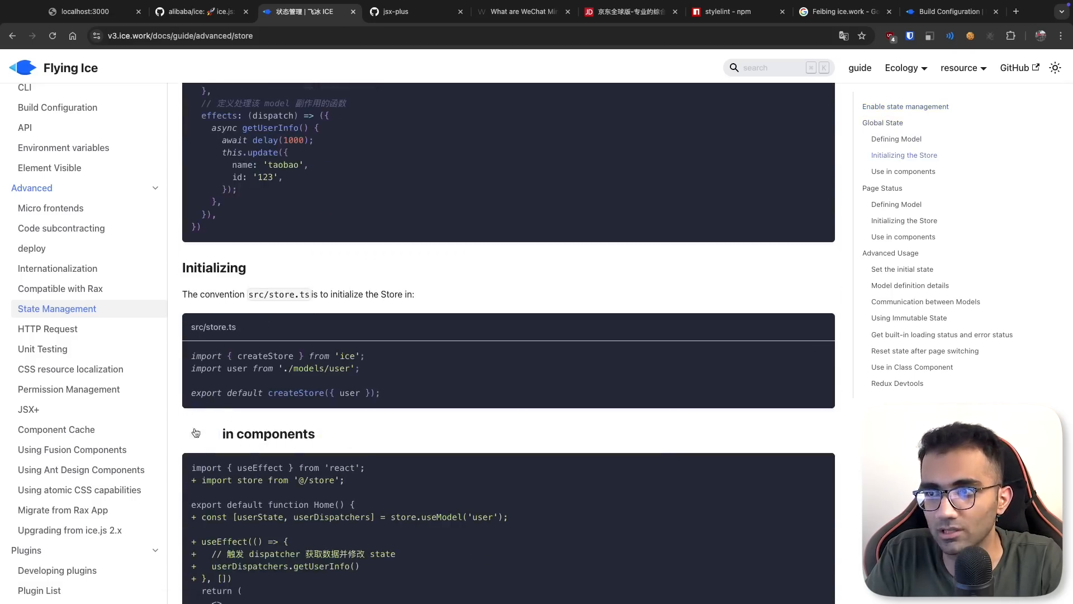